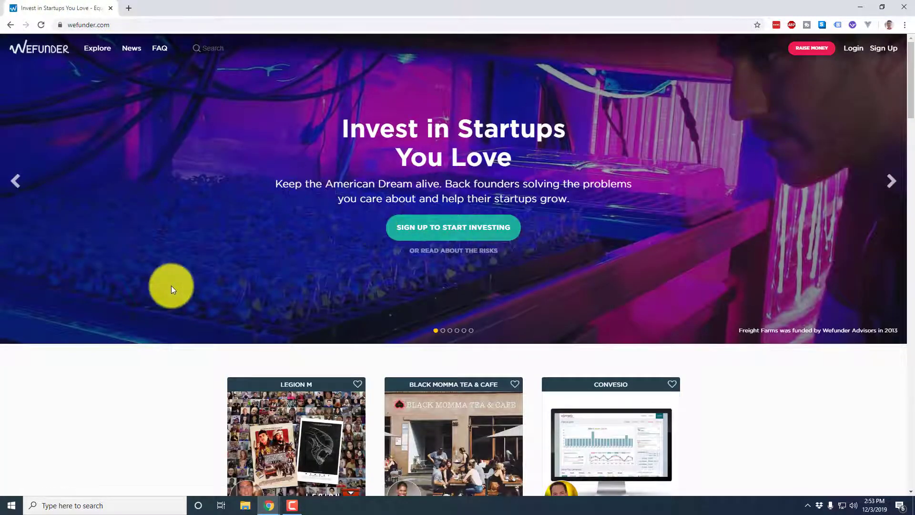
mouse_move(858, 182)
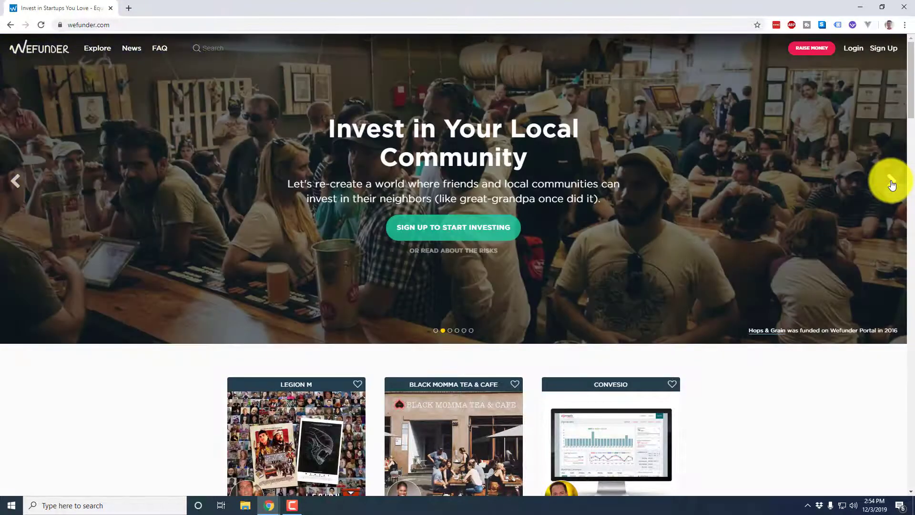
Step: Advance the homepage slideshow two stories and start scrolling down the homepage
click(889, 181)
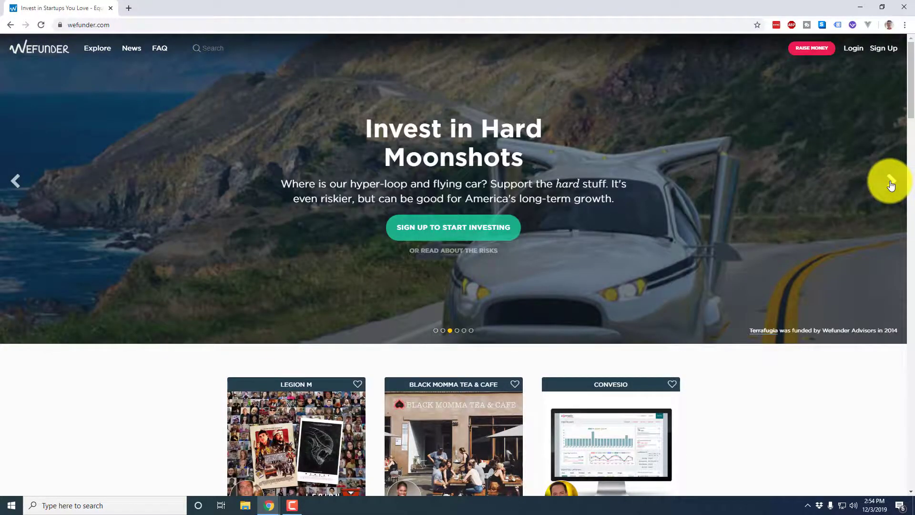
click(890, 181)
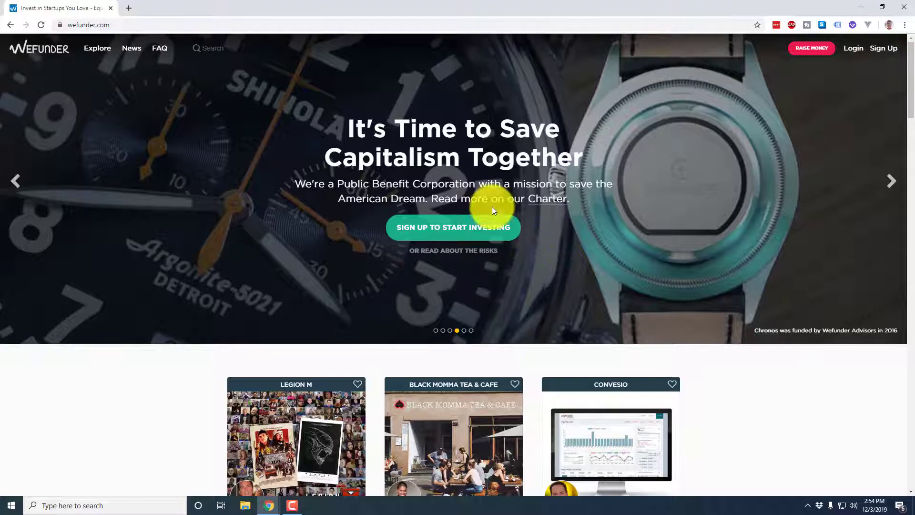
scroll(down, 3)
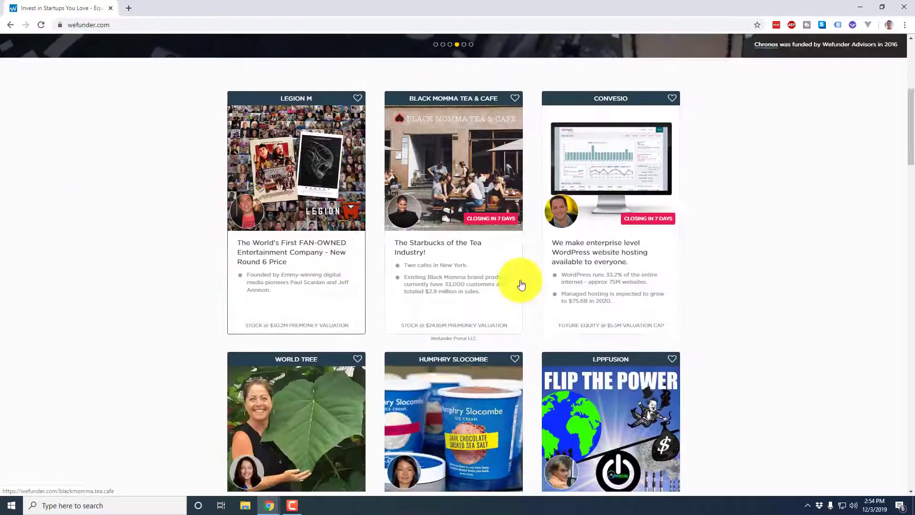
scroll(down, 3)
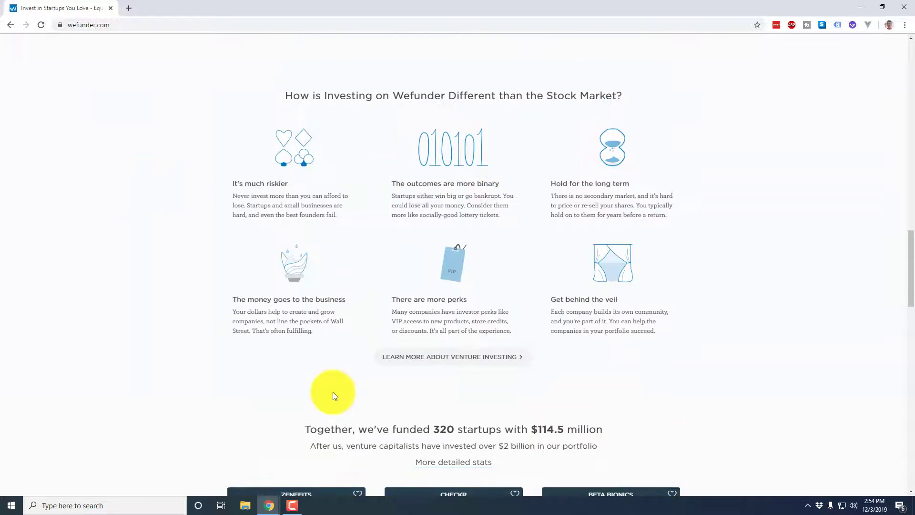
Step: Scroll past the funded startups to the sign-up section, highlighting the $114.5 million total
scroll(down, 3)
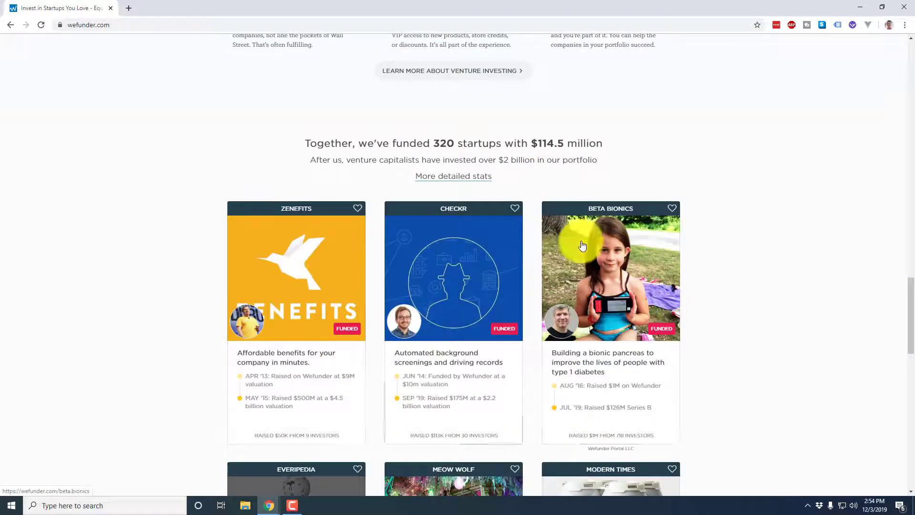
mouse_move(185, 324)
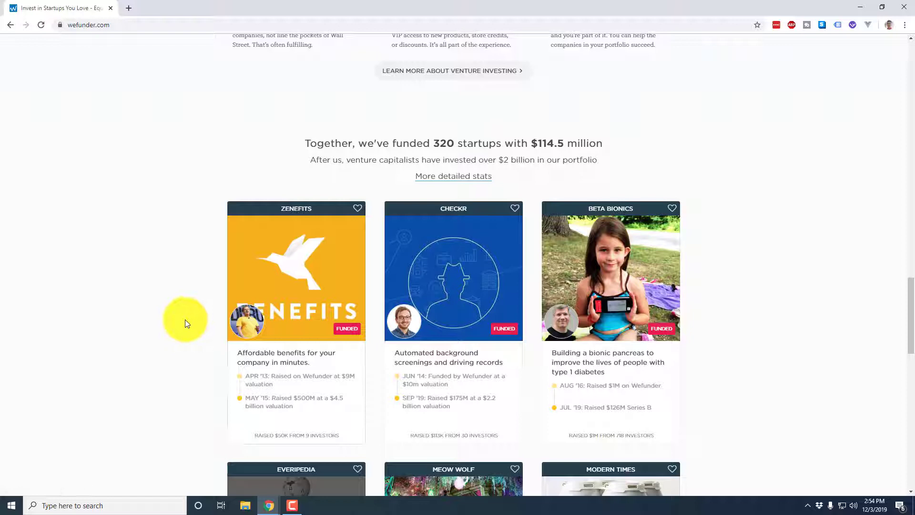
mouse_move(559, 177)
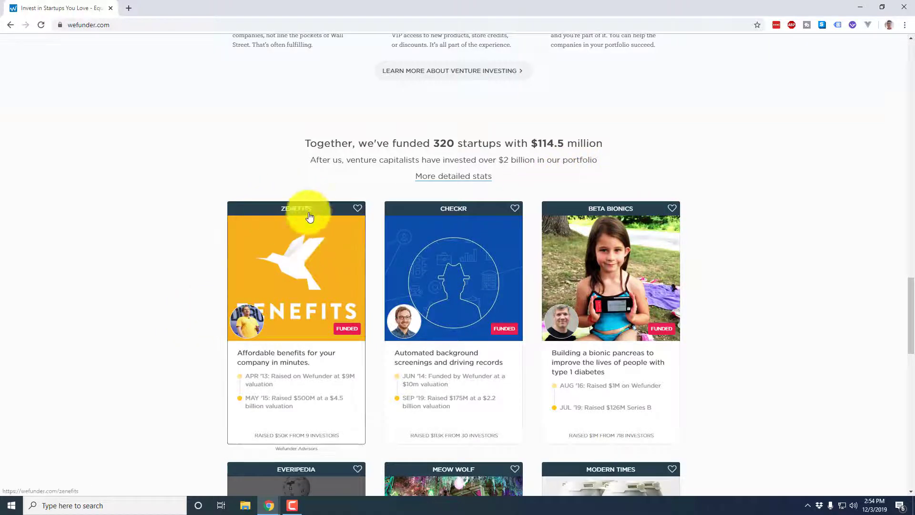
mouse_move(312, 224)
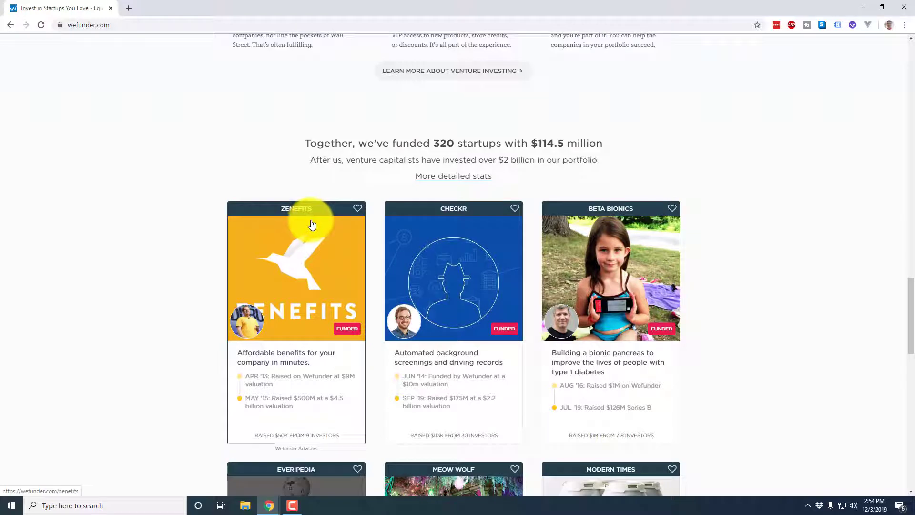
scroll(down, 3)
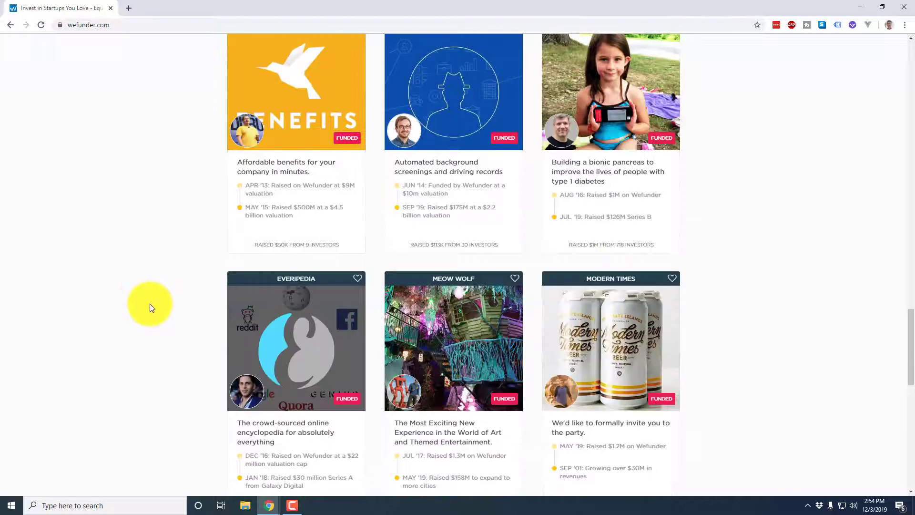
scroll(down, 3)
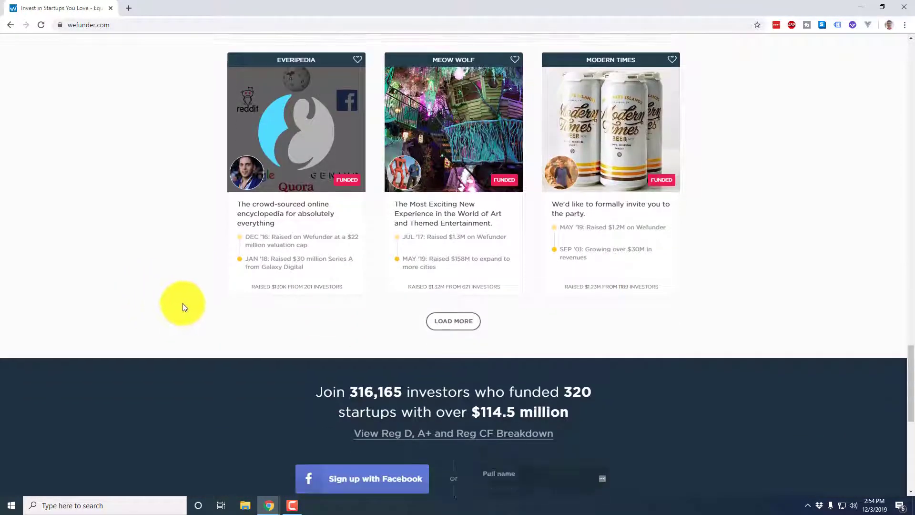
scroll(down, 3)
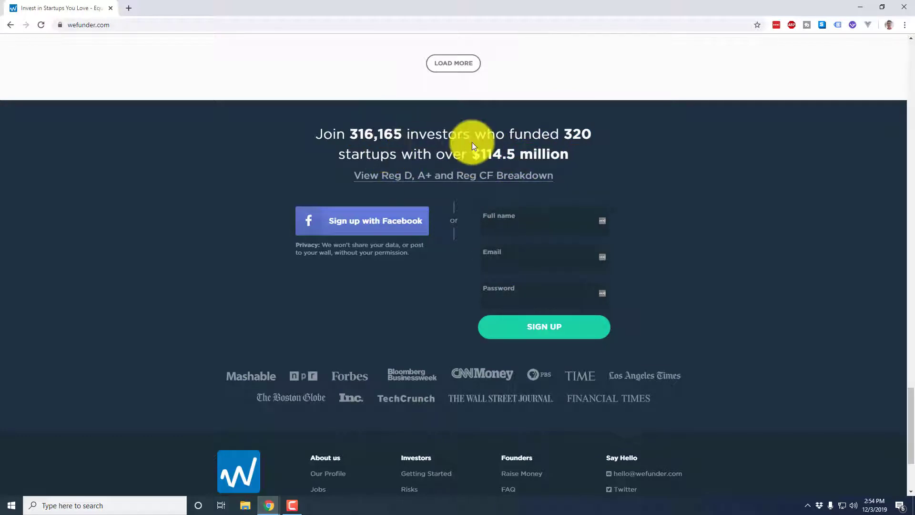
drag(474, 154, 563, 154)
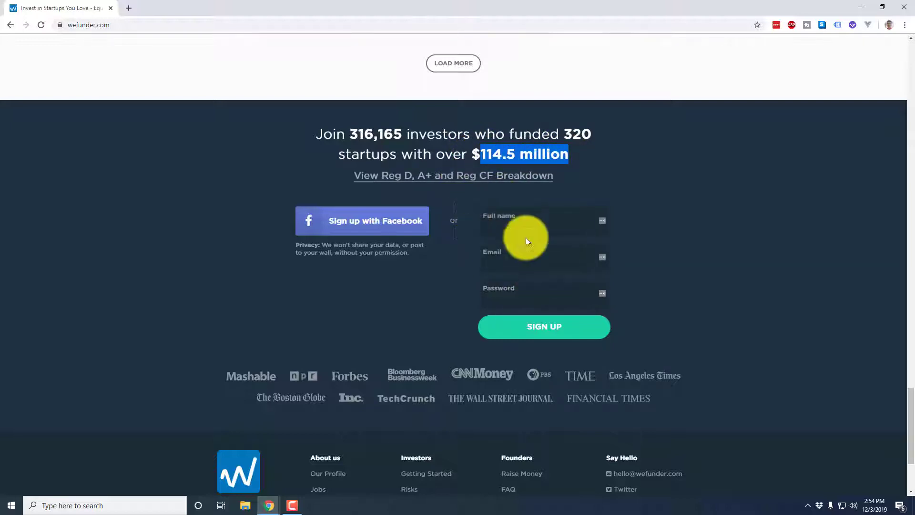
click(362, 221)
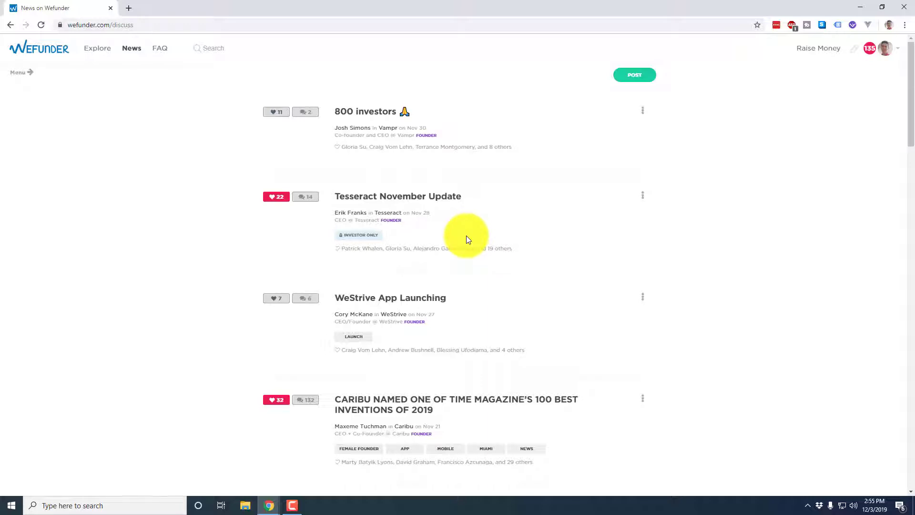
Step: Read the Vampr founder's '800 investors' update, then return to the News feed
scroll(down, 3)
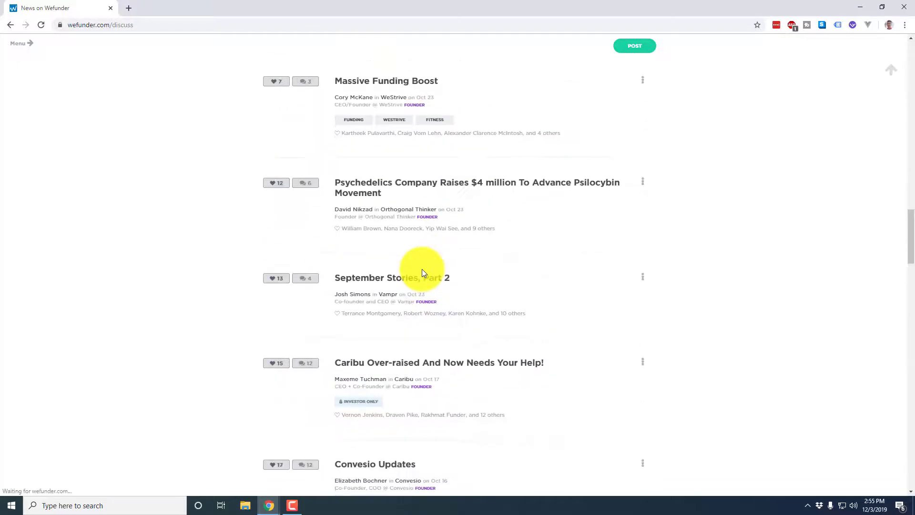
scroll(down, 3)
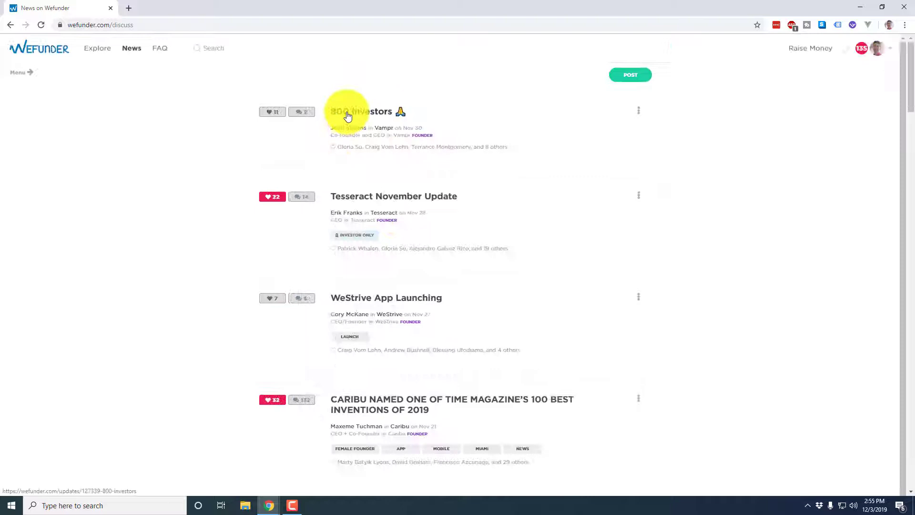
click(362, 112)
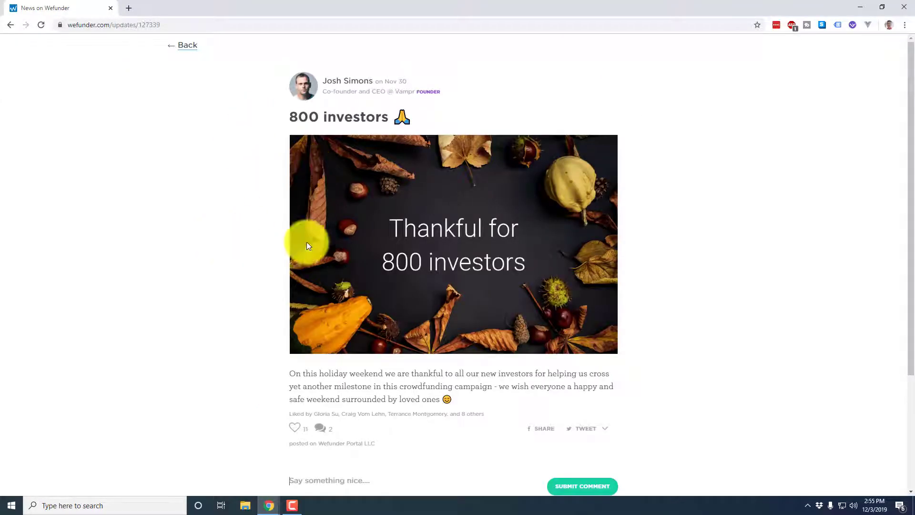
mouse_move(186, 244)
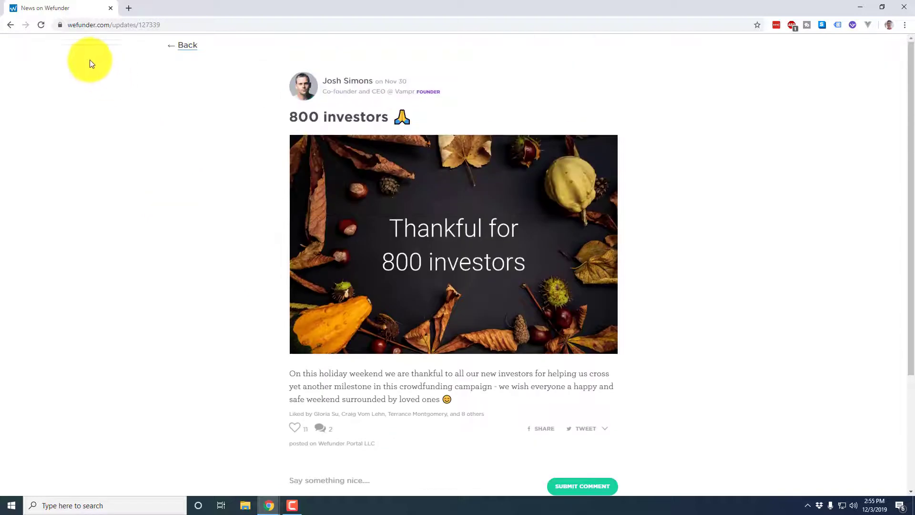
click(187, 46)
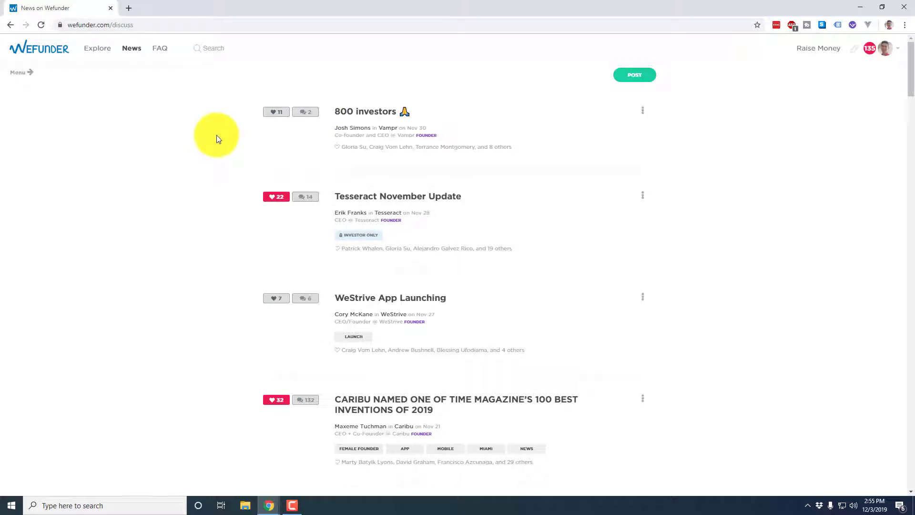
mouse_move(205, 120)
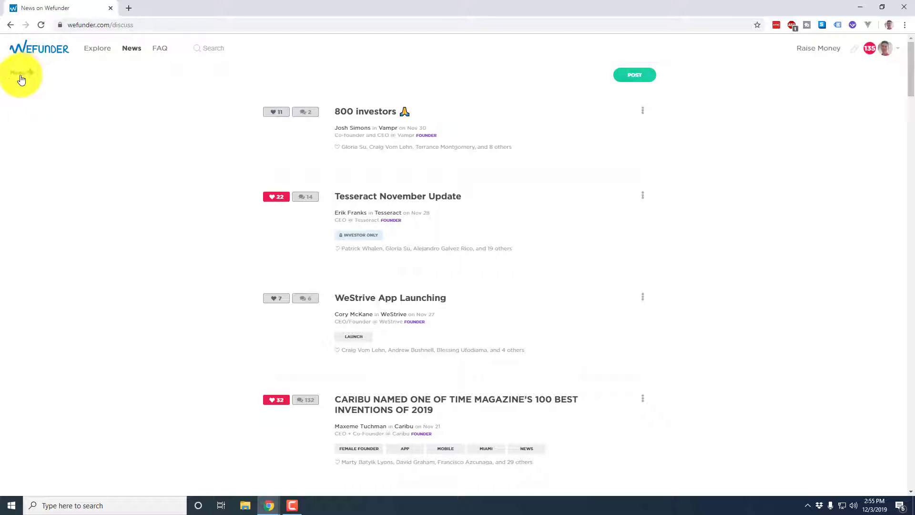
Step: Filter the News feed to My Investments, then Raising Now, and scroll the company list
click(22, 76)
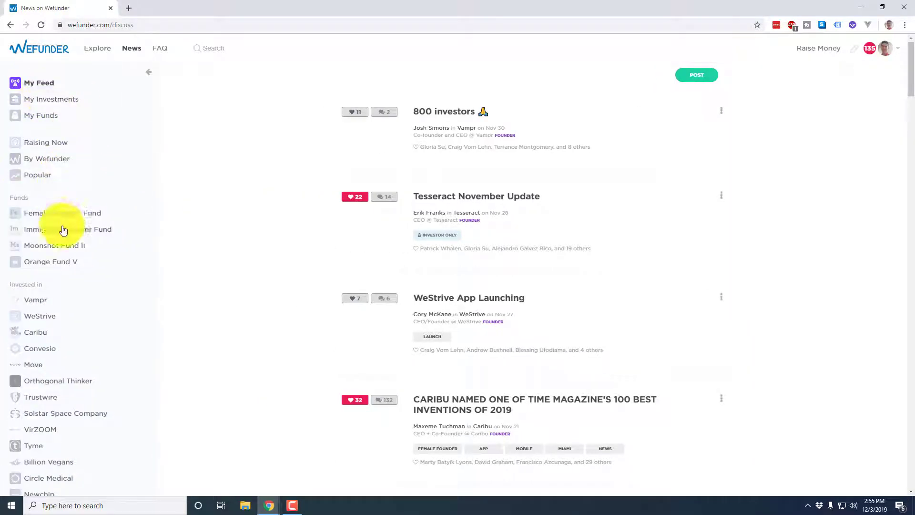
mouse_move(359, 230)
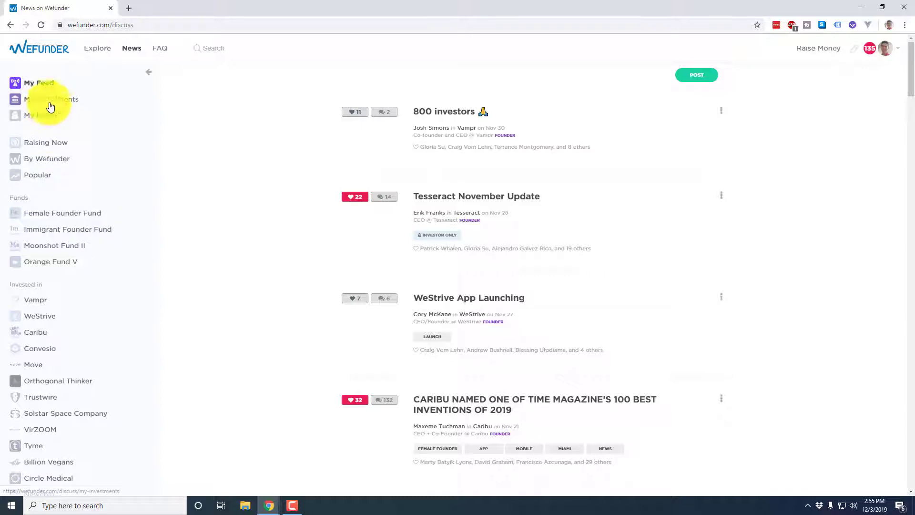
click(52, 98)
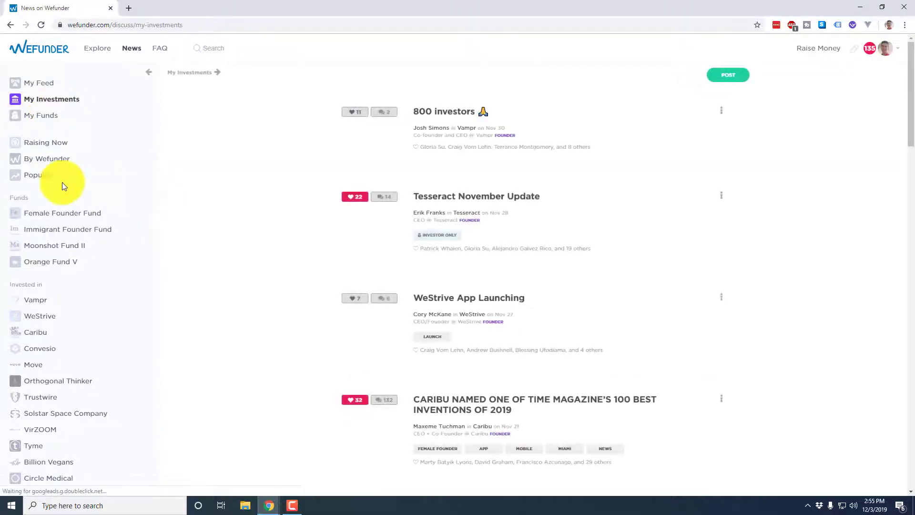
click(46, 142)
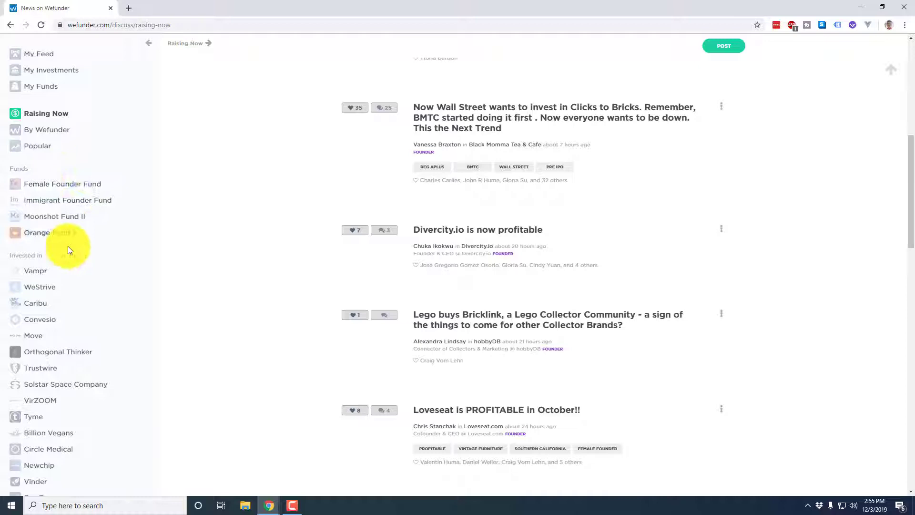
scroll(down, 3)
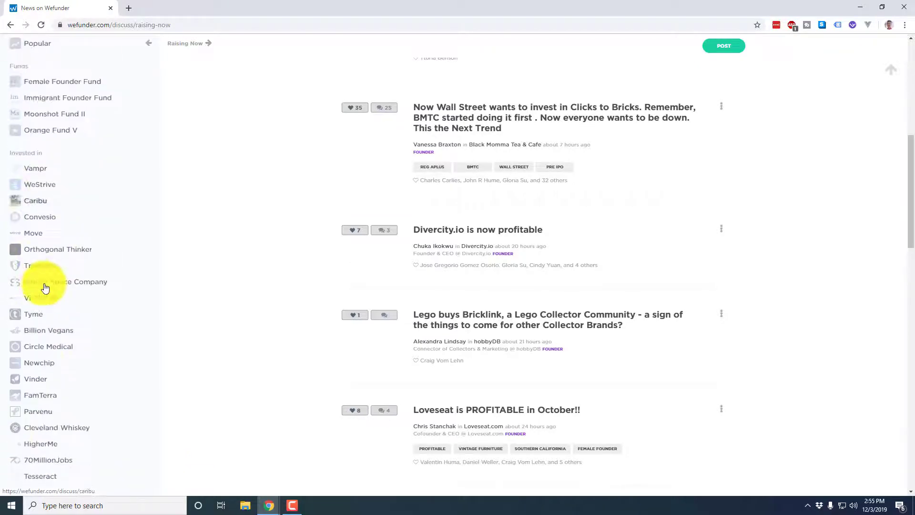
scroll(down, 3)
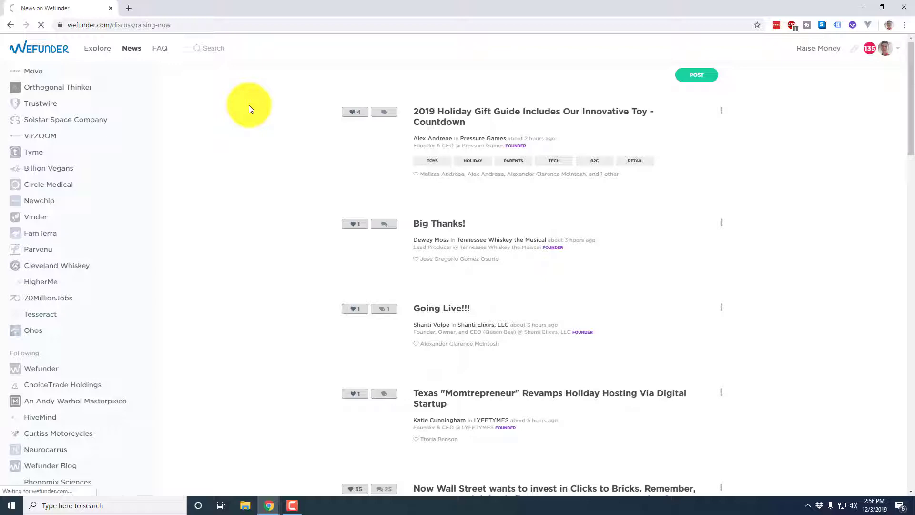
Step: Open the Y Combinator company listings and expand them to every category
click(97, 48)
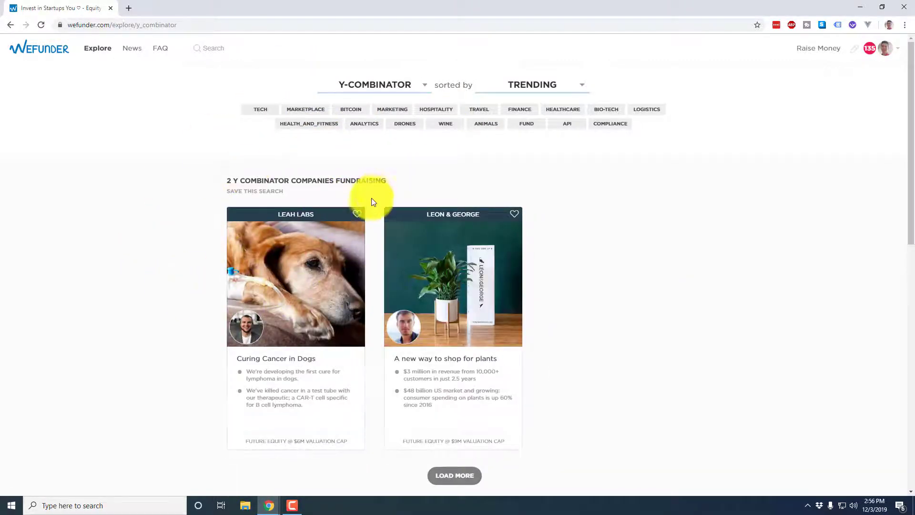
scroll(down, 3)
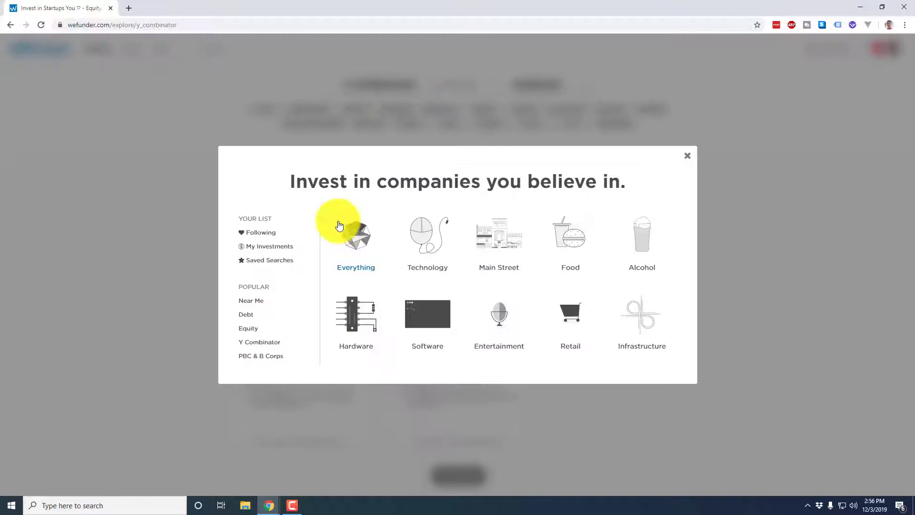
click(687, 156)
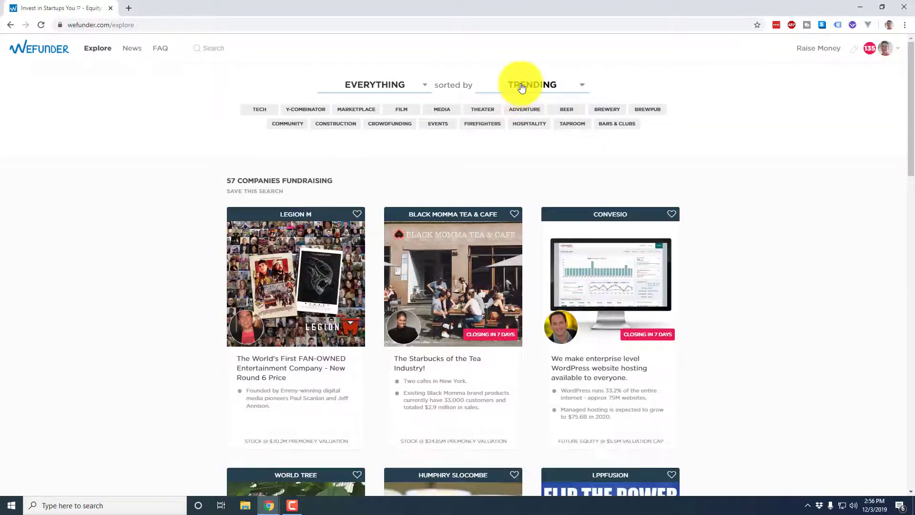
Step: Re-sort the 57 listings and scroll through Robovet, Graff Golf, Shark Wheel and Back To Space
click(533, 85)
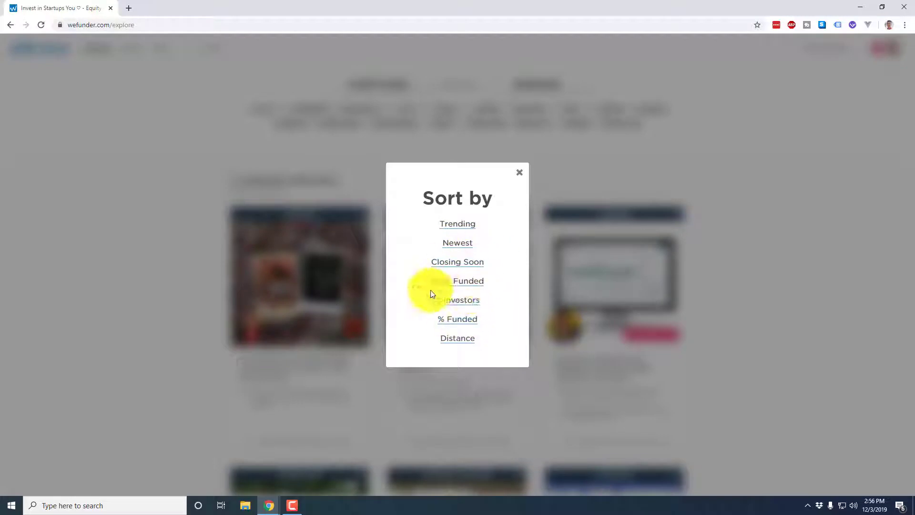
click(460, 300)
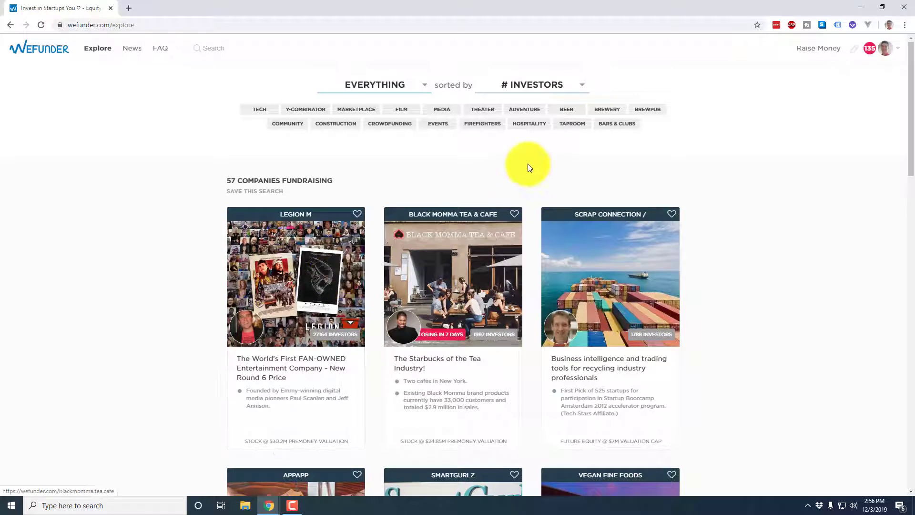
click(532, 85)
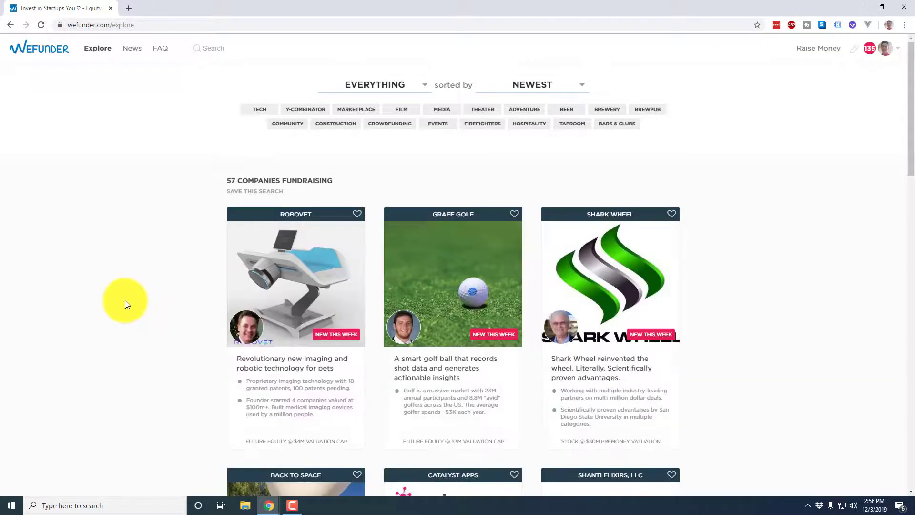
scroll(down, 3)
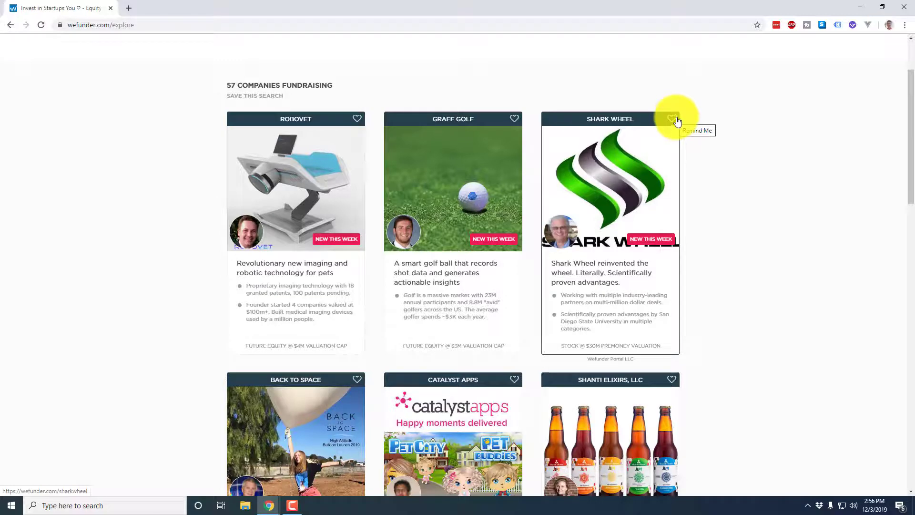
scroll(down, 3)
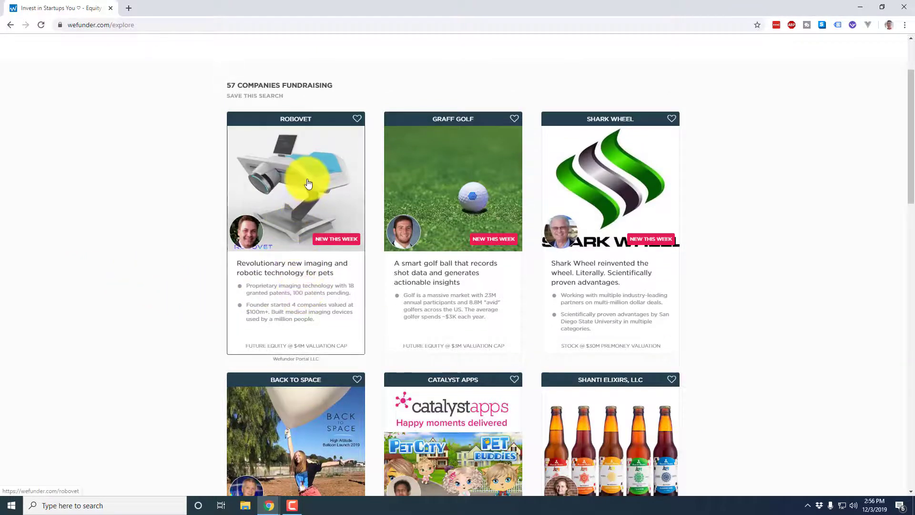
scroll(down, 3)
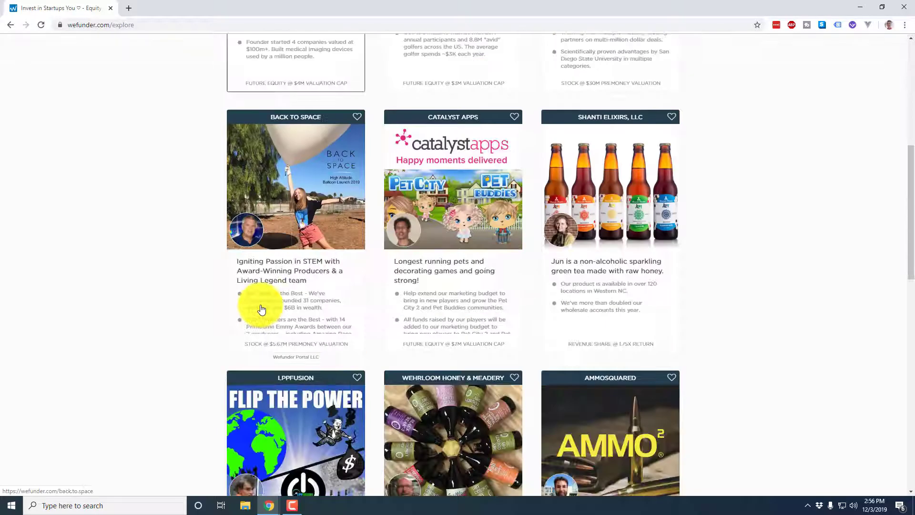
Step: Scroll the Back To Space campaign page to its Buy Stock terms at $25.00 per share
scroll(down, 3)
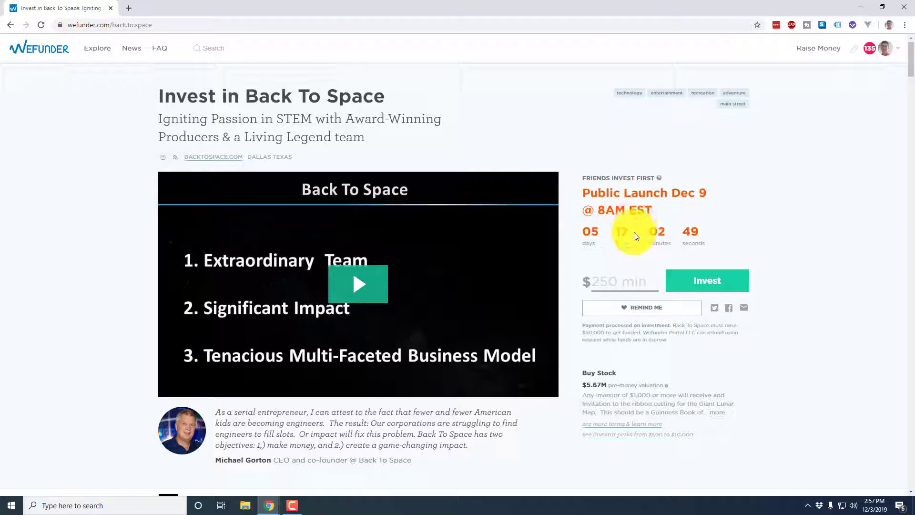
scroll(down, 3)
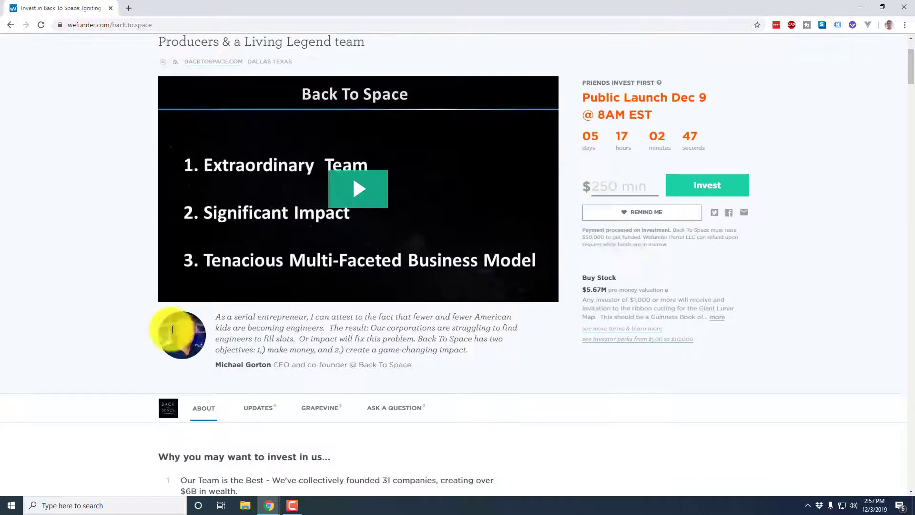
scroll(up, 3)
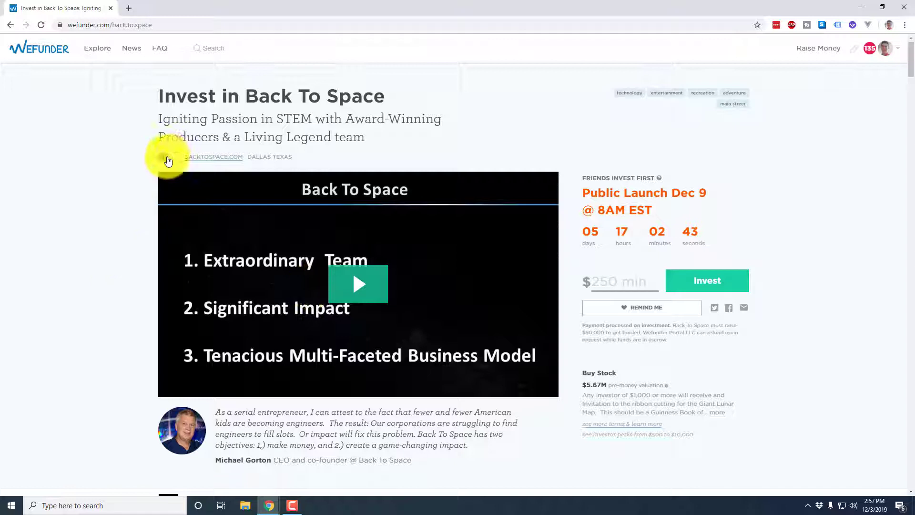
scroll(down, 3)
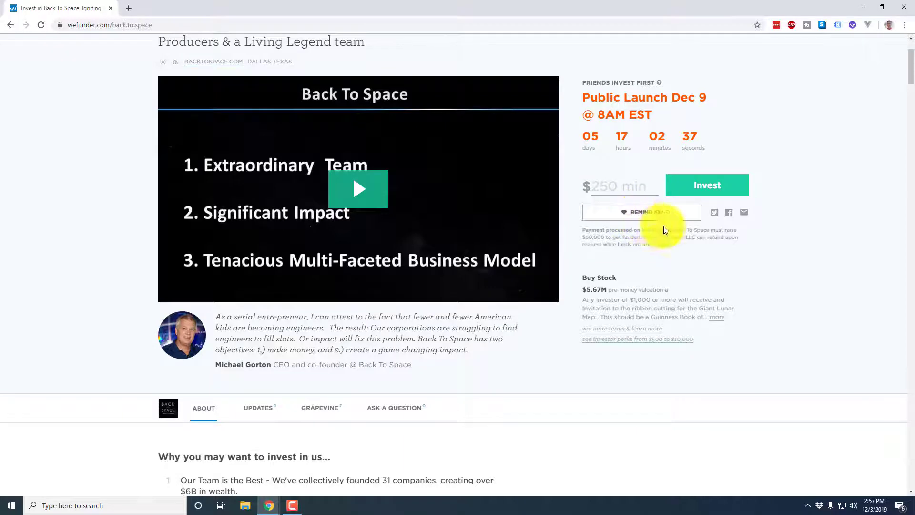
scroll(down, 3)
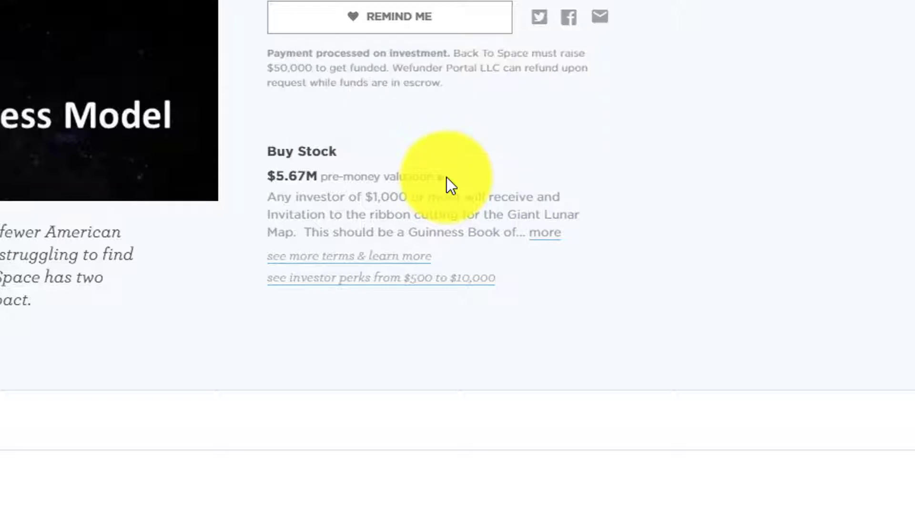
mouse_move(441, 177)
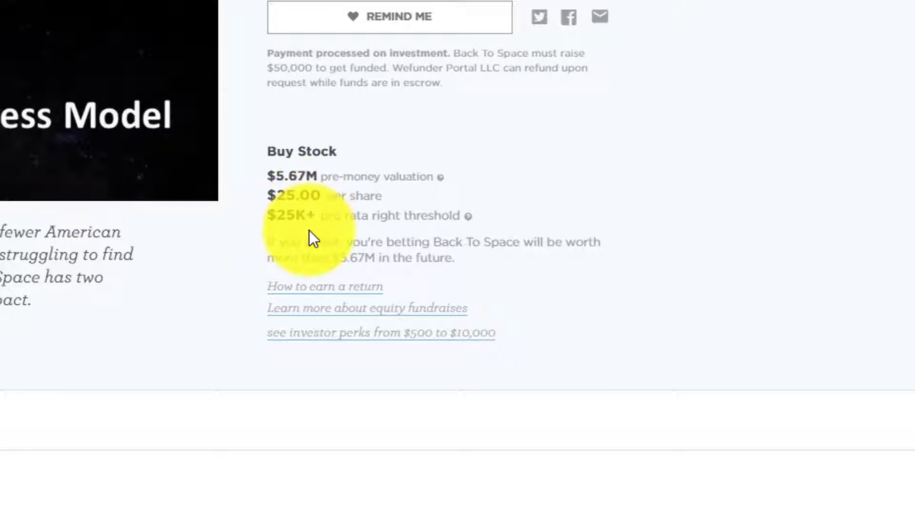
scroll(down, 3)
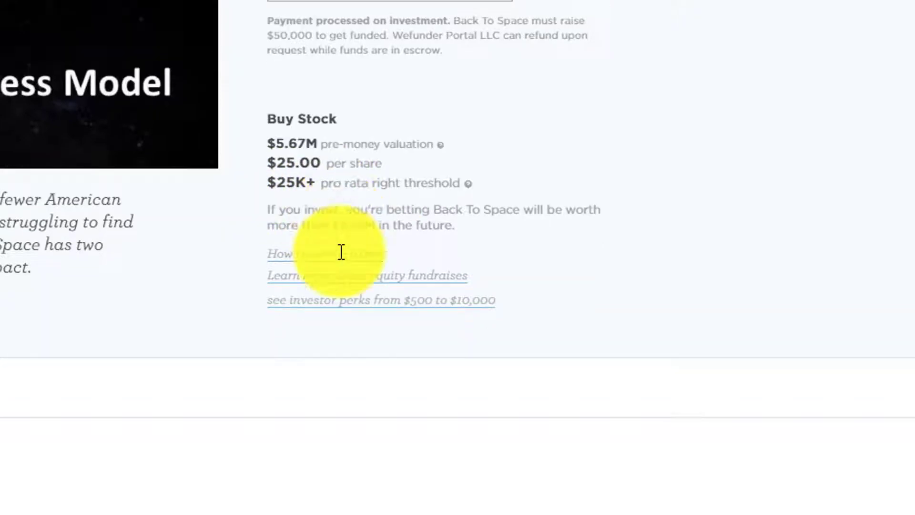
scroll(down, 3)
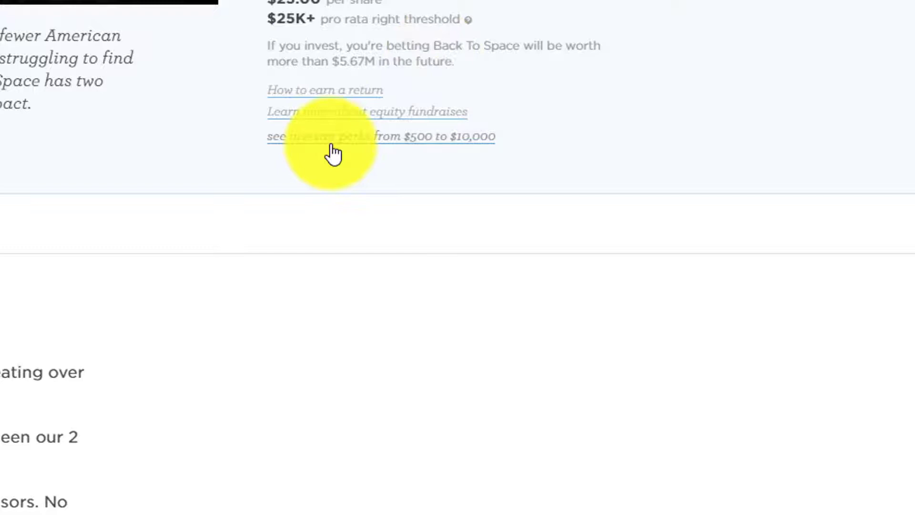
Step: Reveal Back To Space's $500 to $10,000 investor perks and highlight the first perk
click(328, 136)
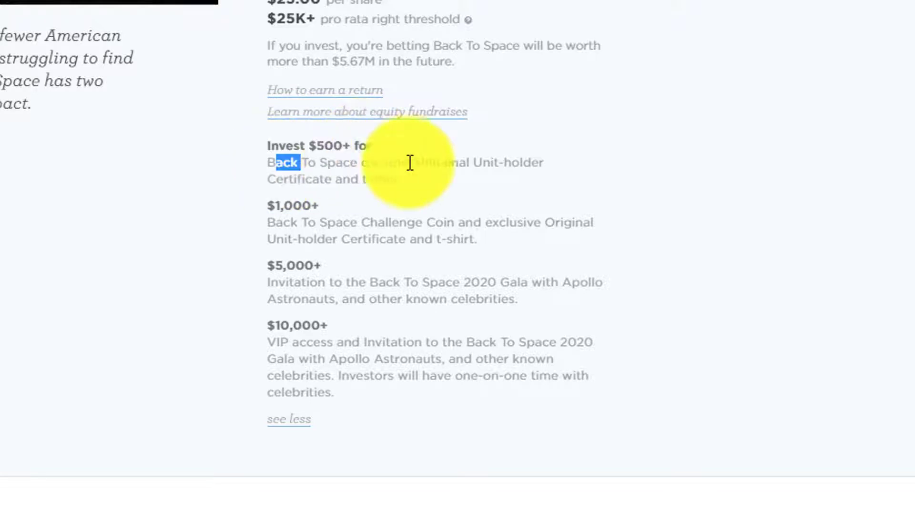
drag(409, 163, 475, 239)
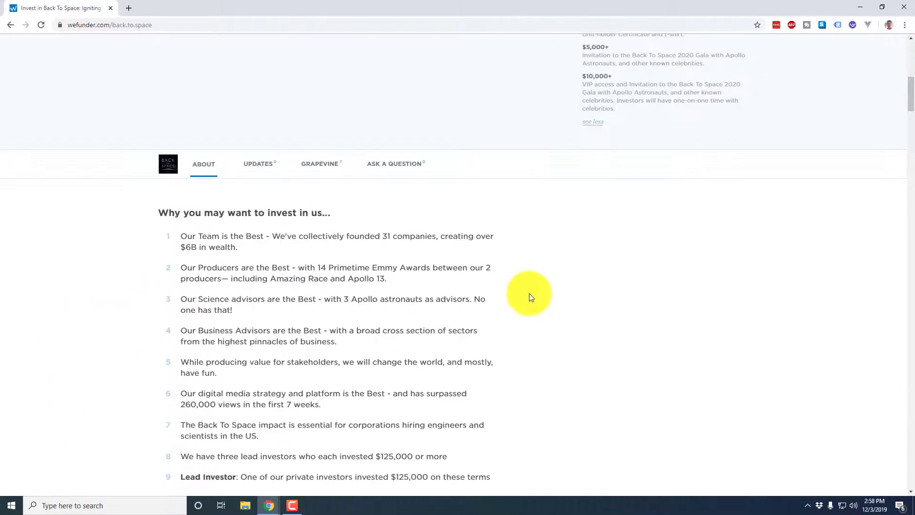
scroll(down, 3)
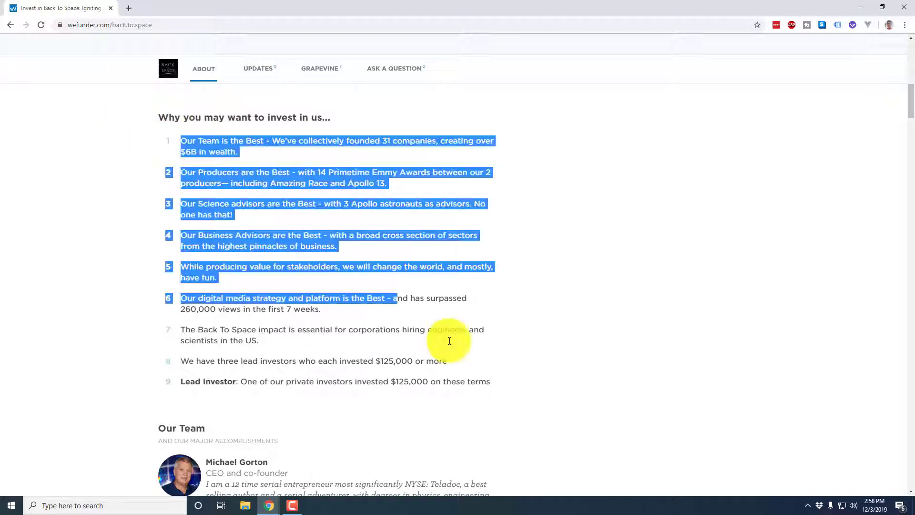
click(374, 300)
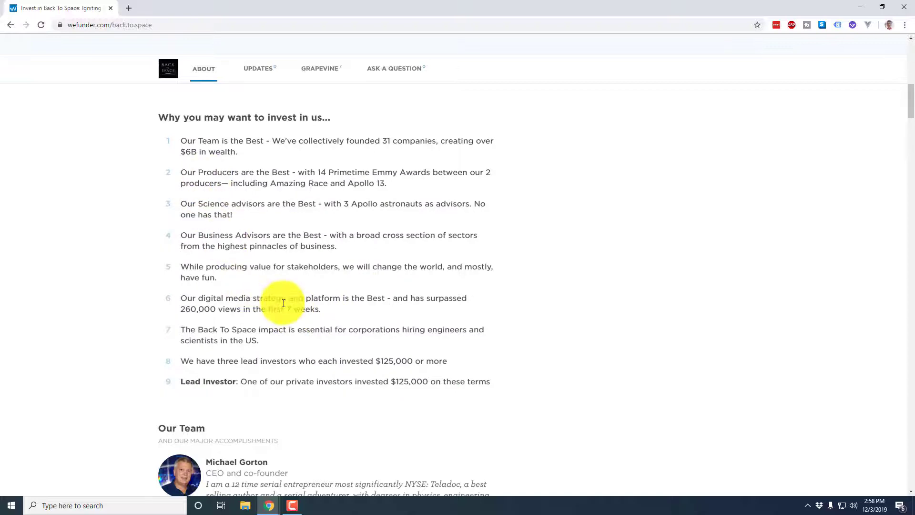
scroll(down, 3)
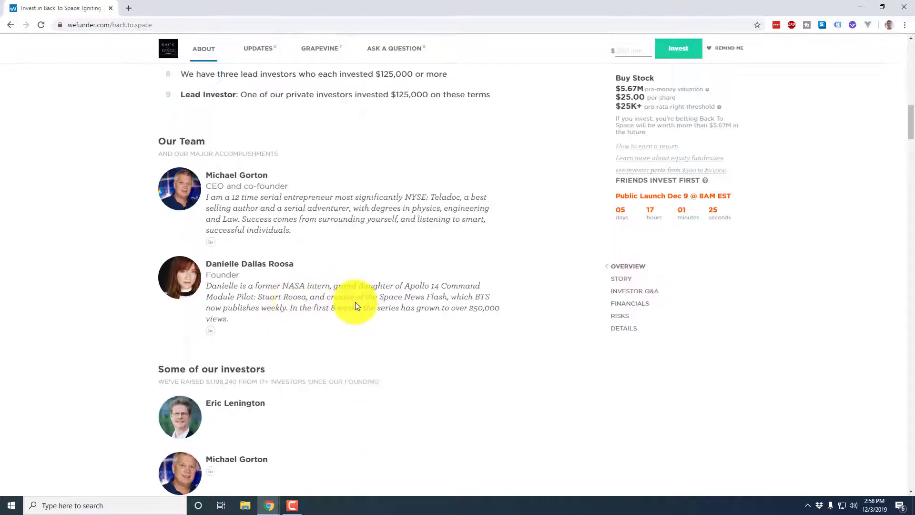
scroll(down, 3)
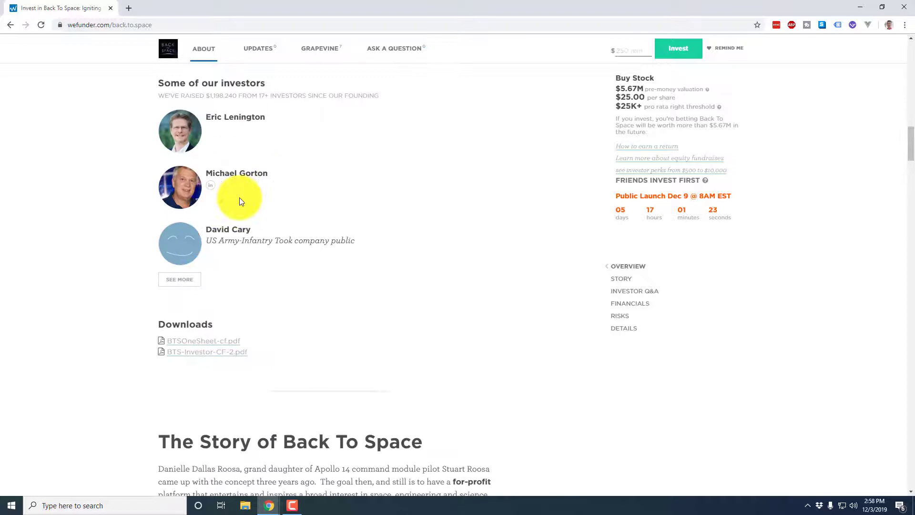
scroll(down, 3)
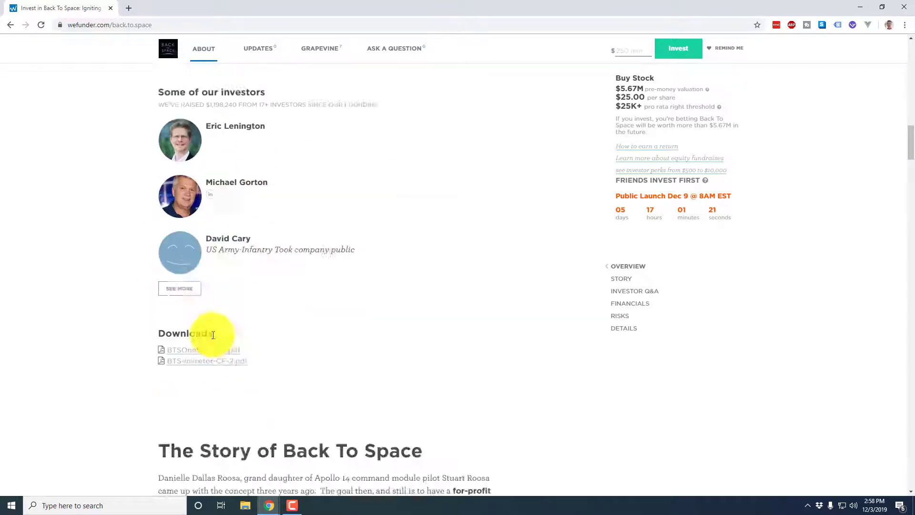
scroll(down, 3)
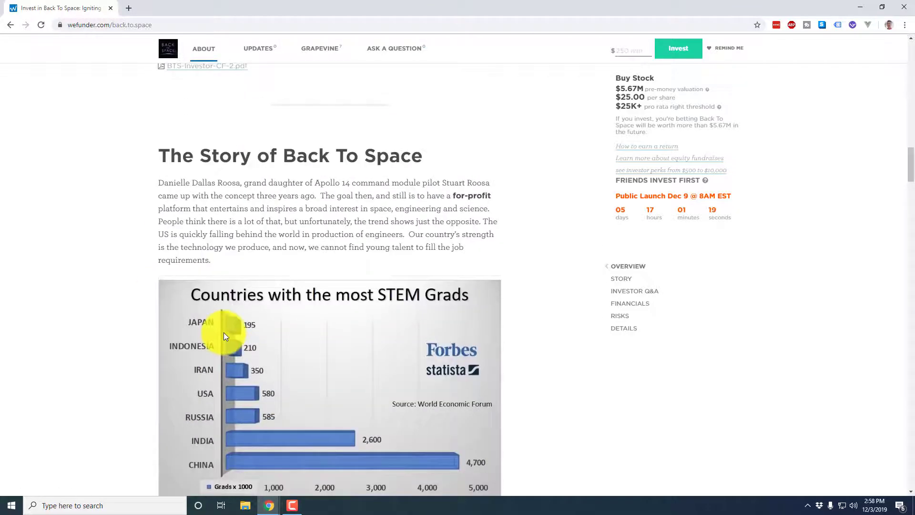
mouse_move(135, 161)
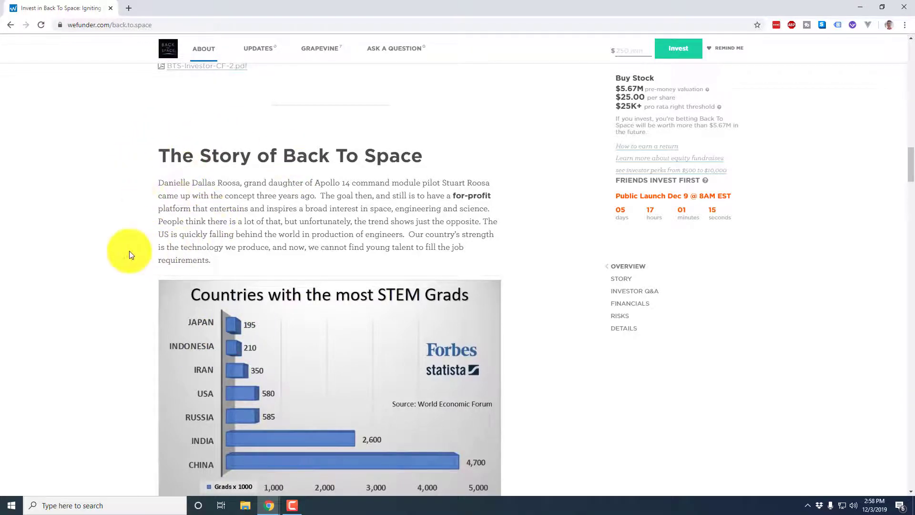
scroll(down, 3)
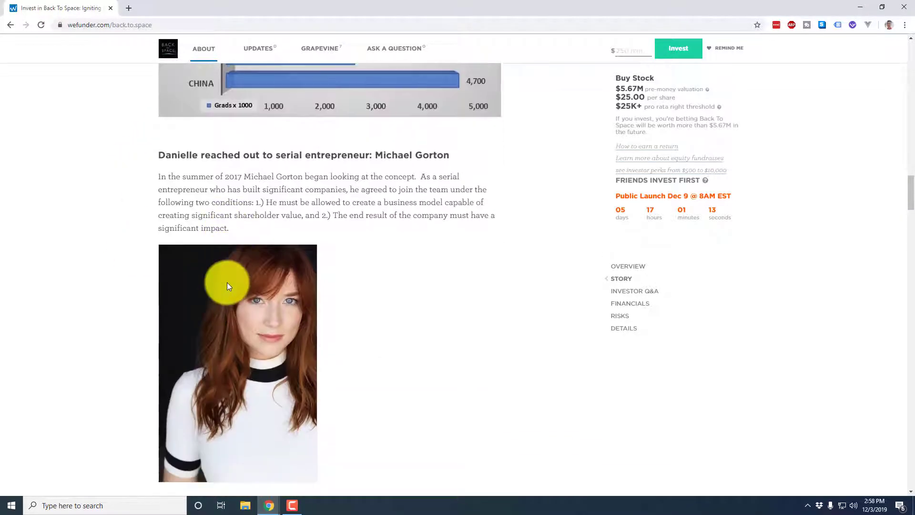
scroll(down, 3)
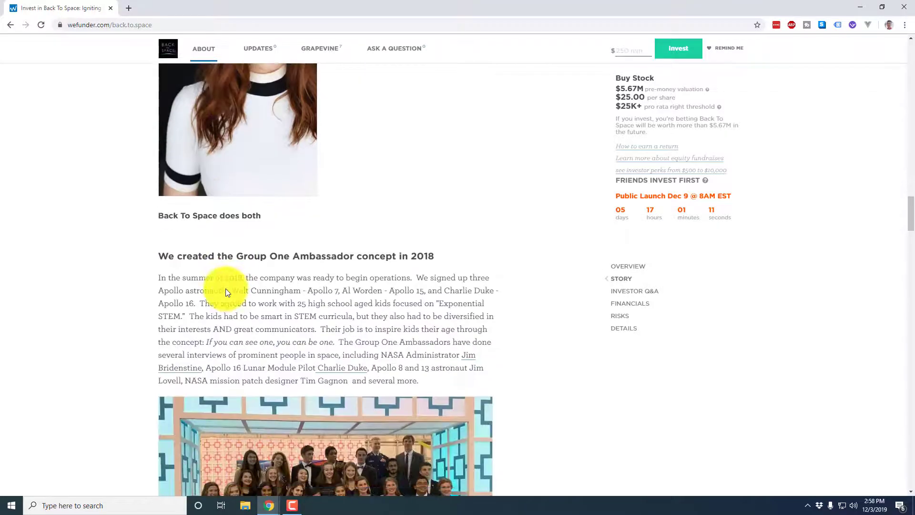
scroll(down, 3)
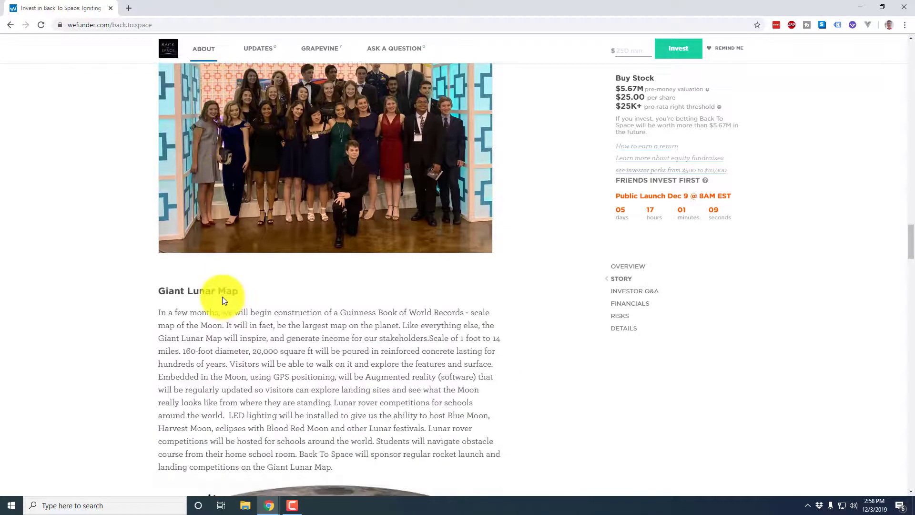
scroll(down, 3)
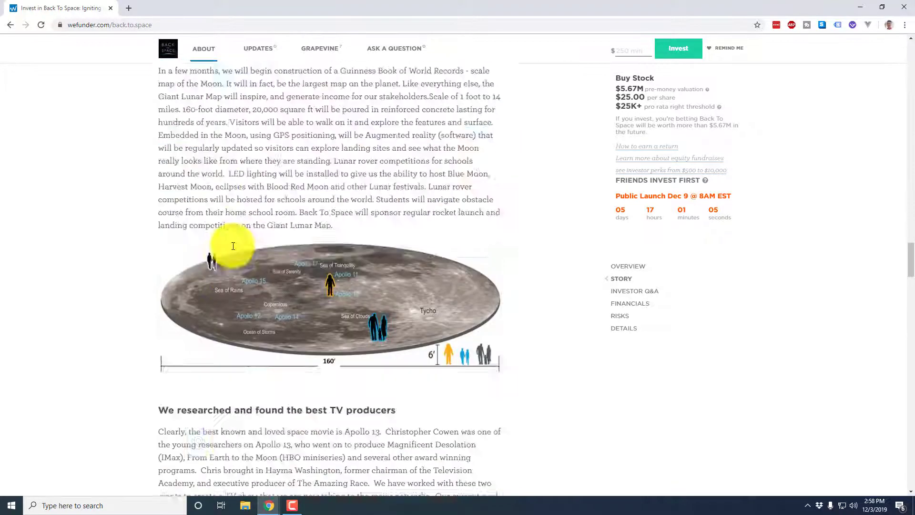
scroll(down, 3)
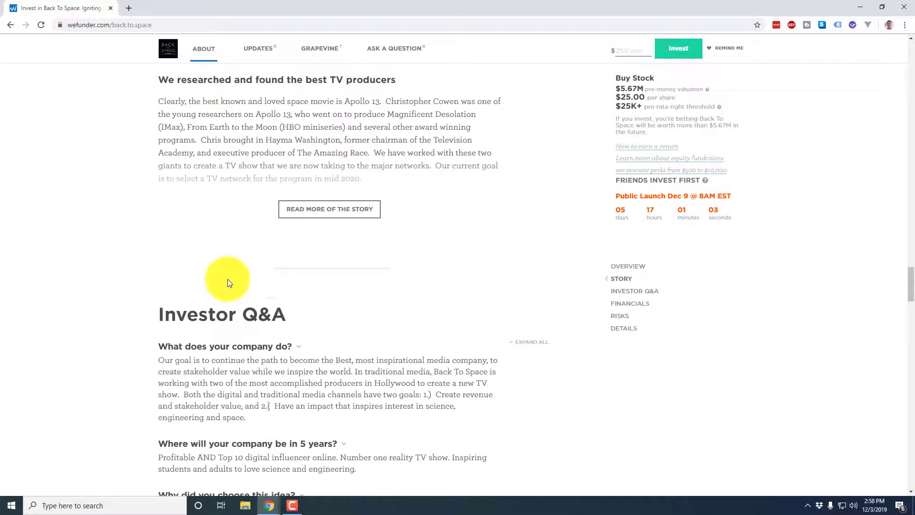
scroll(down, 3)
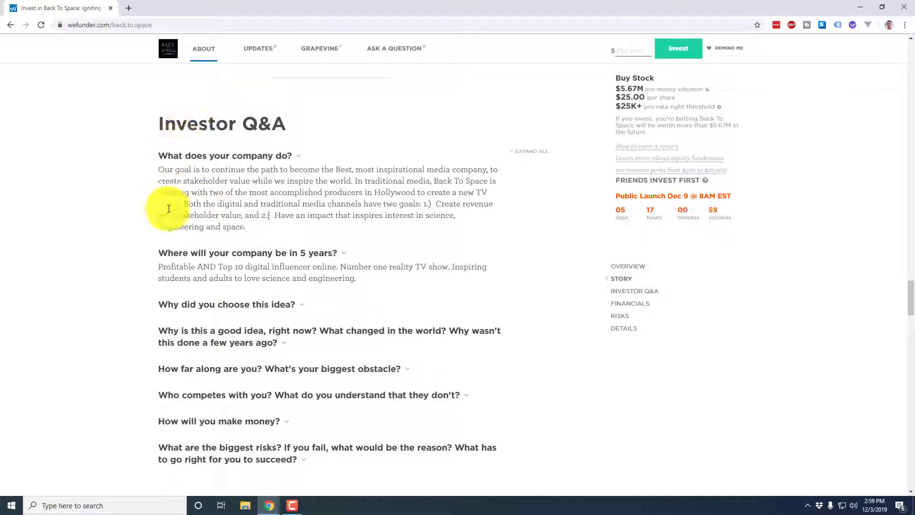
scroll(down, 3)
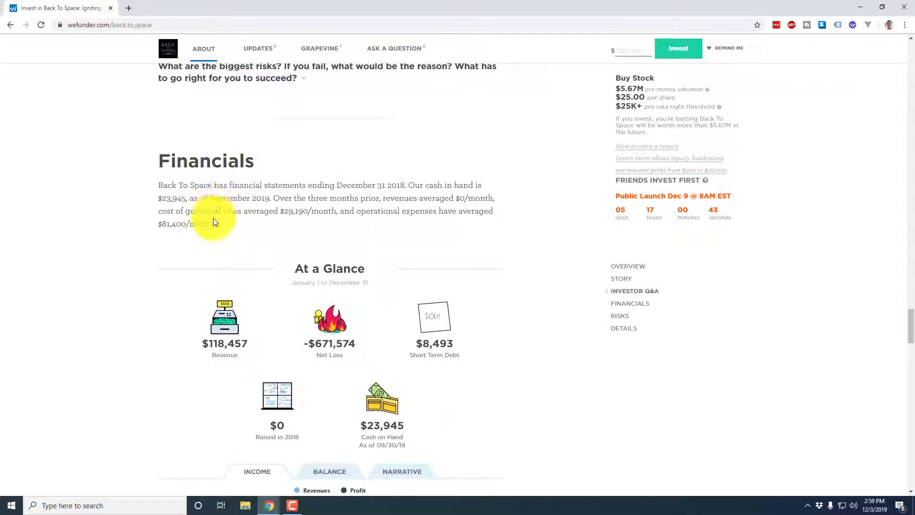
Step: Scroll to the At a Glance financials showing the -$671,574 net loss
scroll(down, 3)
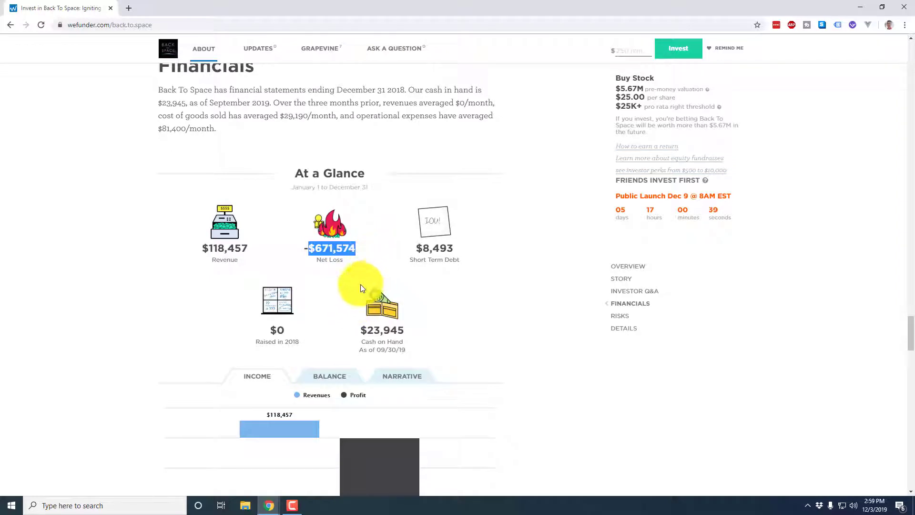
mouse_move(327, 268)
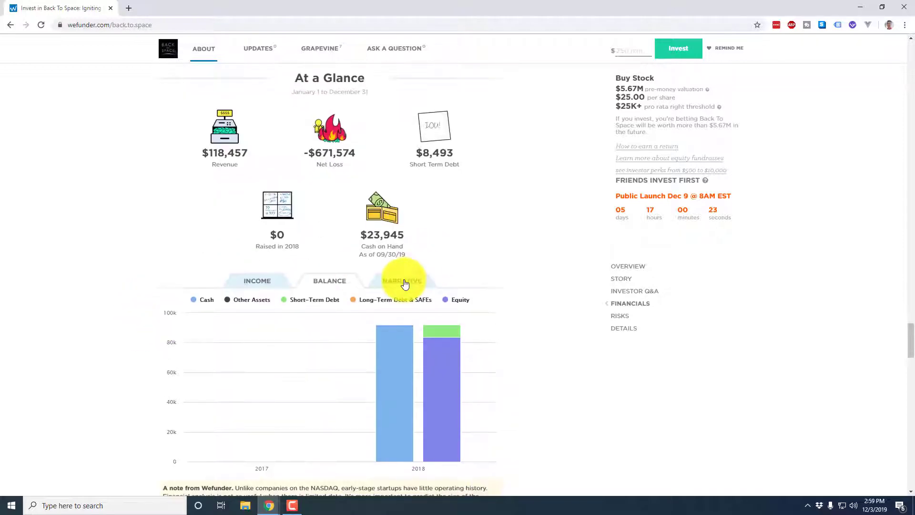
Step: Expand management's financial discussion and scroll to the ratios and financial statements PDF
click(402, 281)
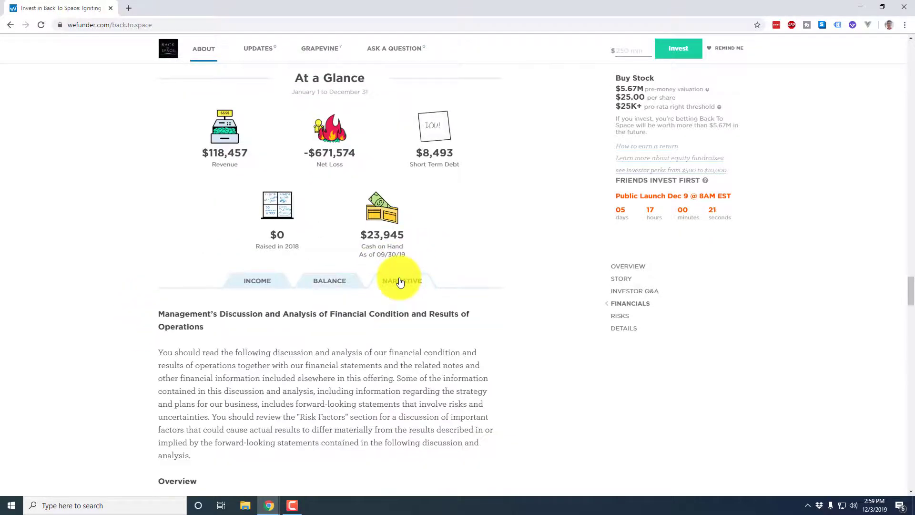
scroll(down, 3)
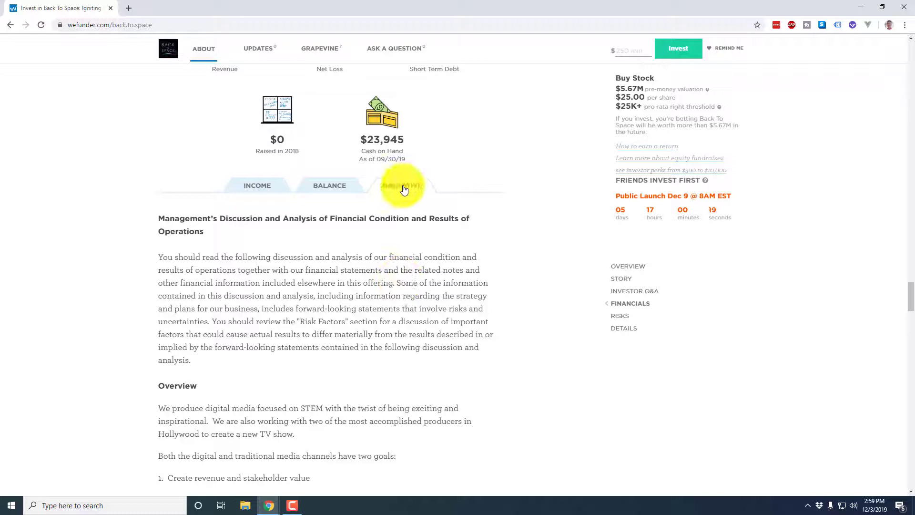
click(402, 185)
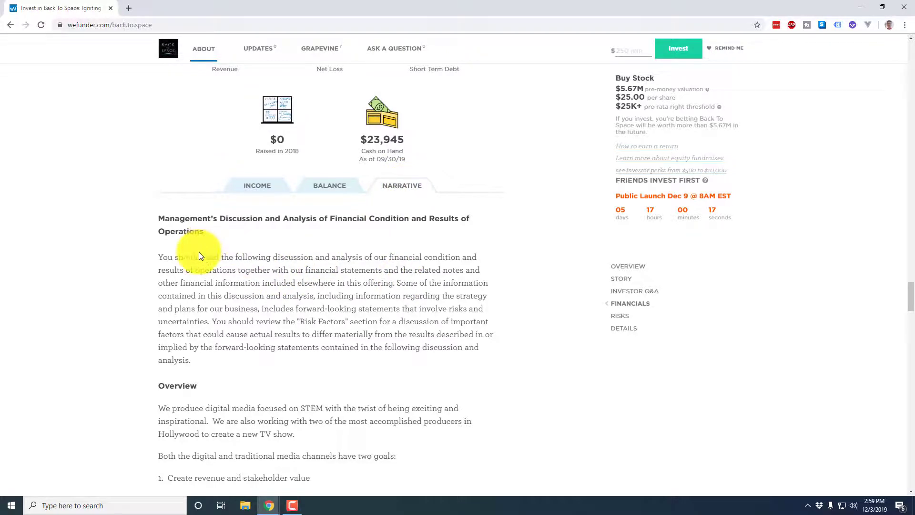
scroll(down, 3)
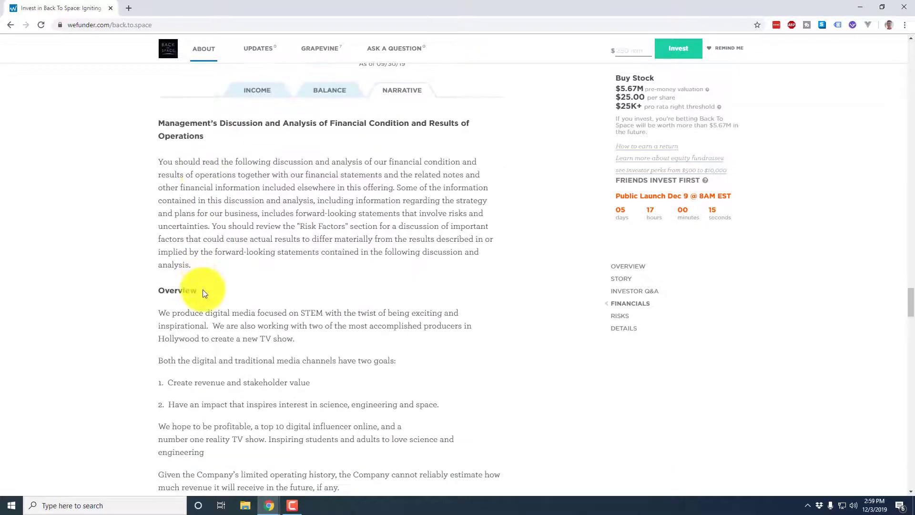
scroll(down, 3)
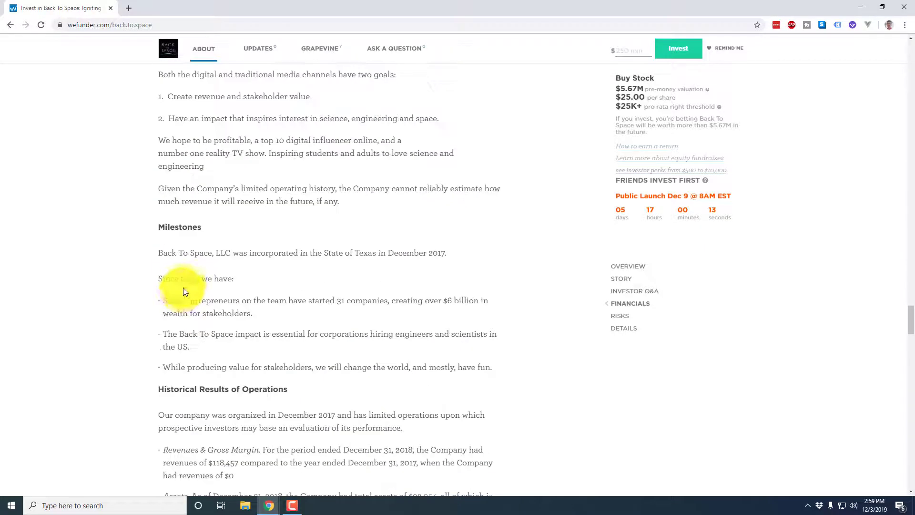
scroll(down, 3)
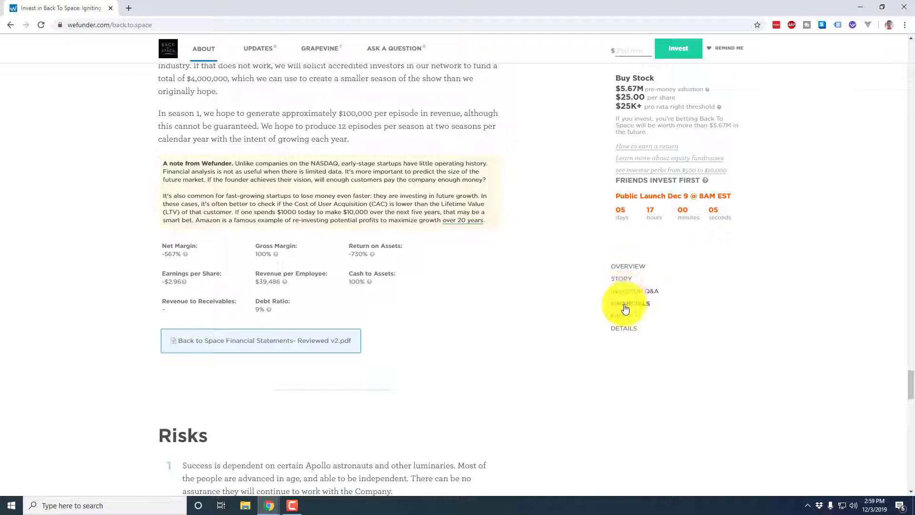
Step: Jump to Risks, expand all eight risks, and scroll on to the Details section
click(620, 316)
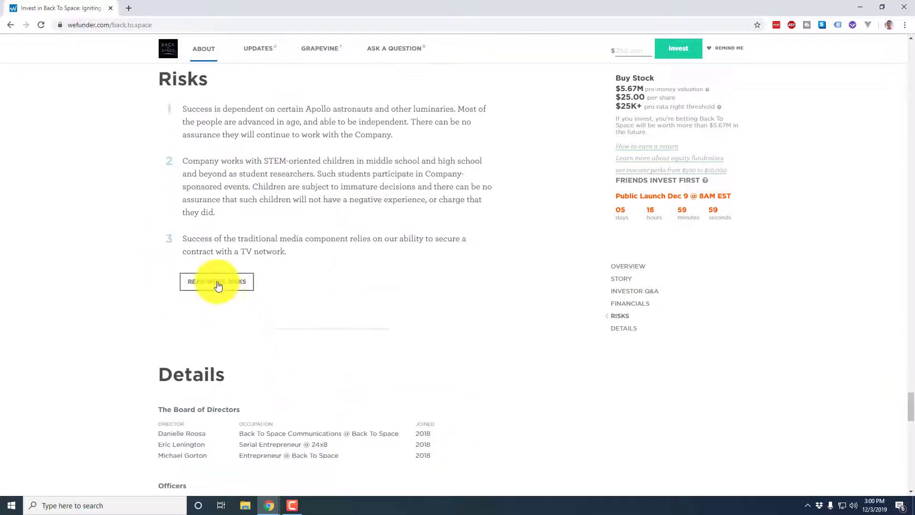
click(216, 281)
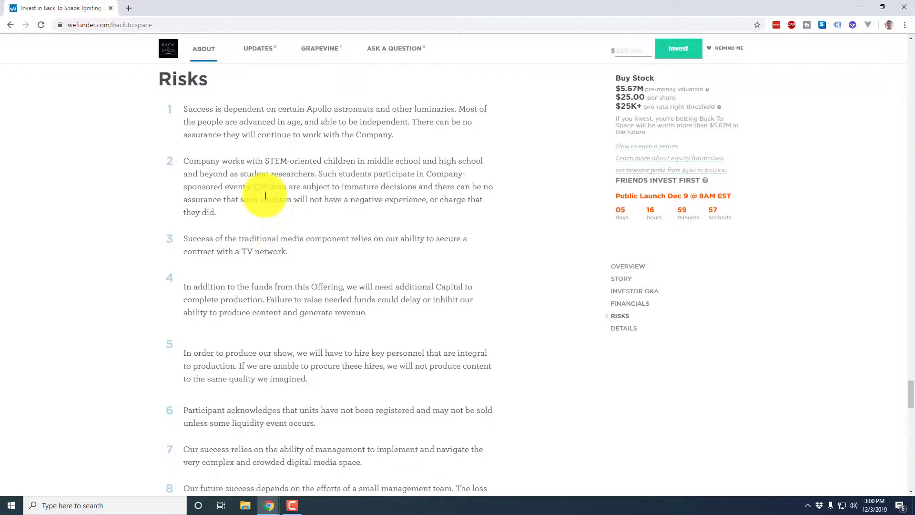
mouse_move(274, 196)
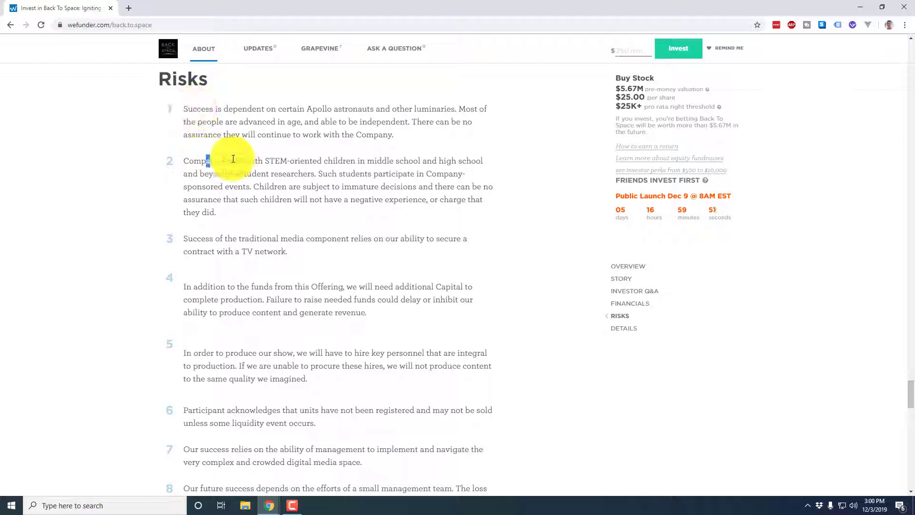
mouse_move(316, 252)
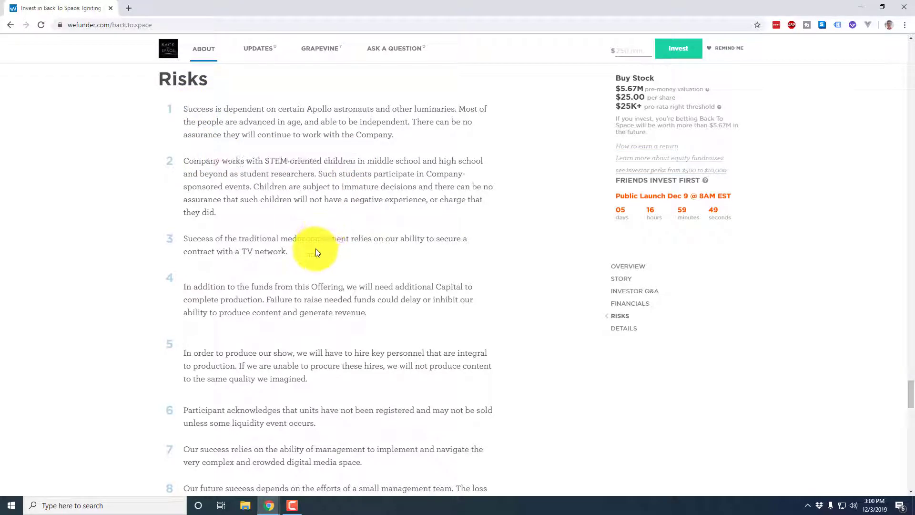
mouse_move(248, 336)
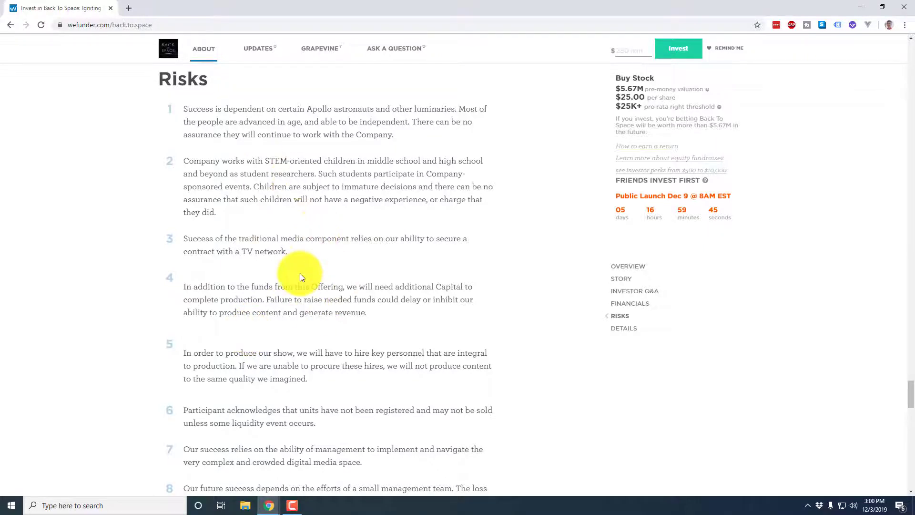
scroll(down, 3)
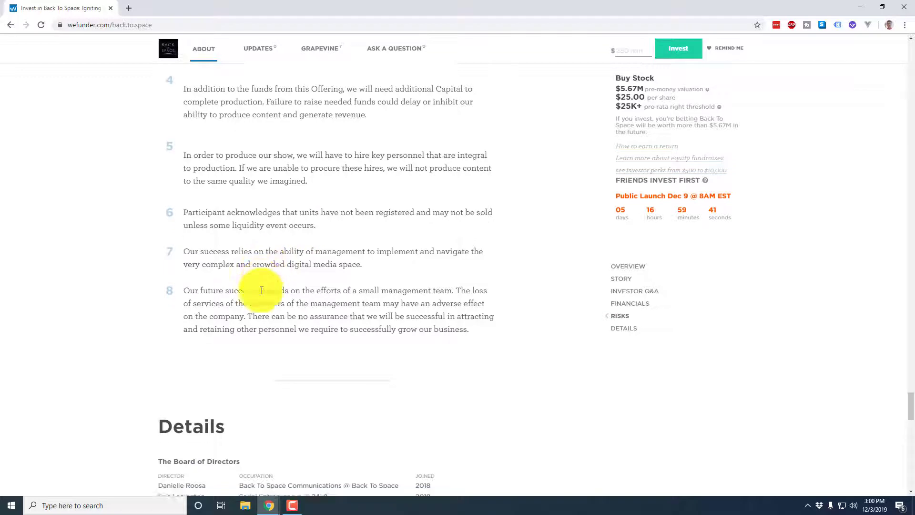
scroll(down, 3)
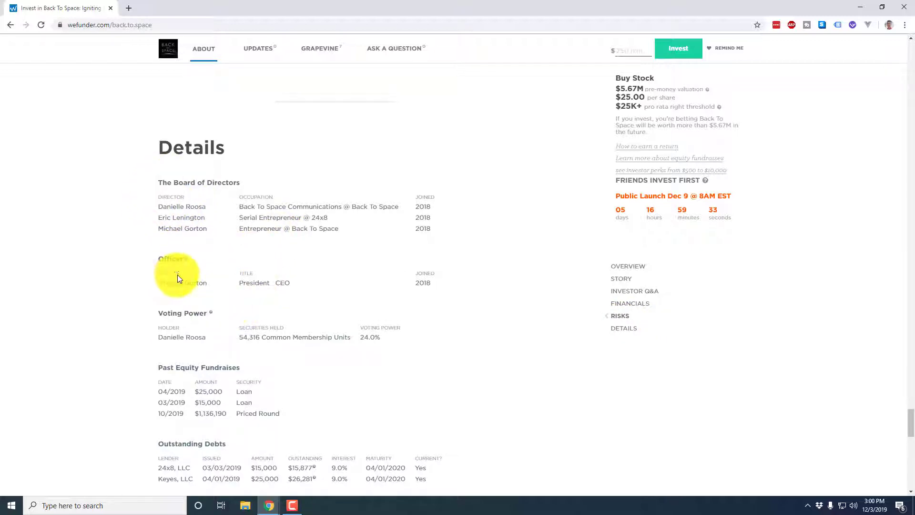
Step: Scroll through board, officers and debts, briefly highlighting the Use of Funds breakdown
scroll(down, 3)
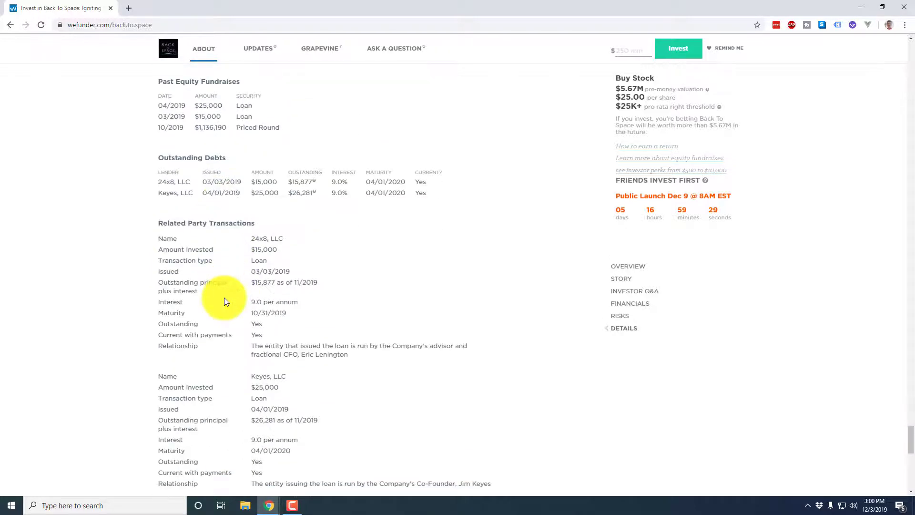
scroll(down, 3)
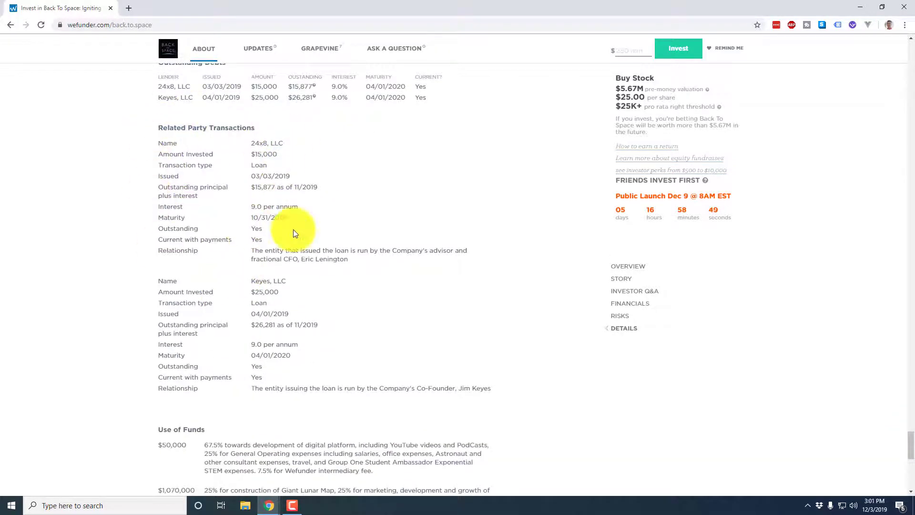
scroll(down, 3)
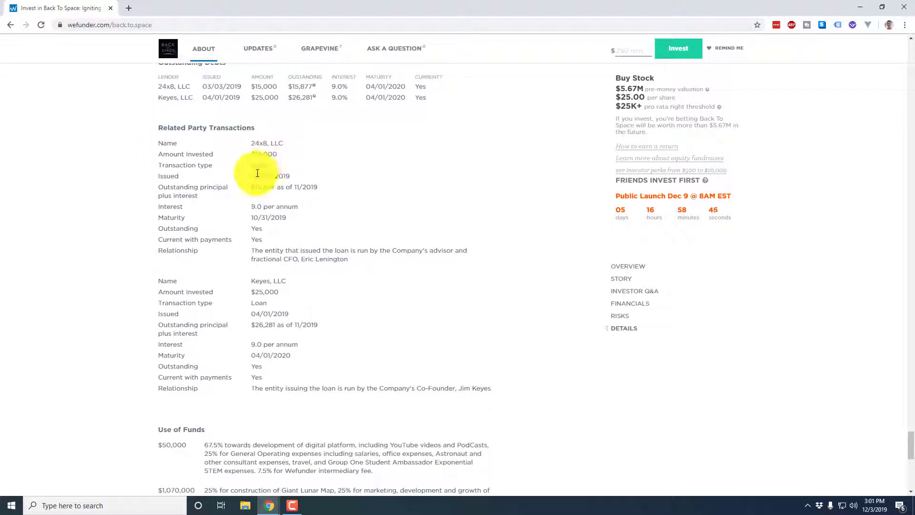
drag(263, 249, 349, 259)
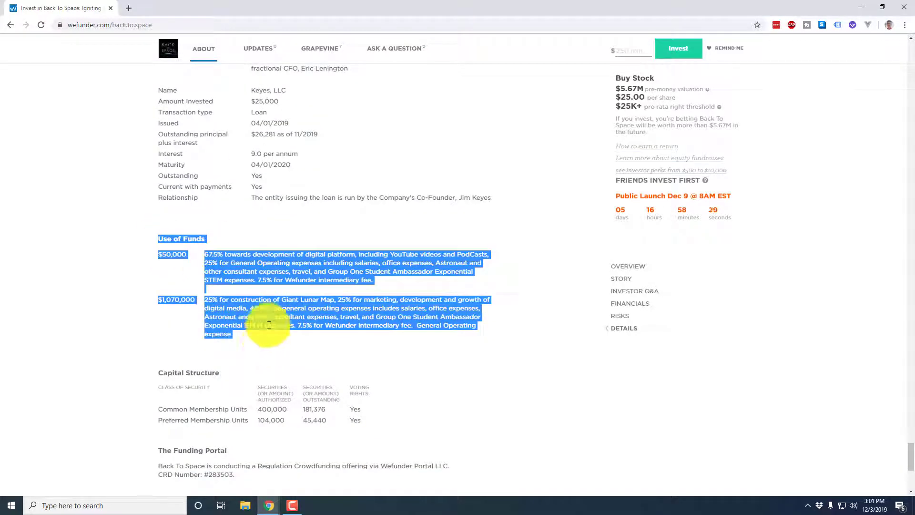
click(160, 255)
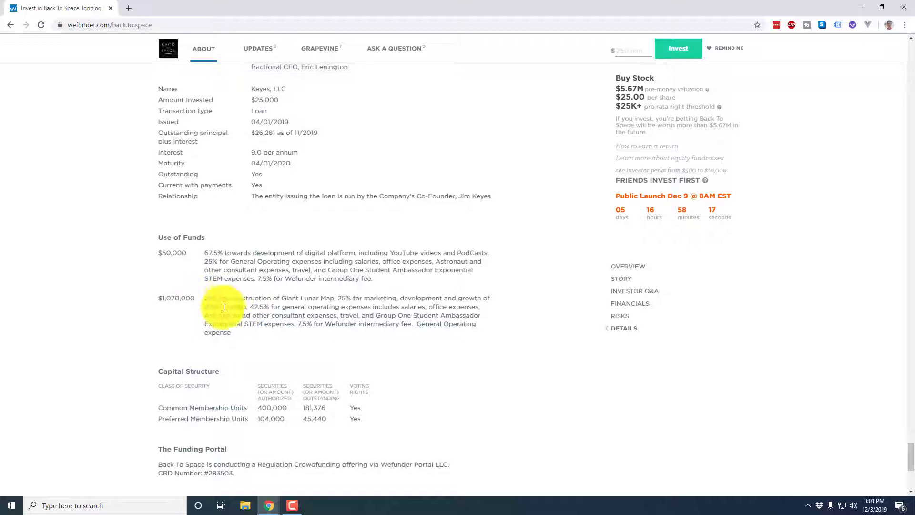
Step: Open Back To Space's Form C filing from the EDGAR section and view its cover page
scroll(down, 3)
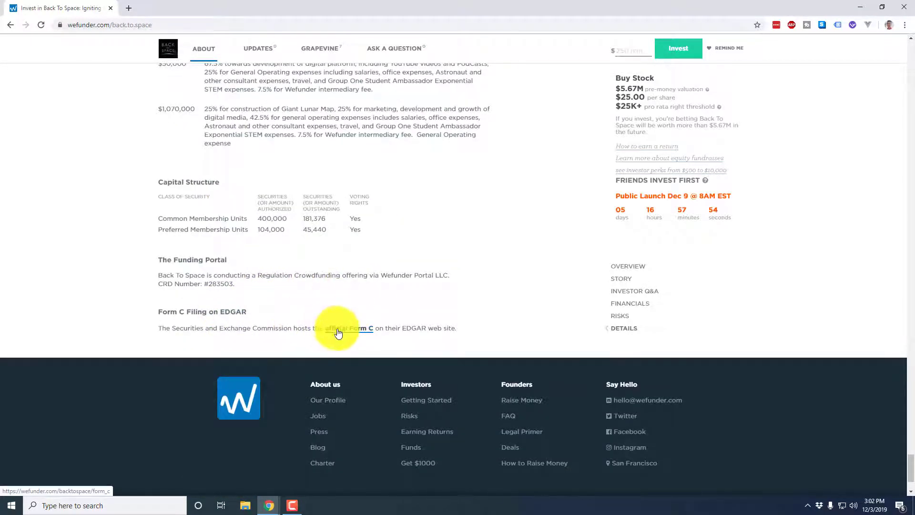
click(361, 328)
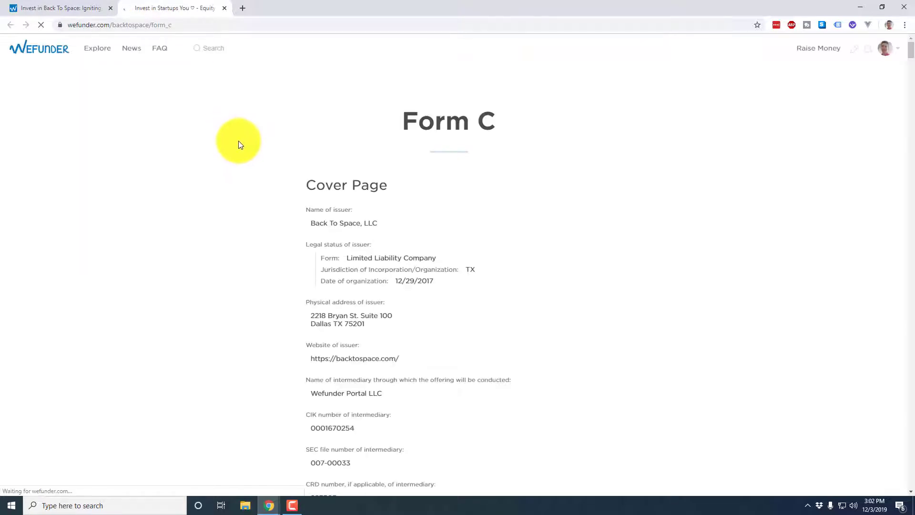
scroll(down, 3)
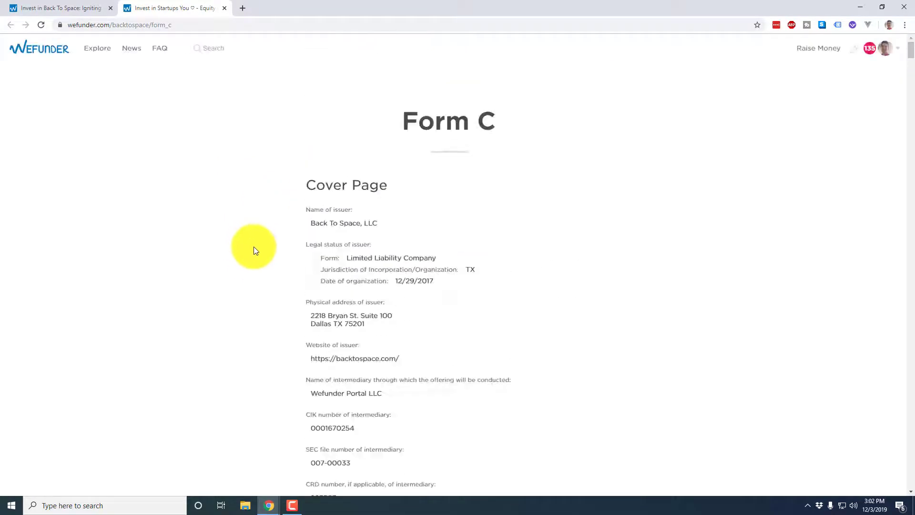
mouse_move(400, 146)
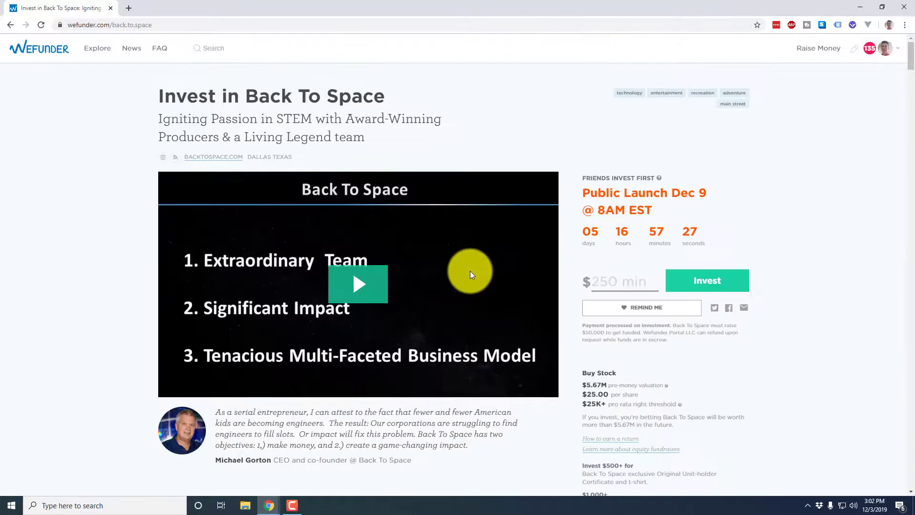
Step: Browse Back To Space's Updates and Grapevine investor notes
scroll(down, 3)
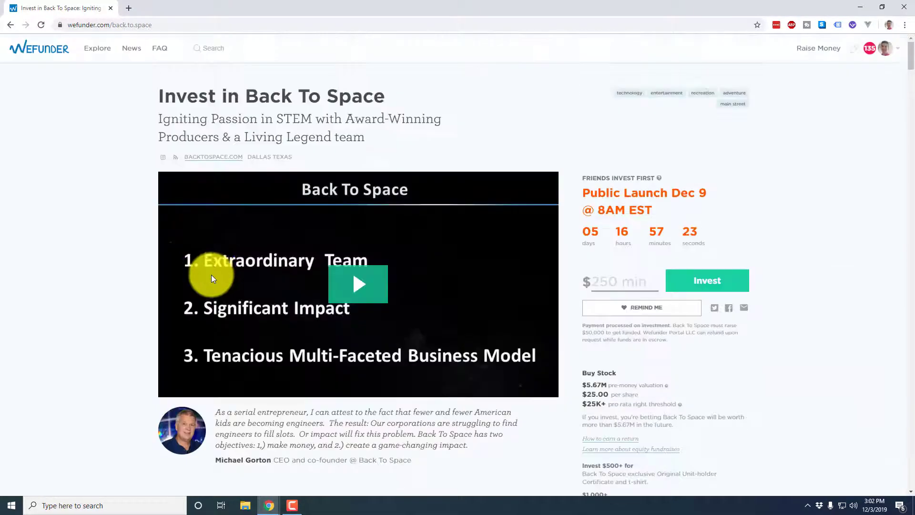
scroll(down, 3)
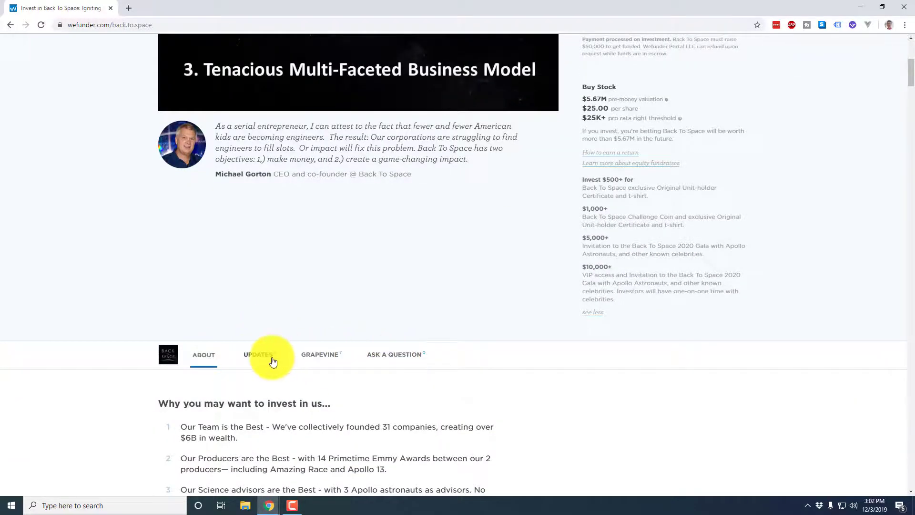
click(257, 354)
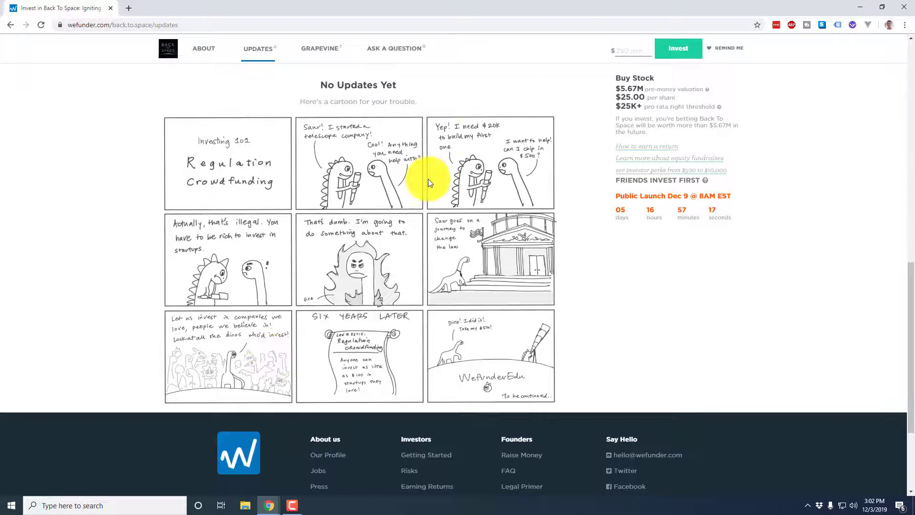
mouse_move(383, 127)
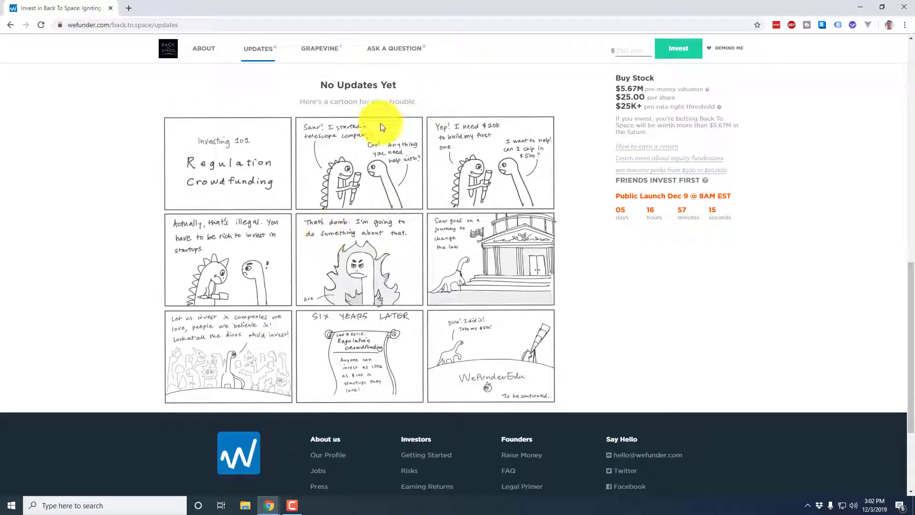
scroll(down, 3)
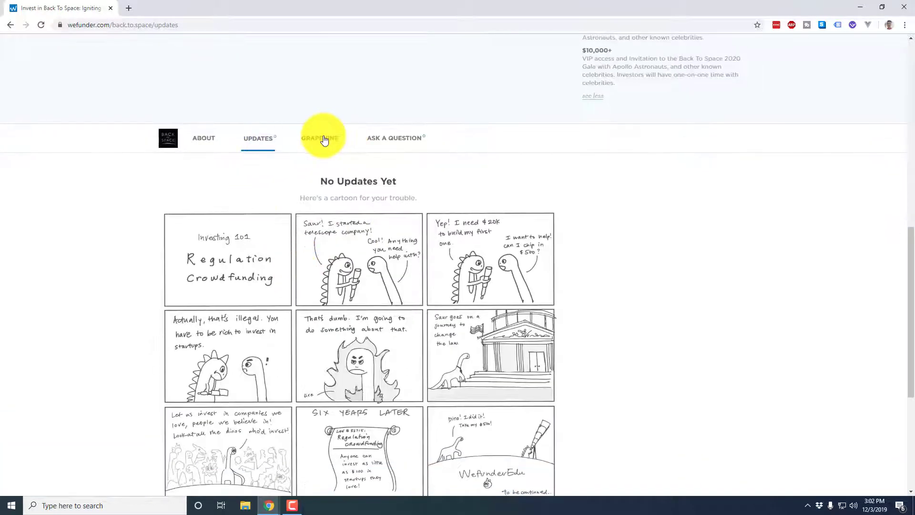
click(320, 138)
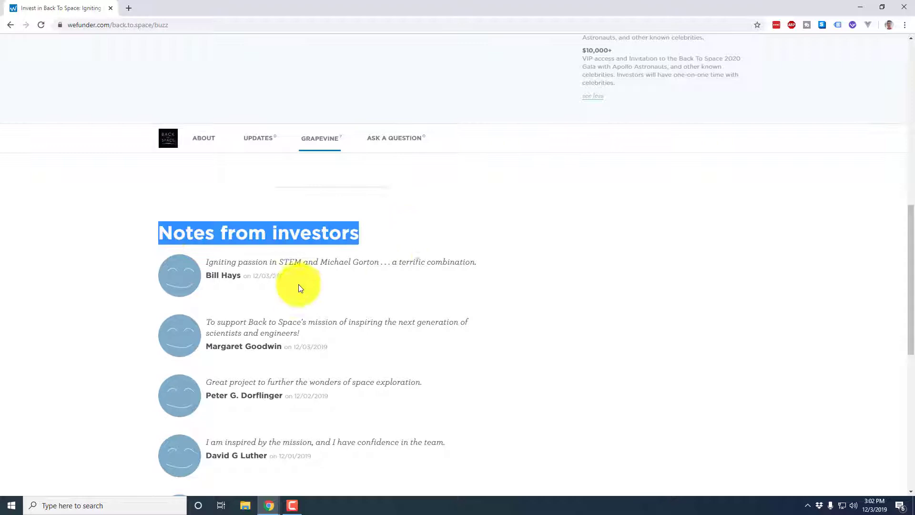
Step: View the Ask a Question form, then return to the Explore listings
scroll(down, 3)
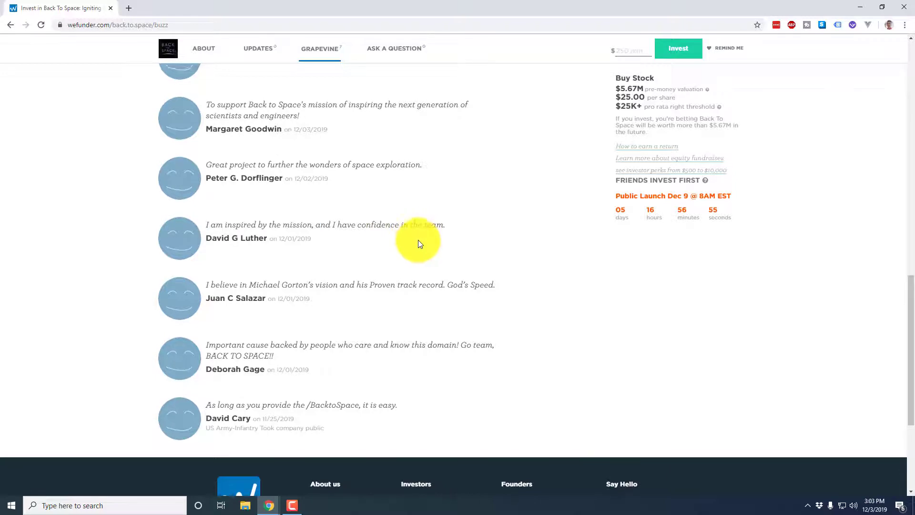
click(394, 48)
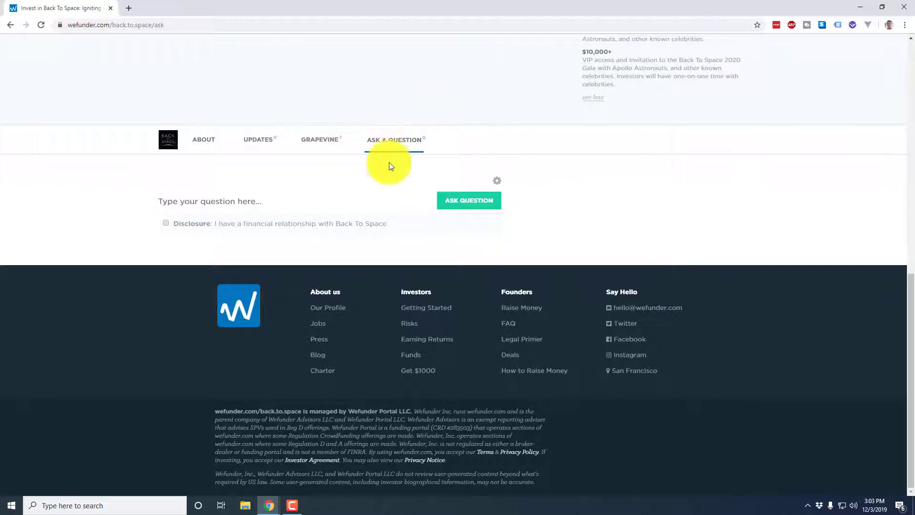
scroll(up, 3)
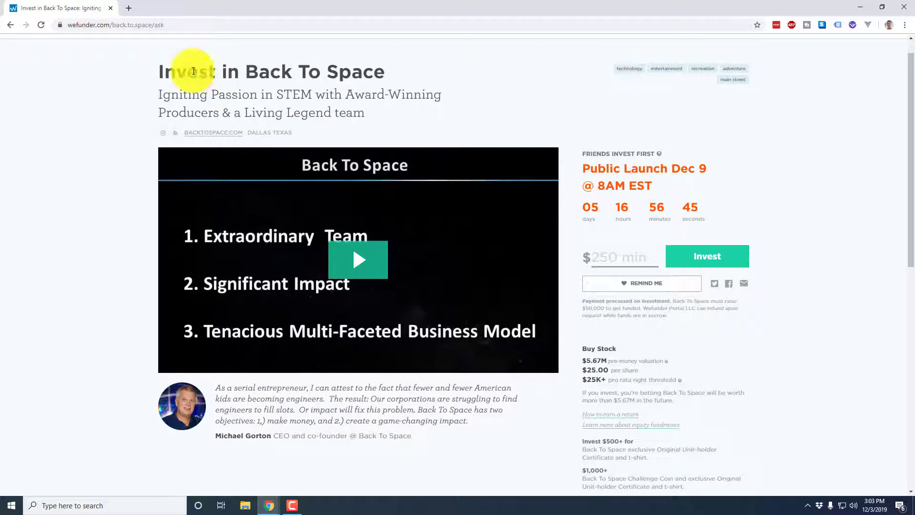
click(319, 49)
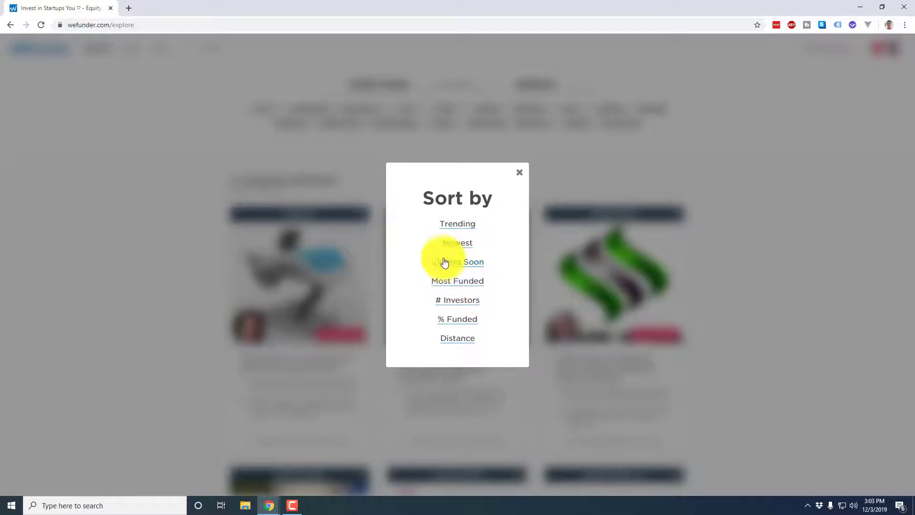
Step: Sort by closing soon and open Convesio's listing, showing $1,000,000 raised from 765 investors
click(458, 262)
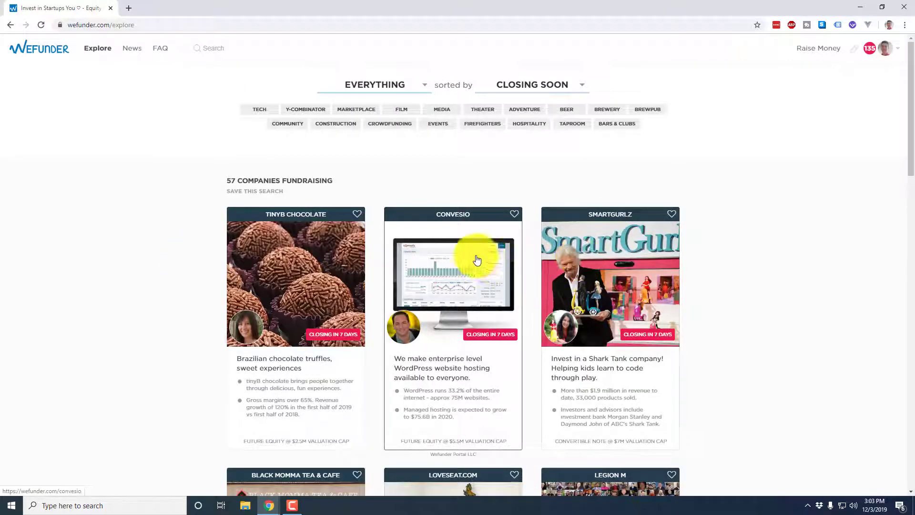
click(453, 277)
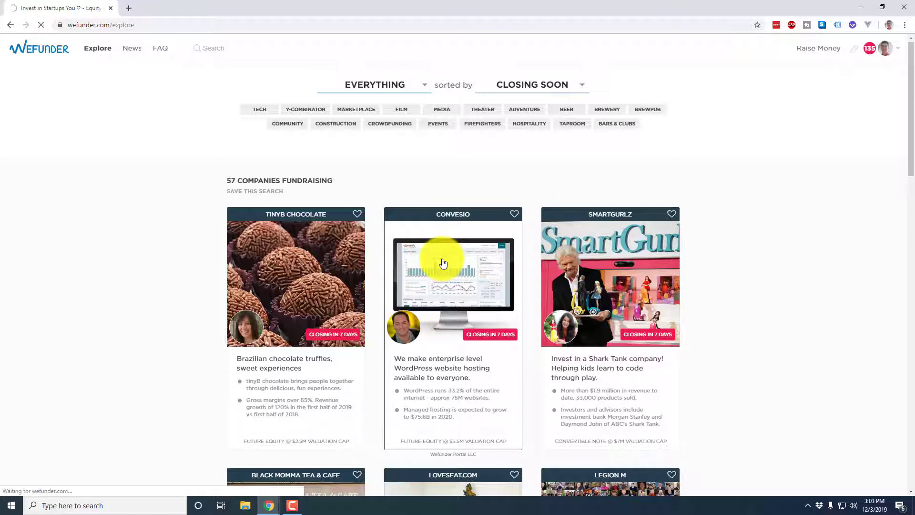
click(453, 277)
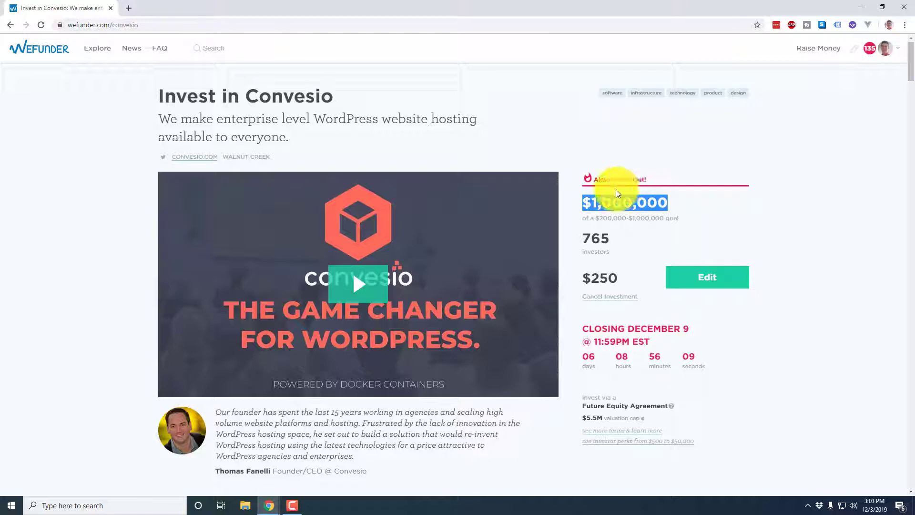
Step: Scroll Convesio's Grapevine notes and switch to the Ask a Question section
scroll(down, 3)
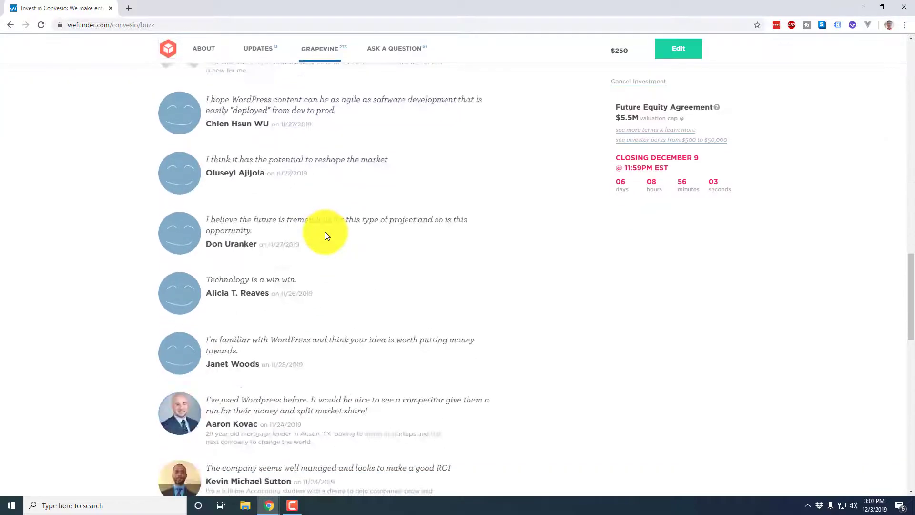
scroll(down, 3)
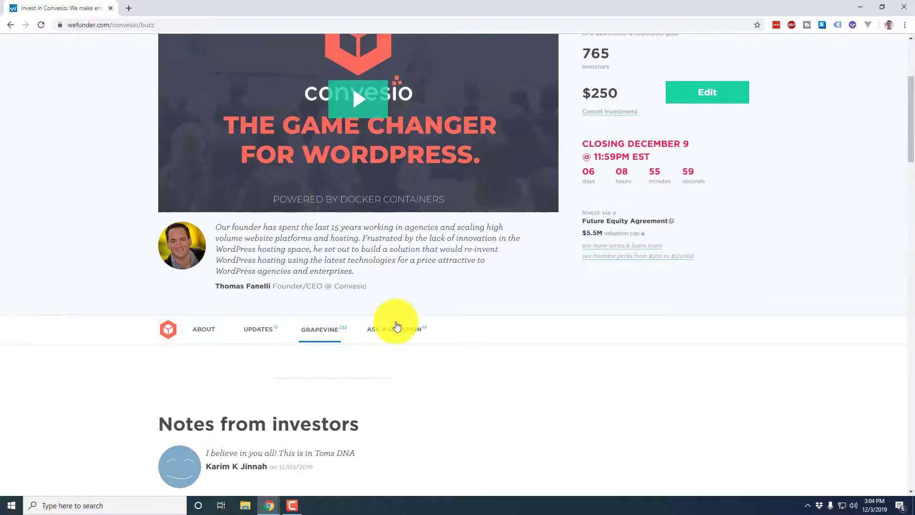
click(394, 328)
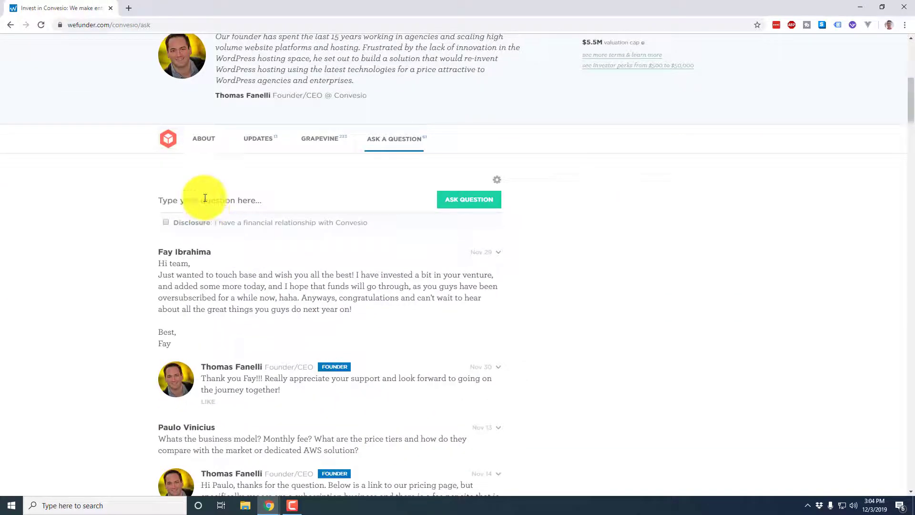
text(AS)
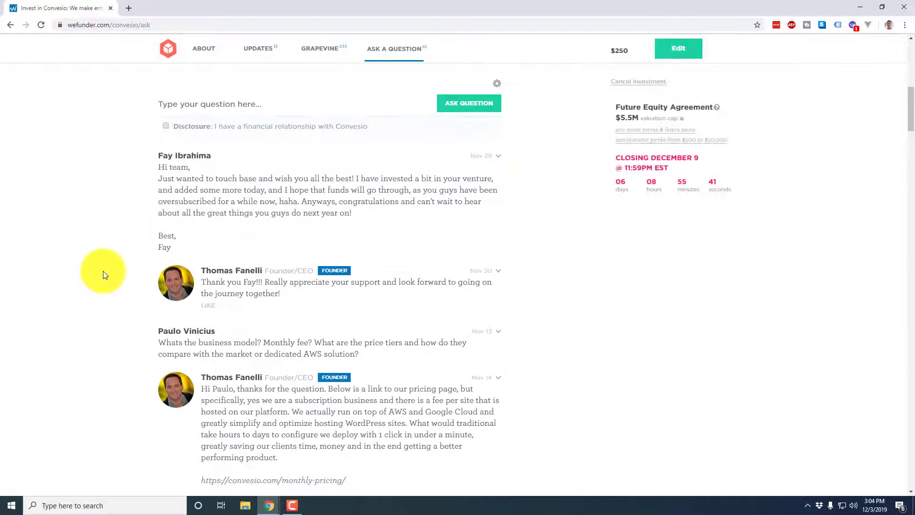
mouse_move(150, 269)
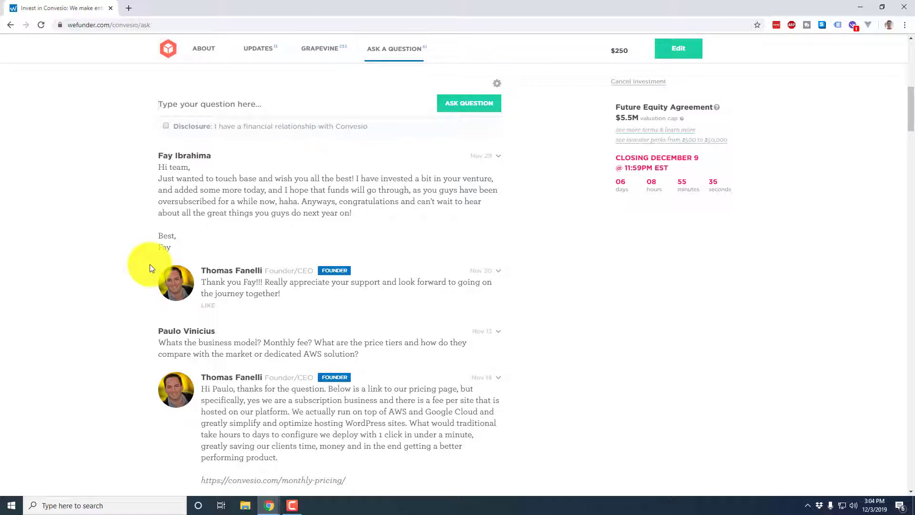
Step: Read down through the investor question threads and founder answers
scroll(down, 3)
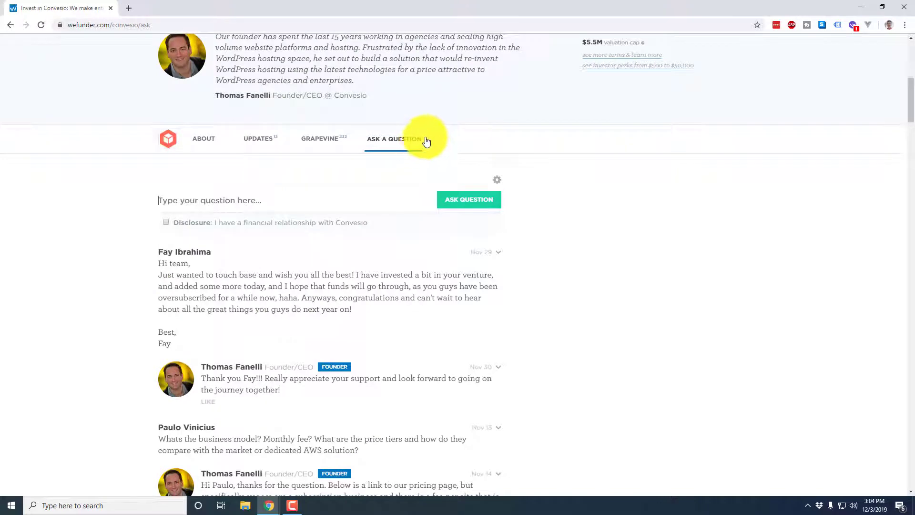
scroll(down, 3)
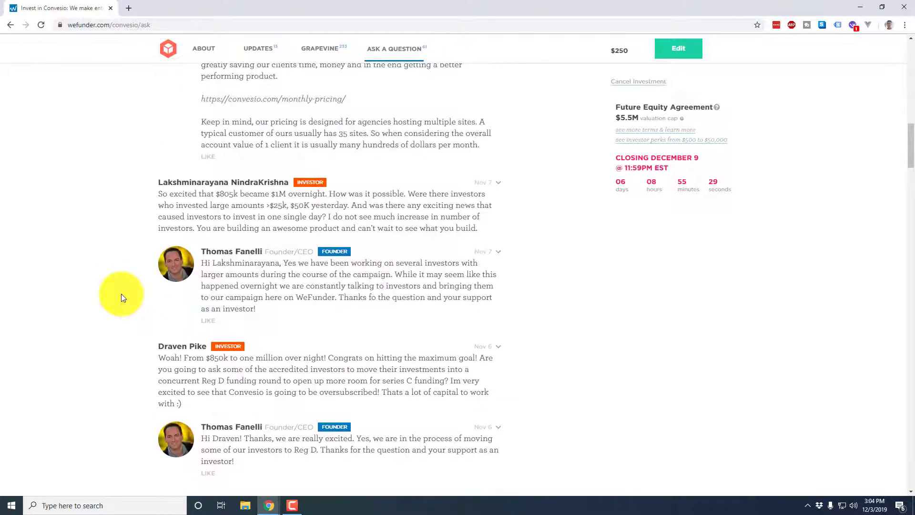
scroll(down, 3)
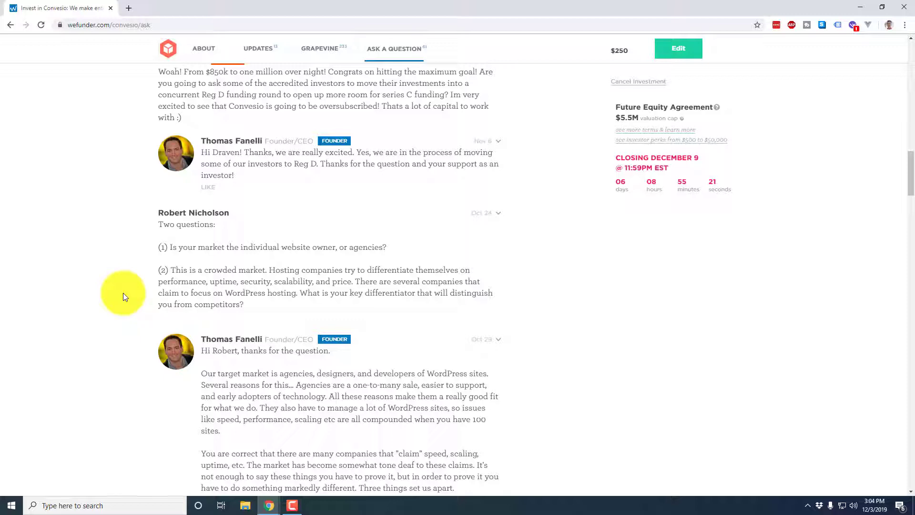
scroll(down, 3)
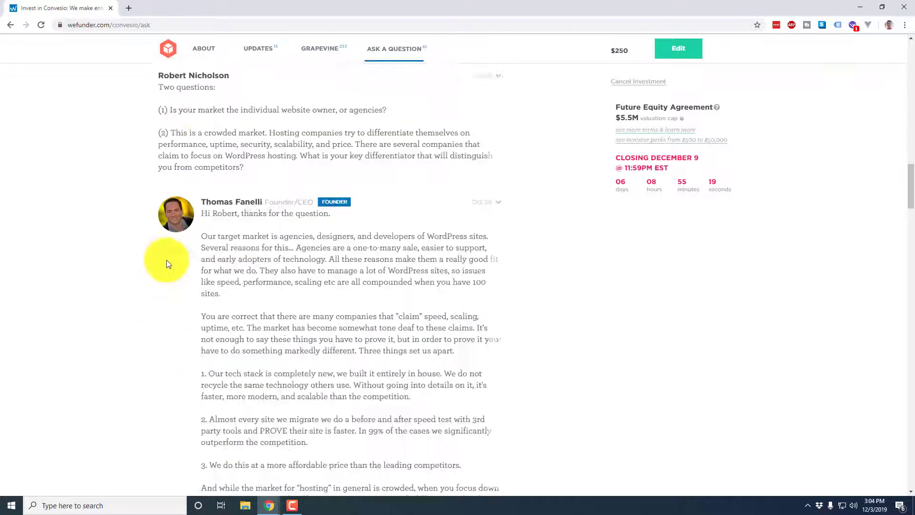
scroll(down, 3)
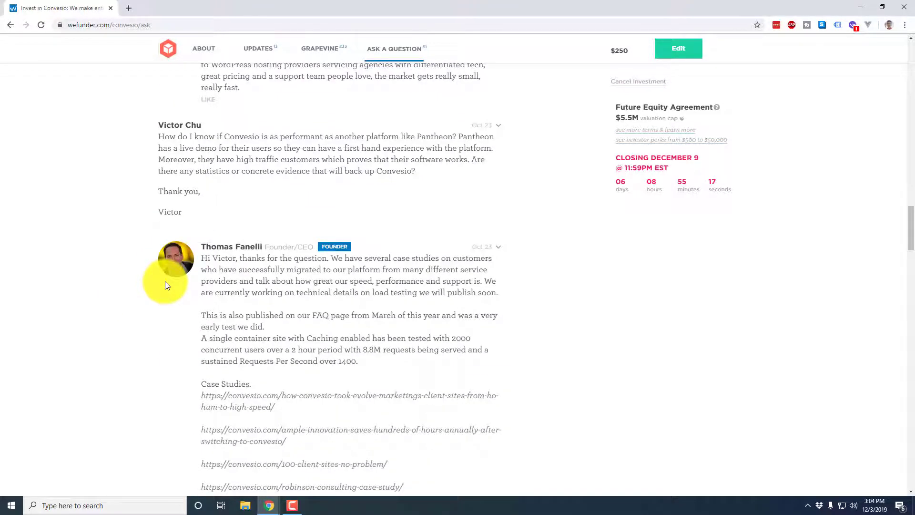
scroll(down, 3)
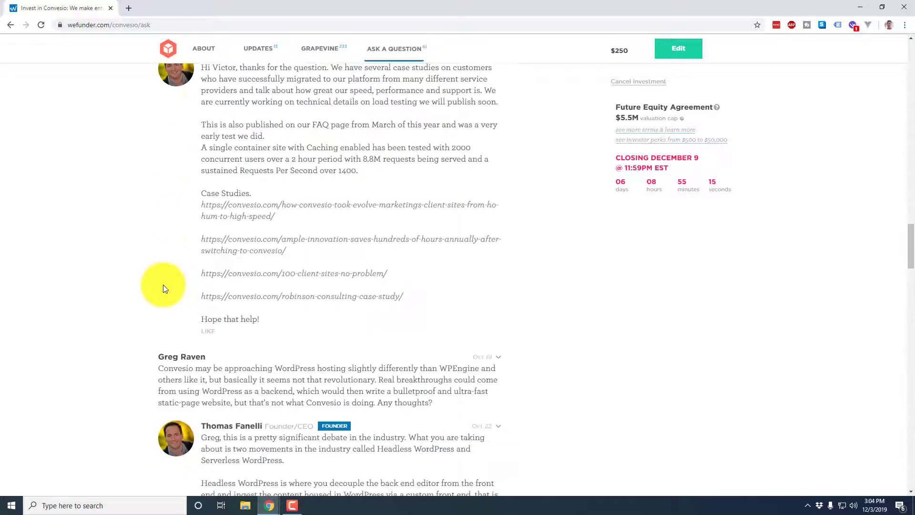
scroll(down, 3)
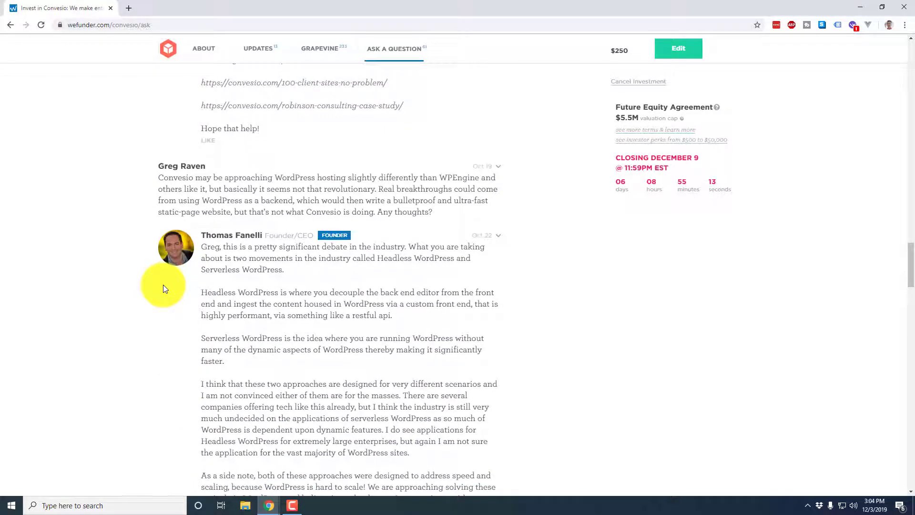
scroll(down, 3)
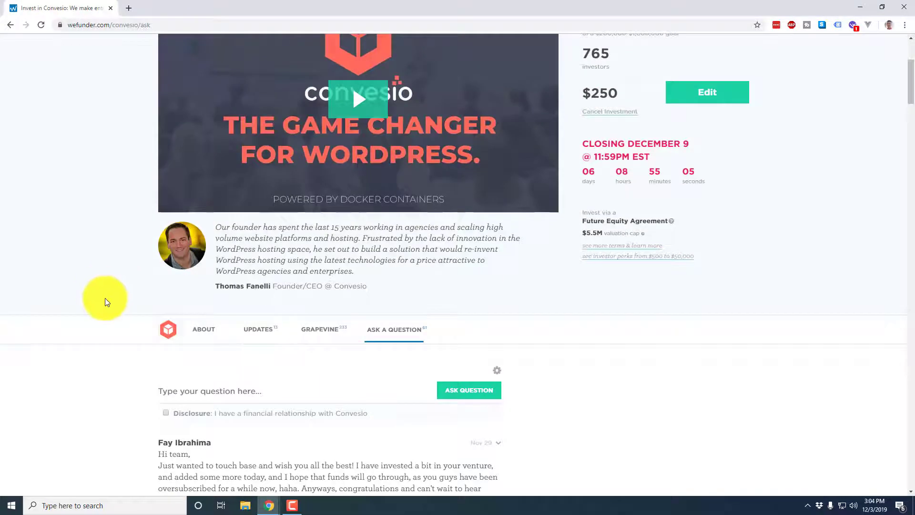
scroll(down, 3)
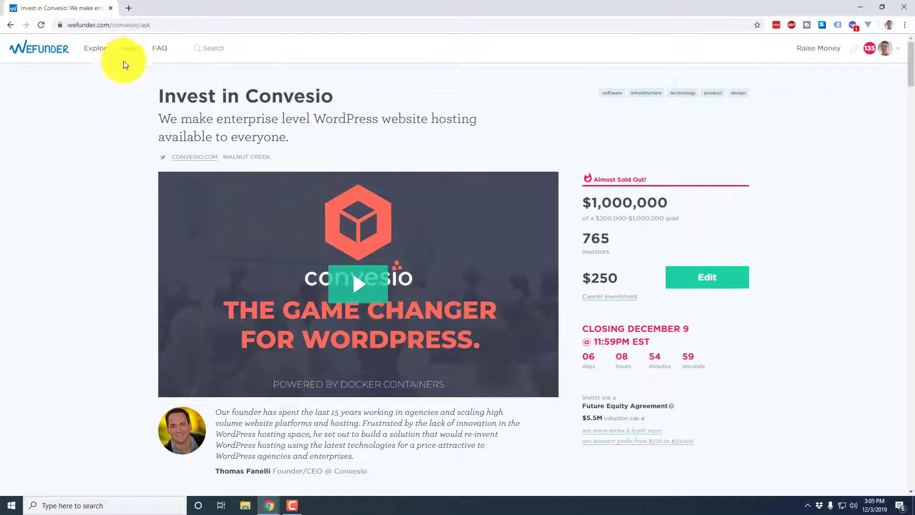
mouse_move(736, 368)
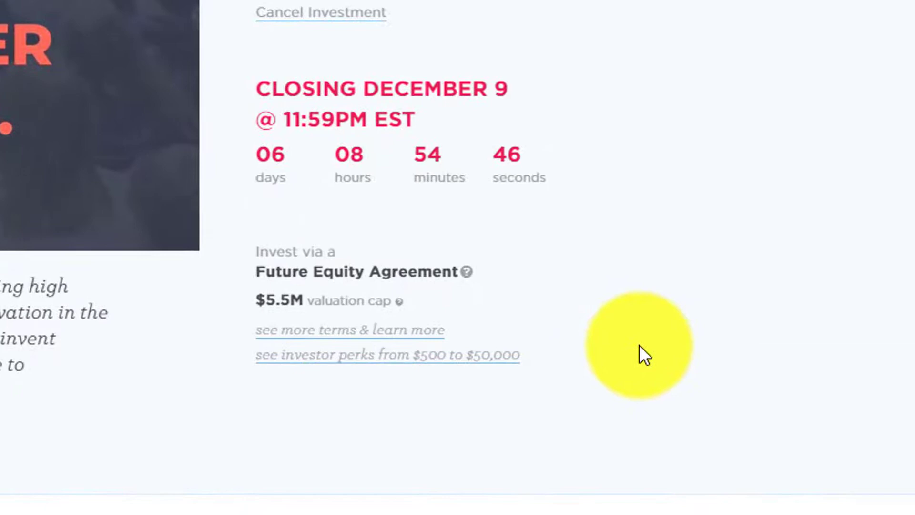
mouse_move(597, 353)
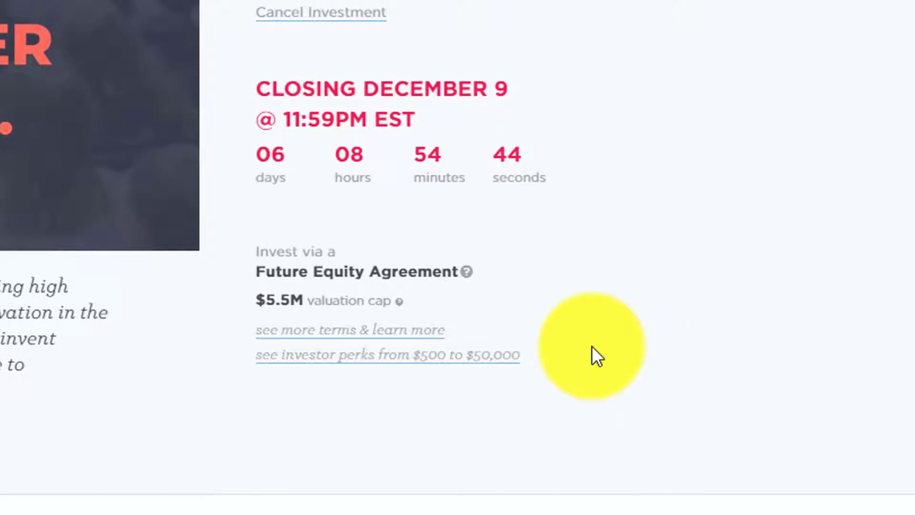
mouse_move(466, 272)
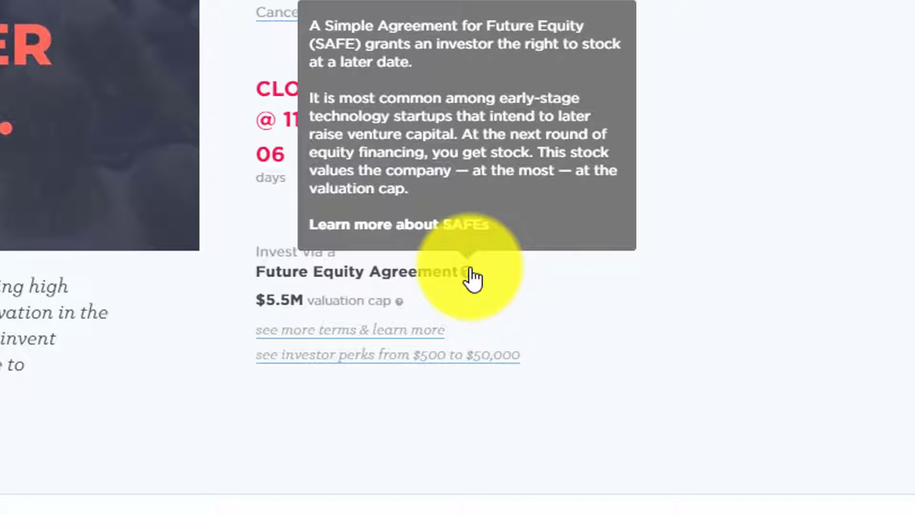
mouse_move(595, 307)
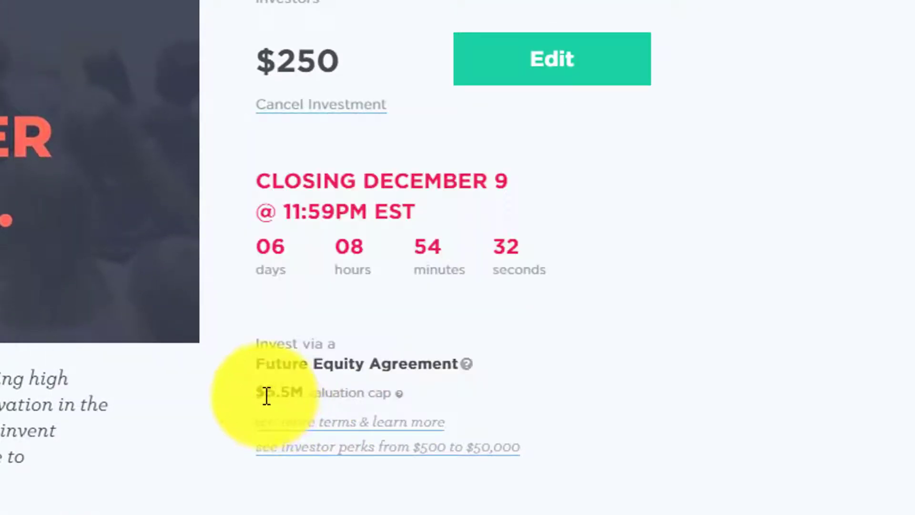
Step: Highlight Convesio's $5.5M valuation cap and $25K+ pro rata threshold in the SAFE terms
double_click(281, 392)
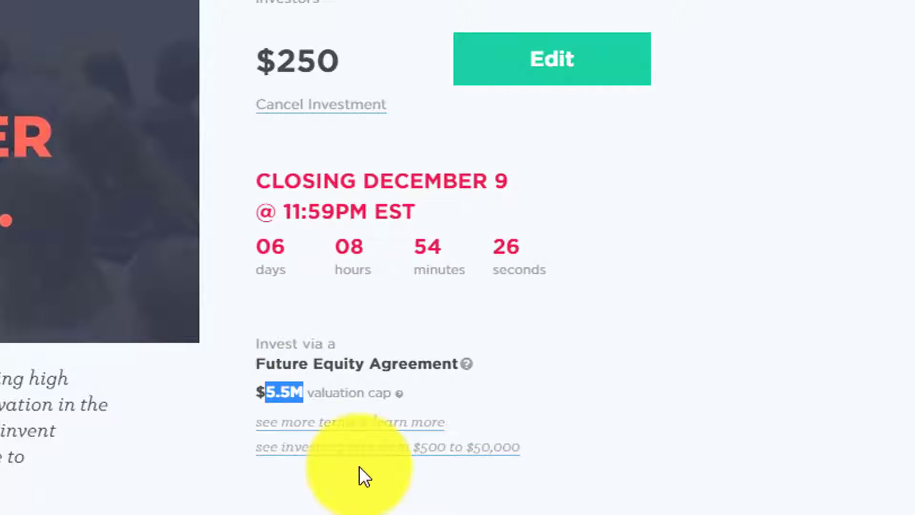
mouse_move(386, 409)
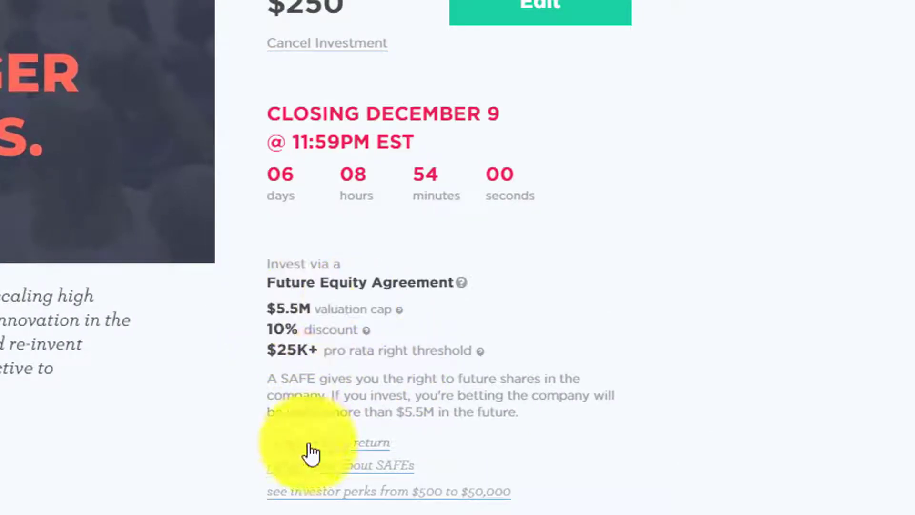
drag(271, 351, 467, 351)
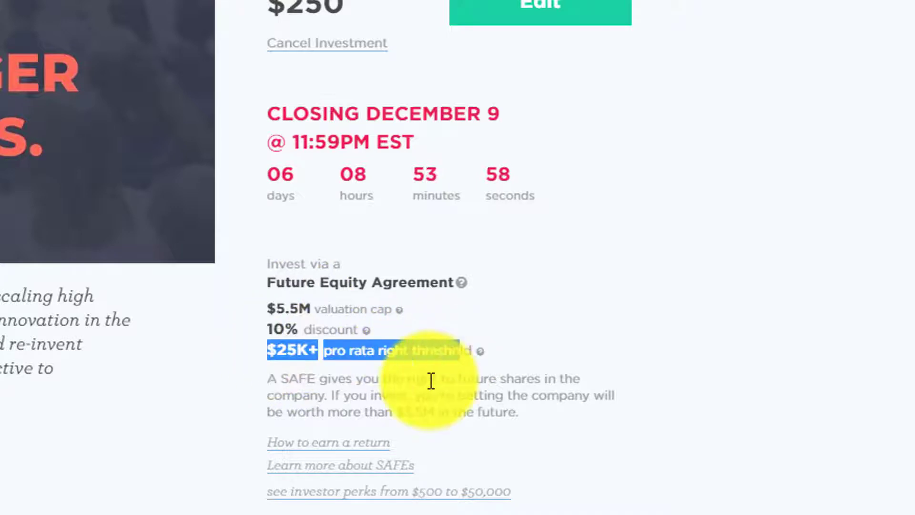
scroll(up, 3)
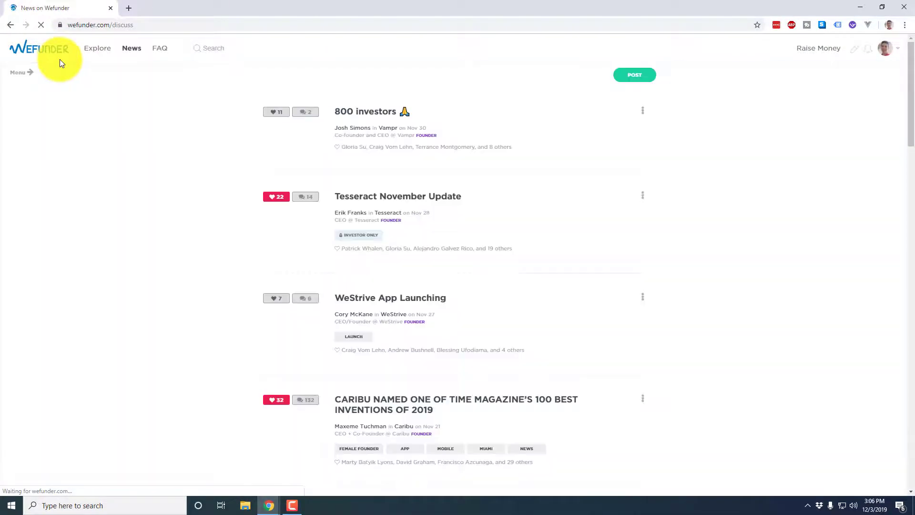
Step: Open Explore and scroll through the 57 fundraising company cards
click(97, 48)
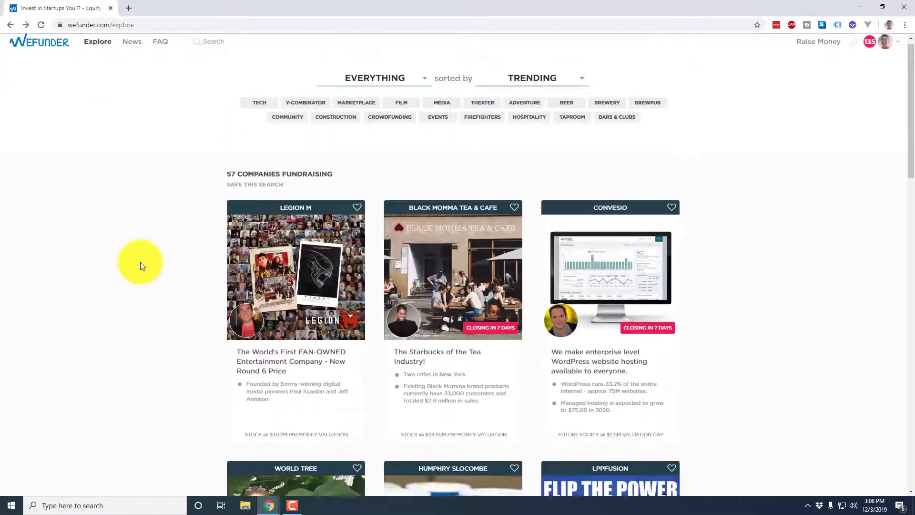
scroll(down, 3)
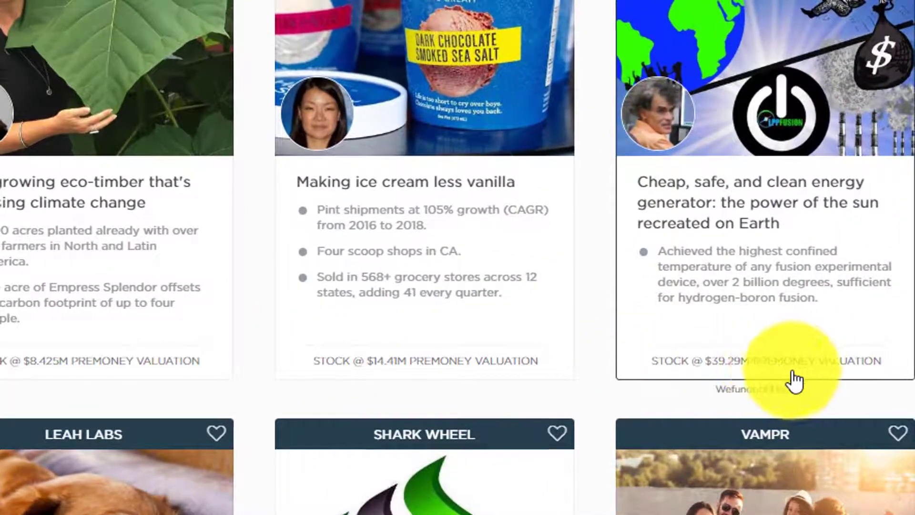
scroll(down, 3)
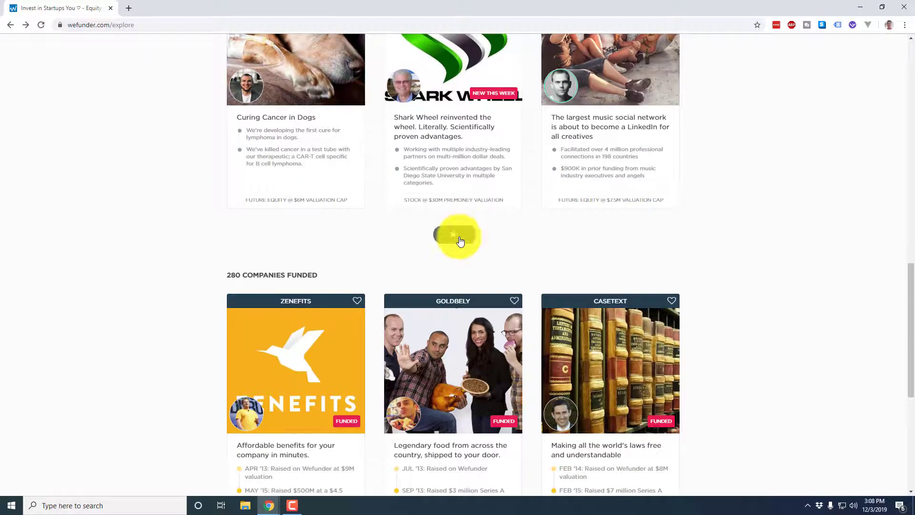
scroll(down, 3)
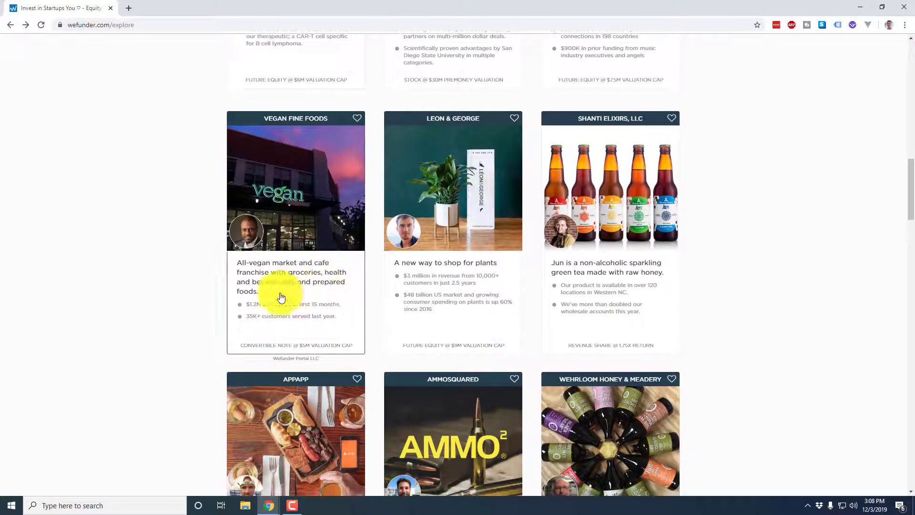
scroll(down, 3)
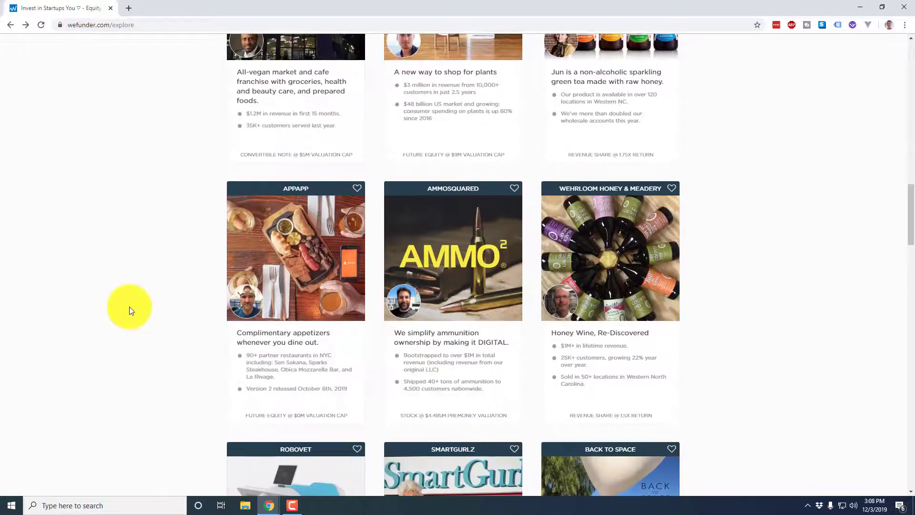
scroll(down, 3)
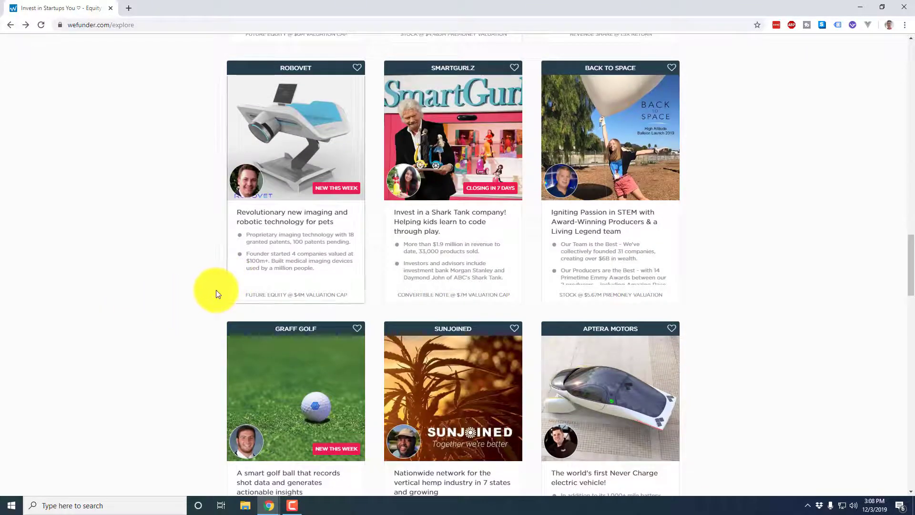
scroll(down, 3)
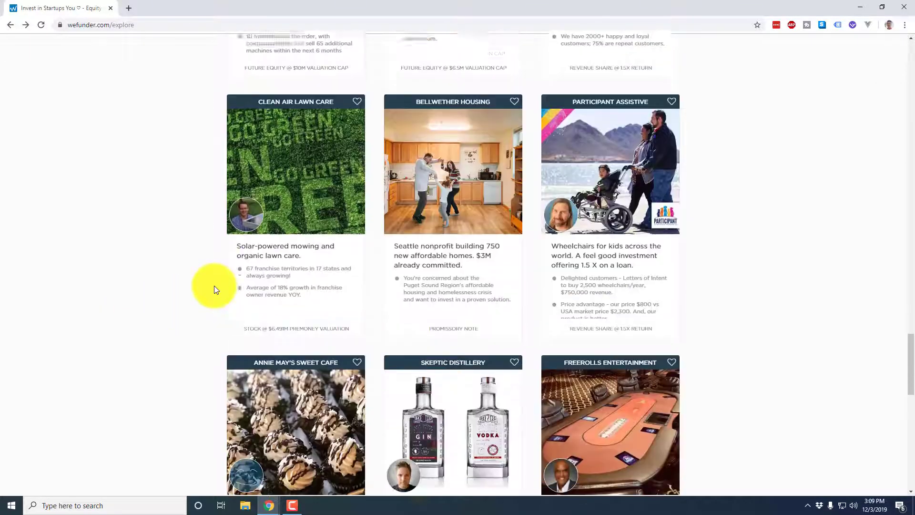
scroll(down, 3)
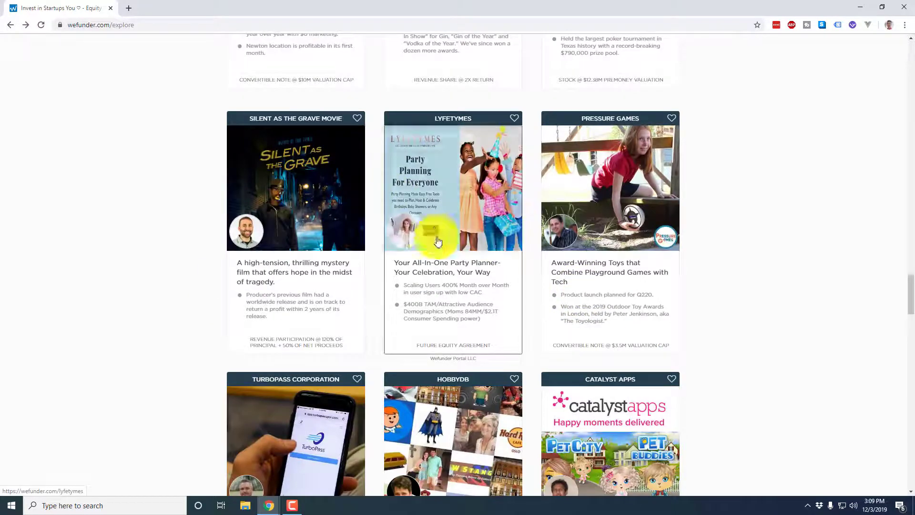
mouse_move(474, 351)
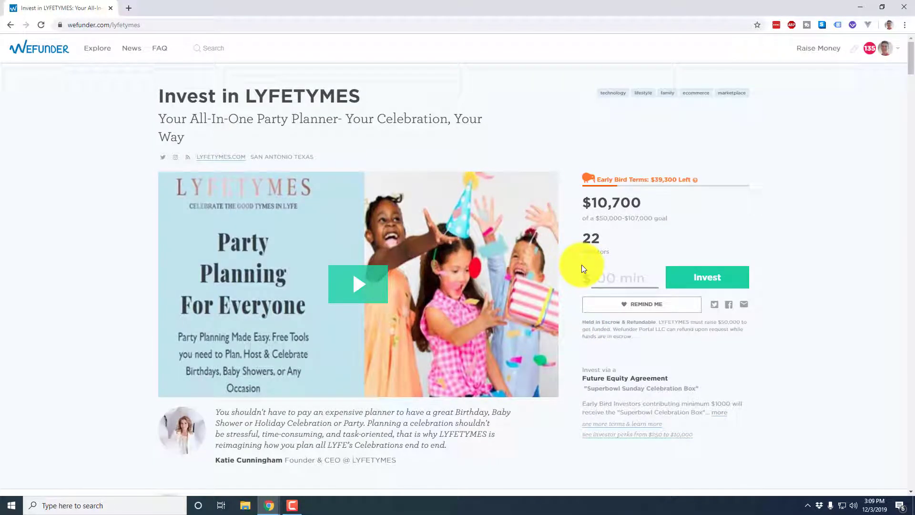
Step: Scroll LYFETYMES' page to its Early Bird terms and SAFE with Most Favored Investor Clause
scroll(down, 3)
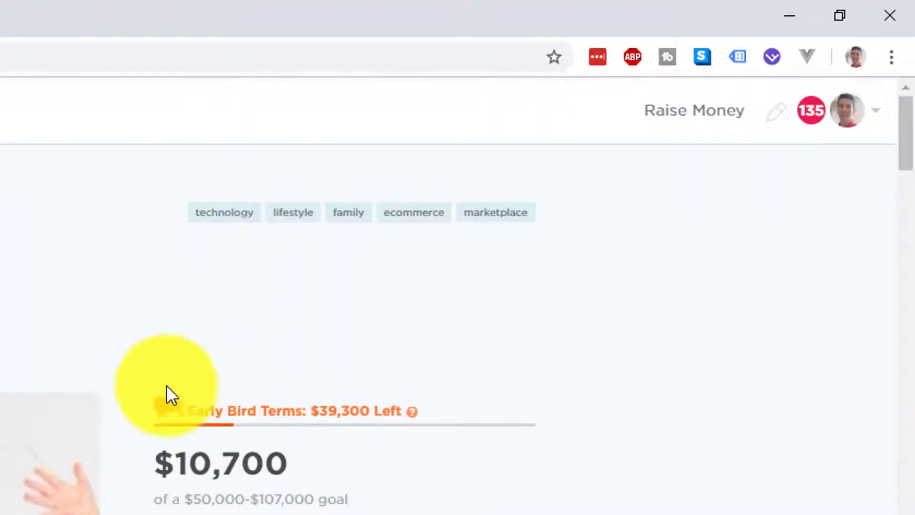
mouse_move(413, 411)
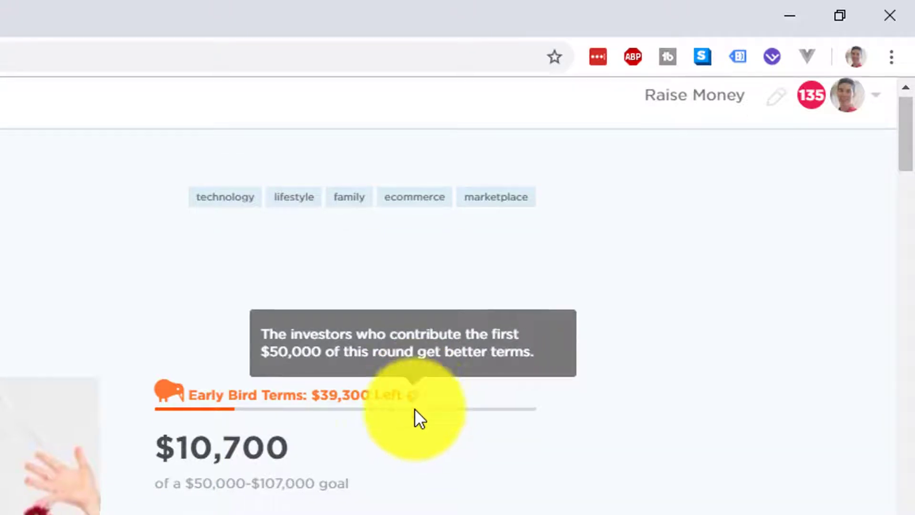
scroll(down, 3)
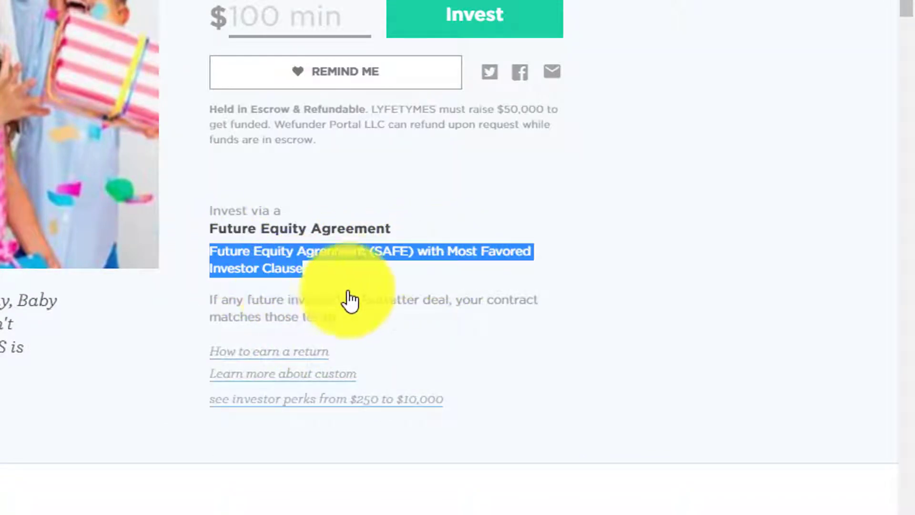
mouse_move(373, 284)
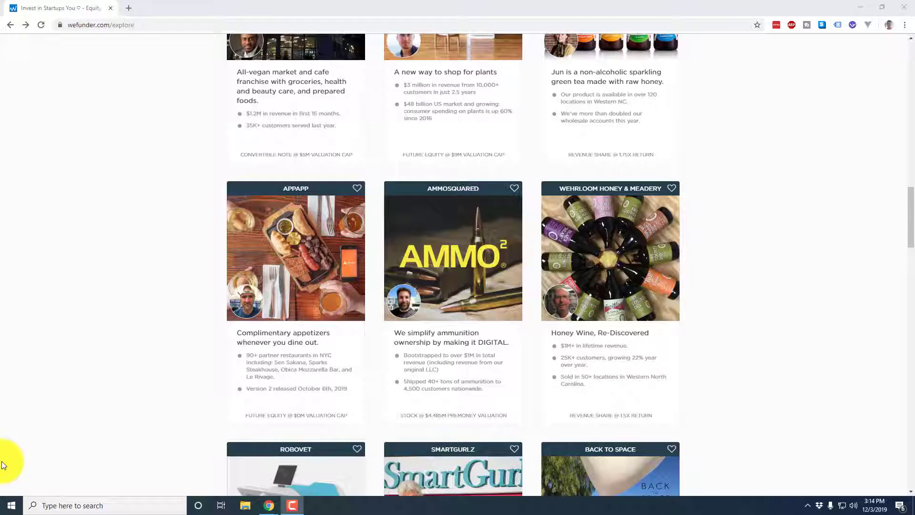
Step: Open AppApp's listing, showing $77,348 raised from 193 investors
click(296, 343)
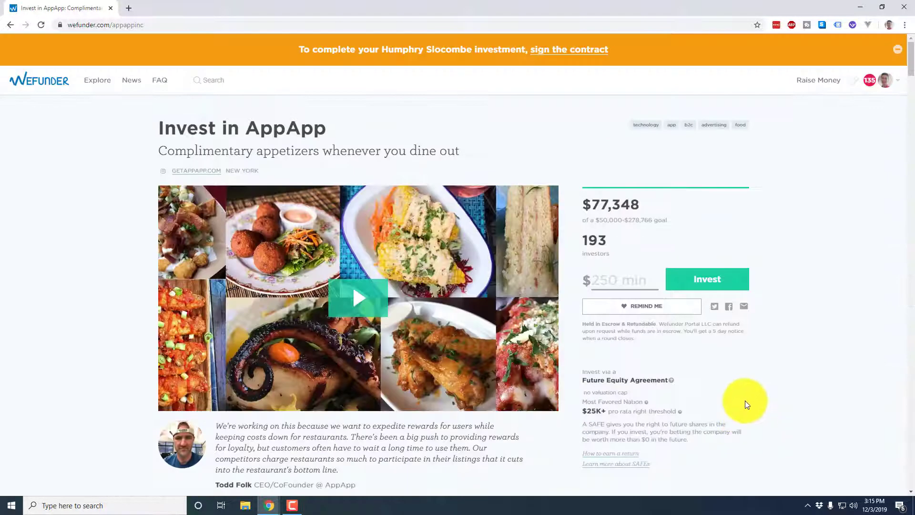
mouse_move(718, 398)
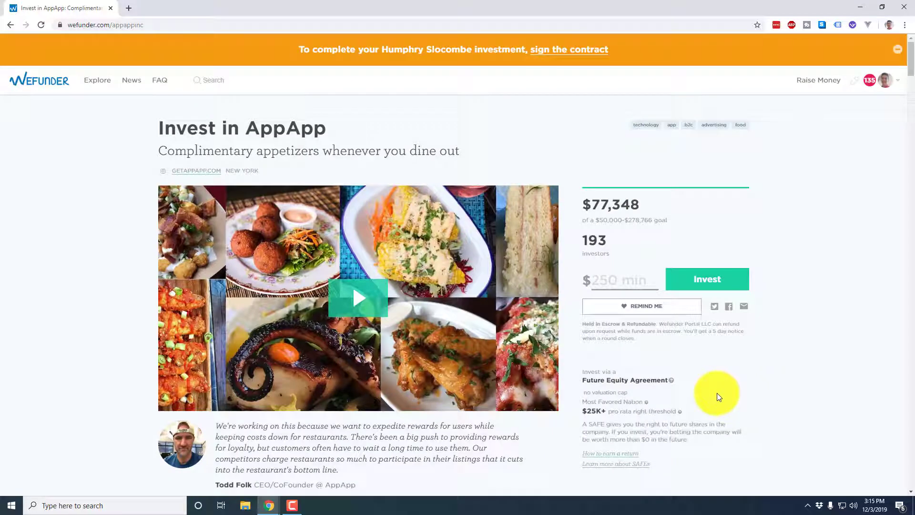
scroll(down, 3)
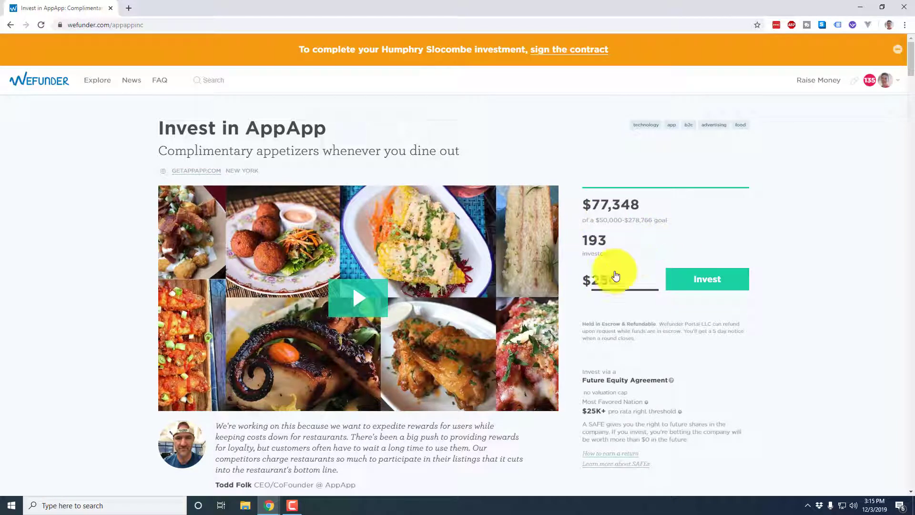
Step: Commit $250 to AppApp and continue to its SAFE contract
click(706, 279)
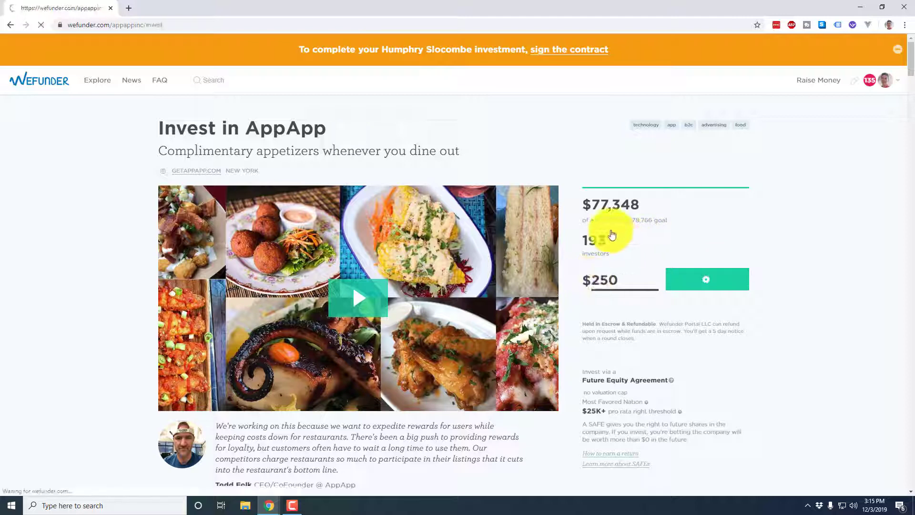
click(707, 279)
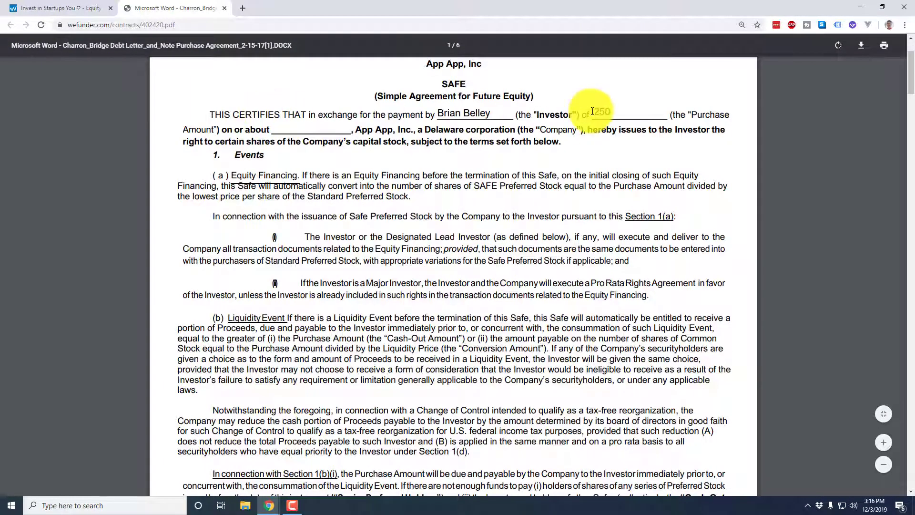
Step: Read the SAFE contract, highlight its MFN Amendment Provision, and return to My Investments
scroll(down, 3)
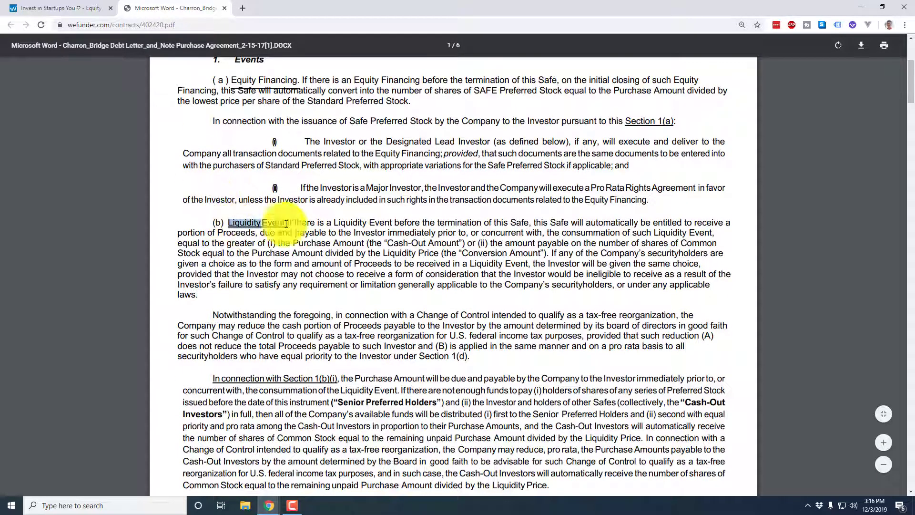
scroll(down, 3)
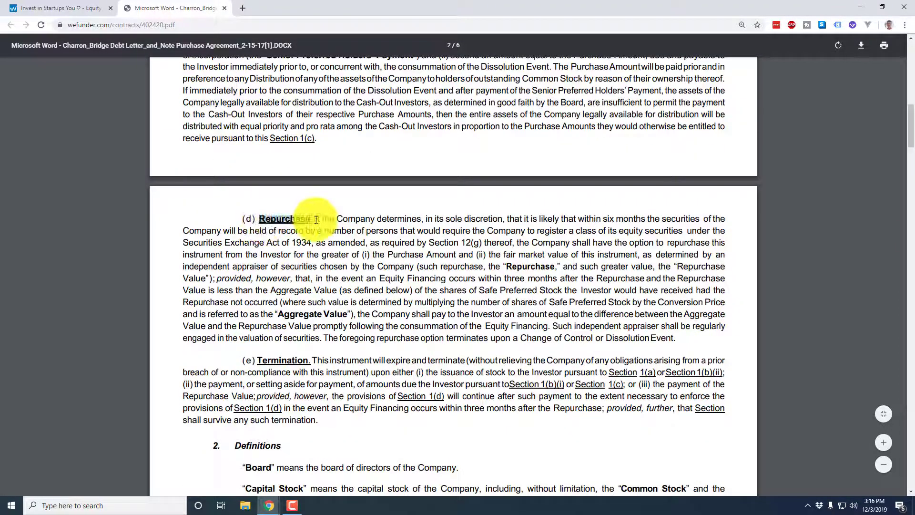
scroll(down, 3)
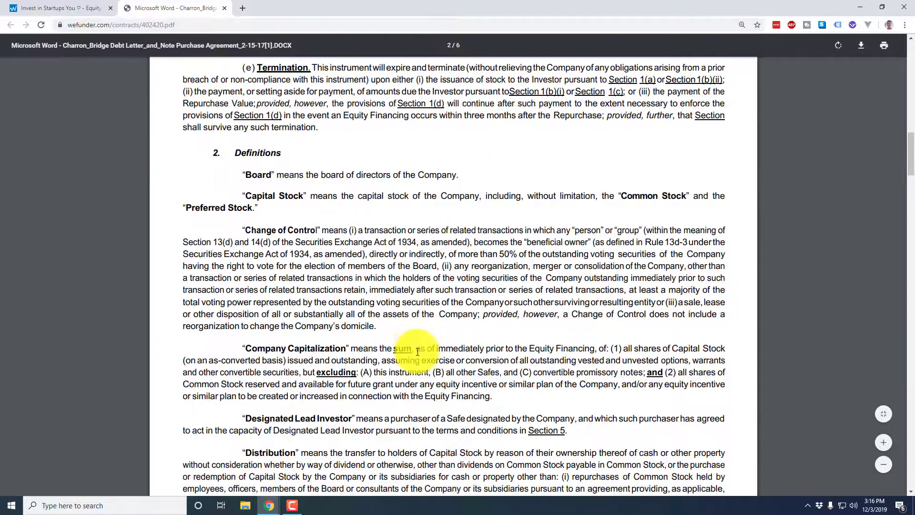
scroll(down, 3)
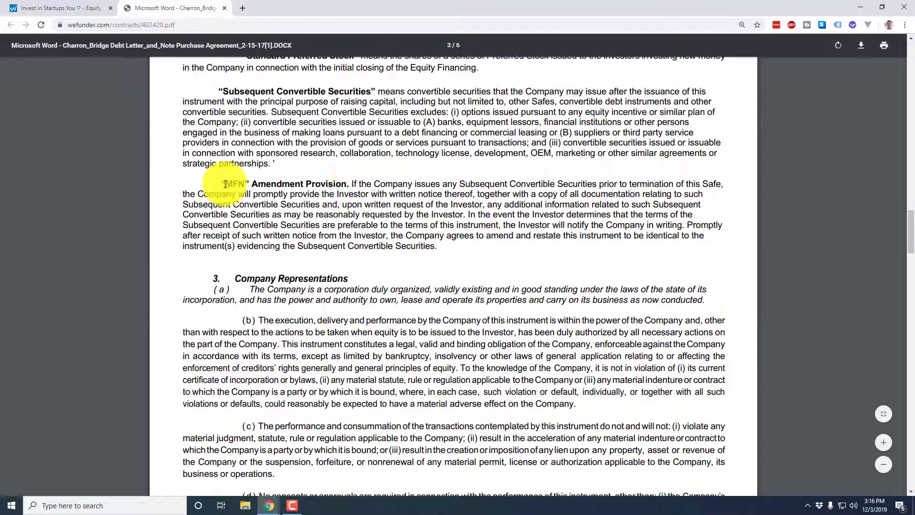
drag(222, 184, 418, 246)
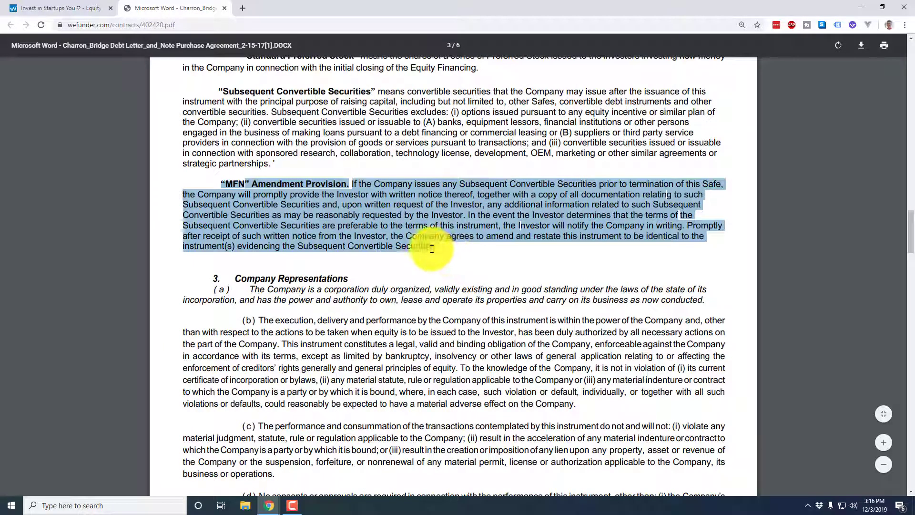
click(56, 7)
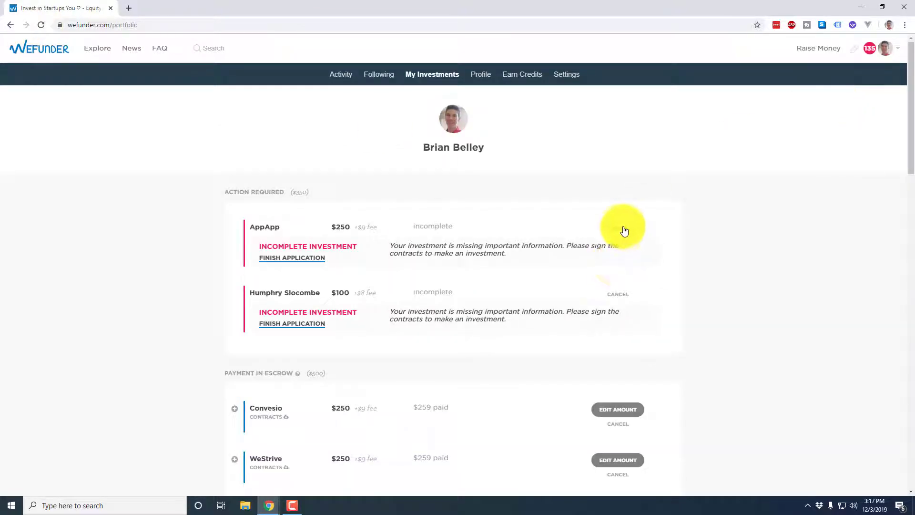
Step: Cancel the AppApp row's $250 investment and confirm with OK
click(618, 293)
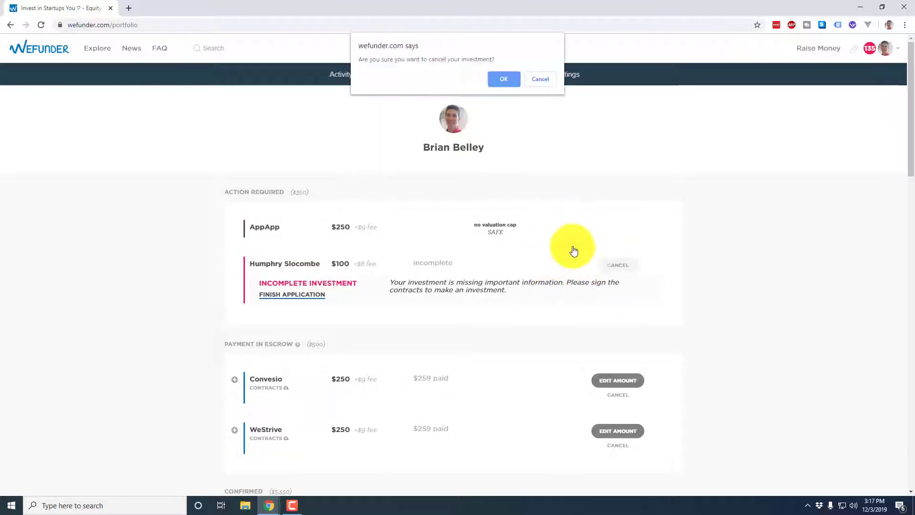
click(503, 79)
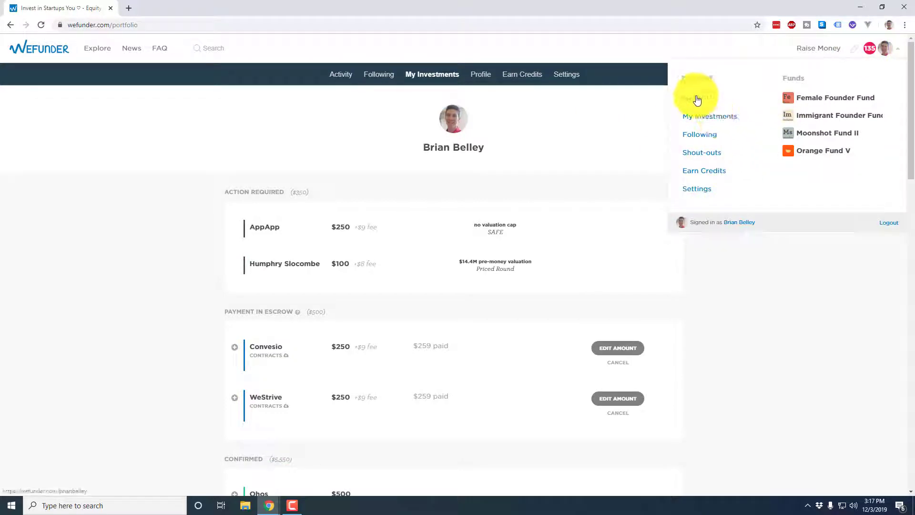
click(694, 97)
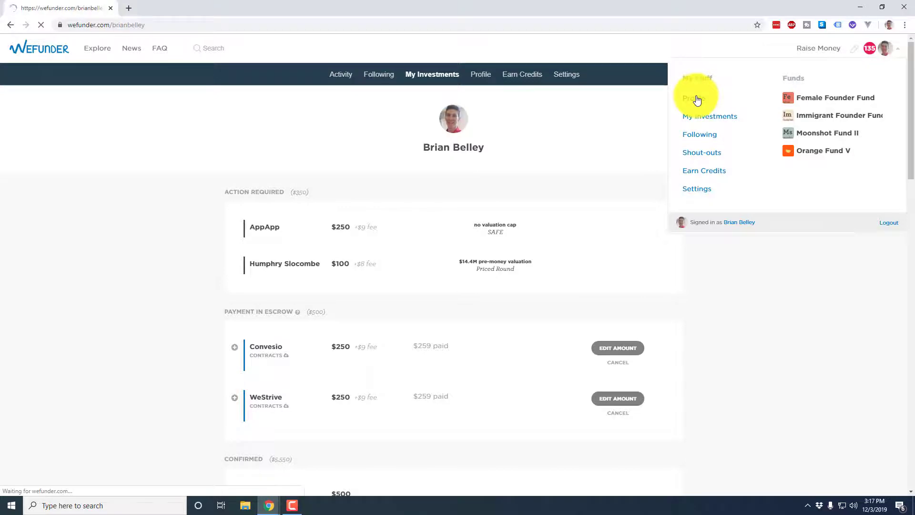
click(694, 97)
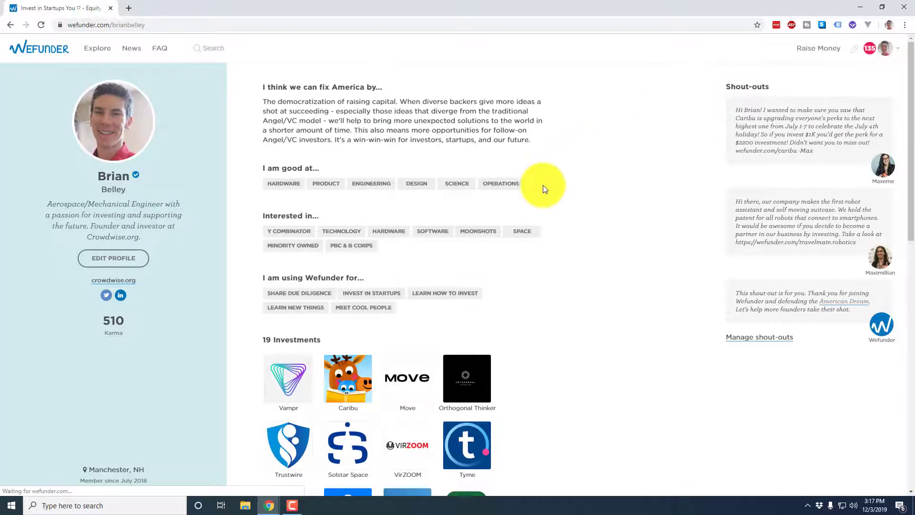
scroll(down, 3)
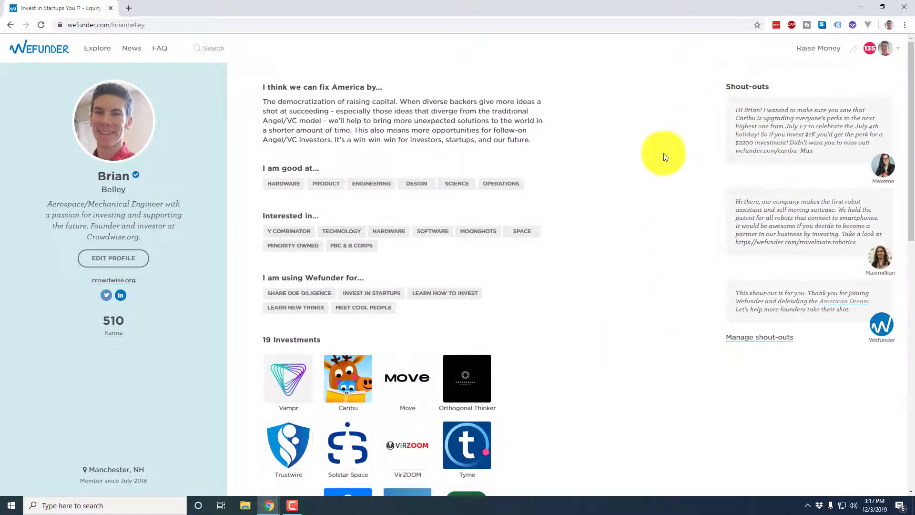
mouse_move(114, 258)
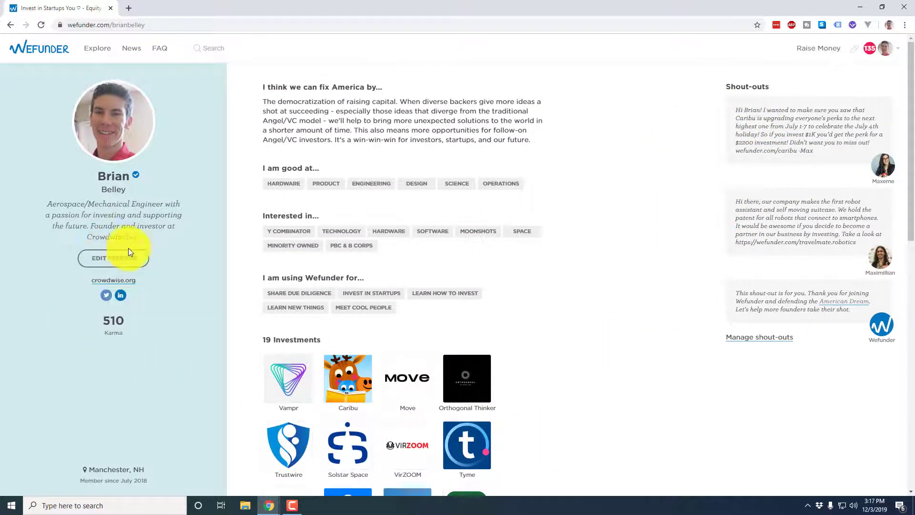
click(886, 48)
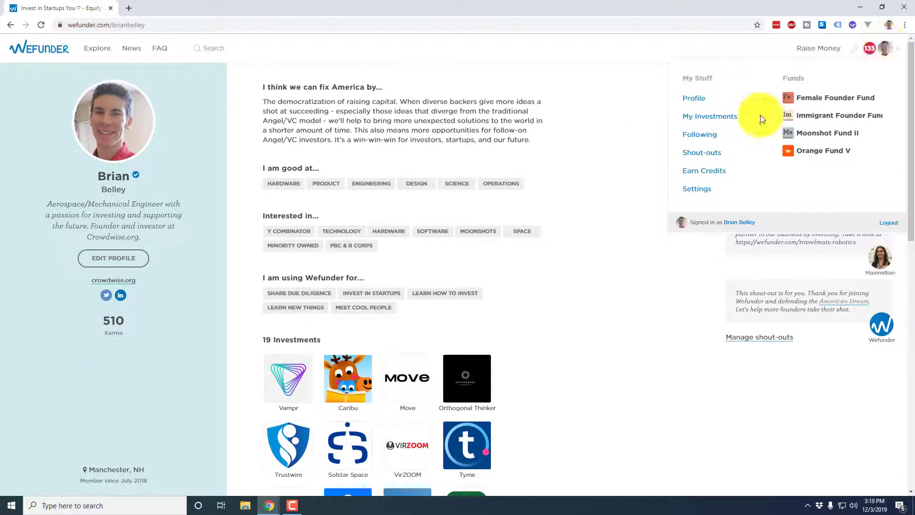
Step: Open My Investments, scroll the confirmed list, and download Orthogonal Thinker's contracts
click(710, 116)
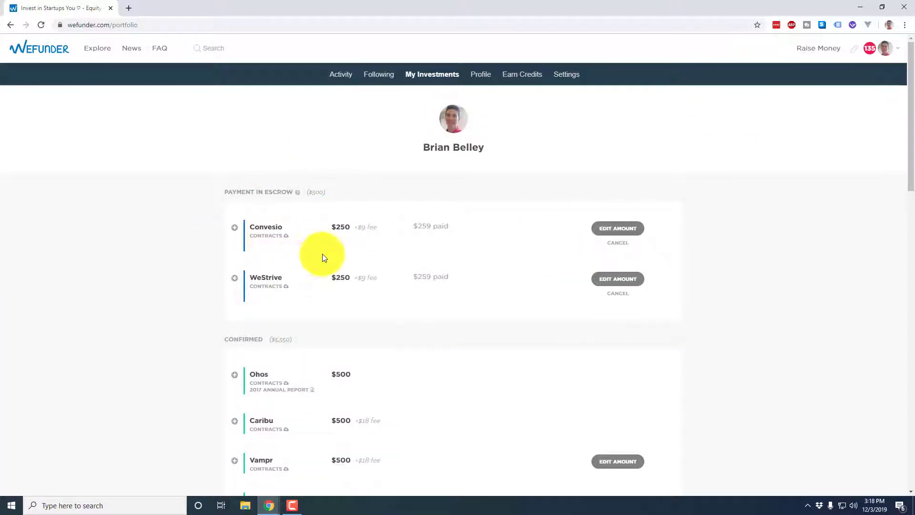
scroll(down, 3)
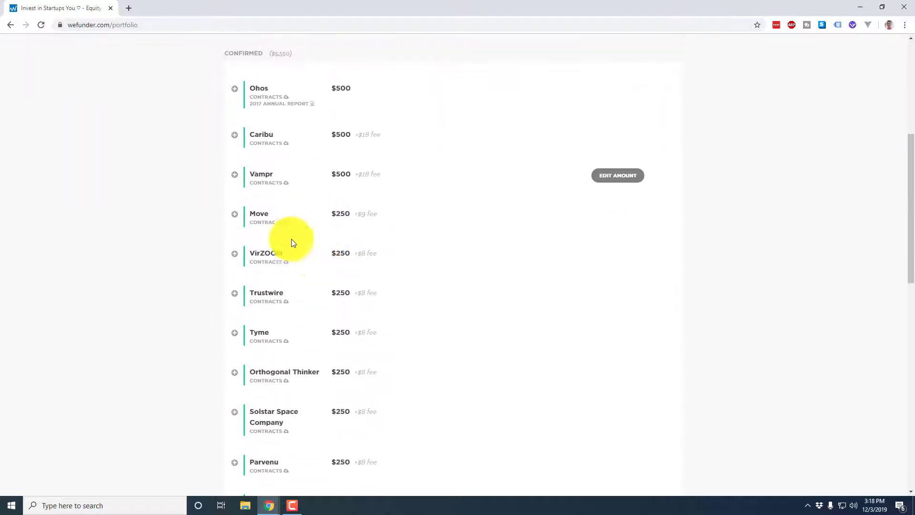
scroll(down, 3)
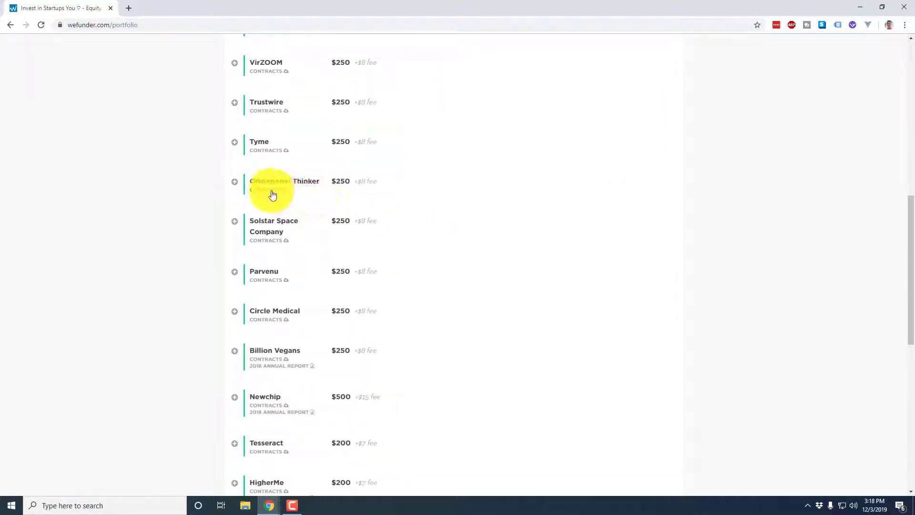
click(234, 182)
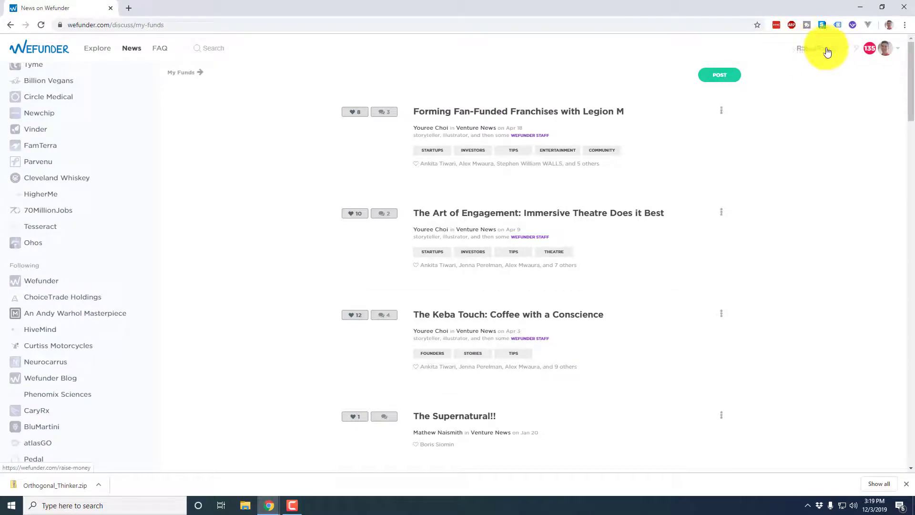
Step: Open the red notification badge and scroll through the What's New posts
click(869, 47)
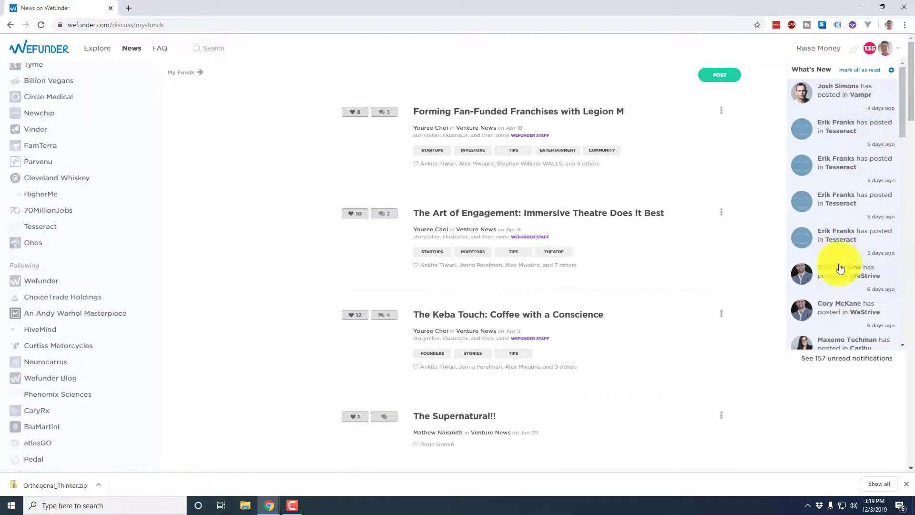
scroll(down, 3)
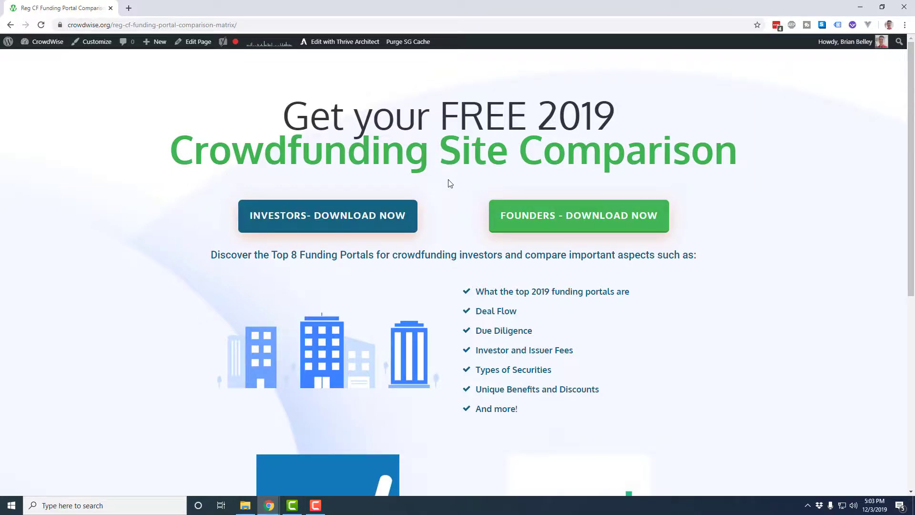
scroll(down, 3)
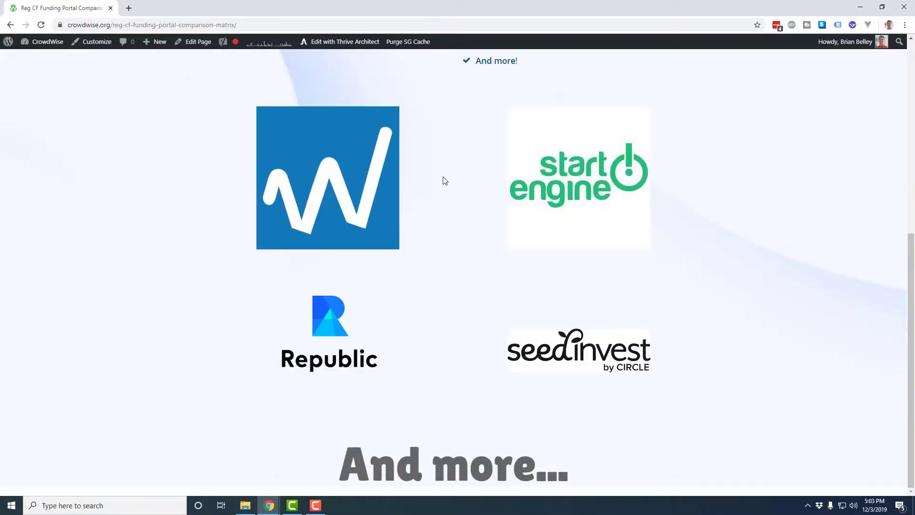